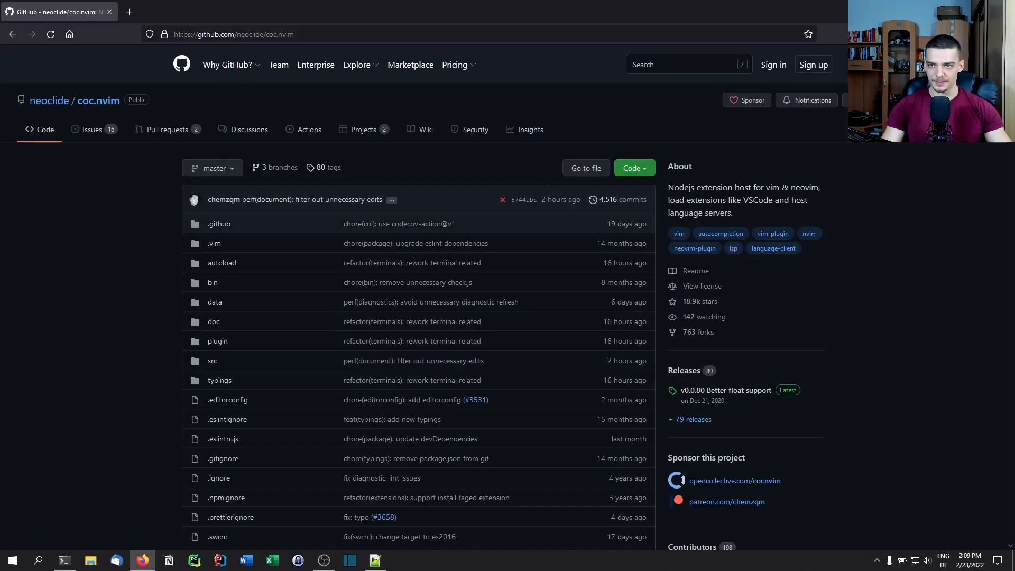
pyautogui.moveTo(281, 62)
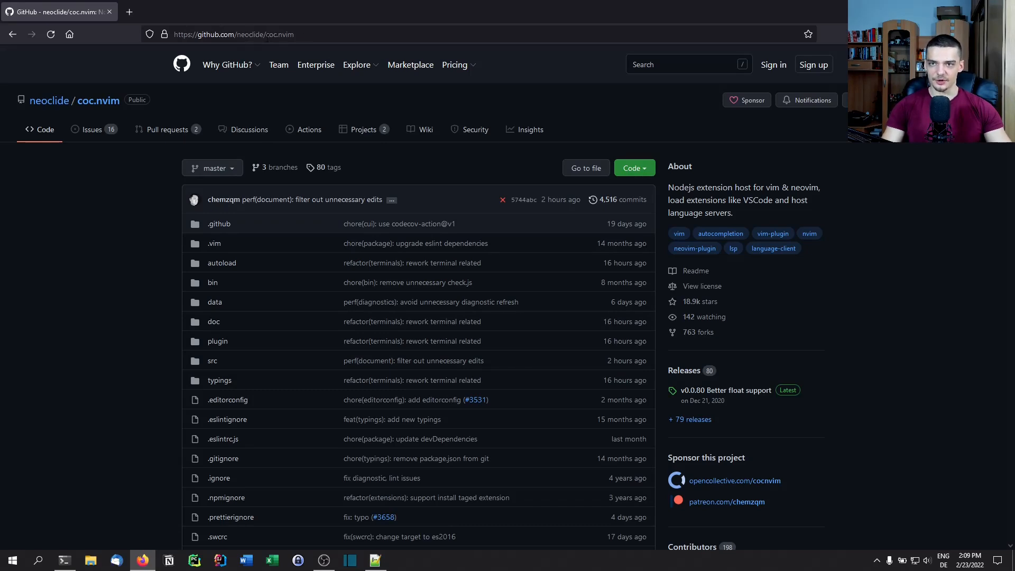
pyautogui.moveTo(223, 63)
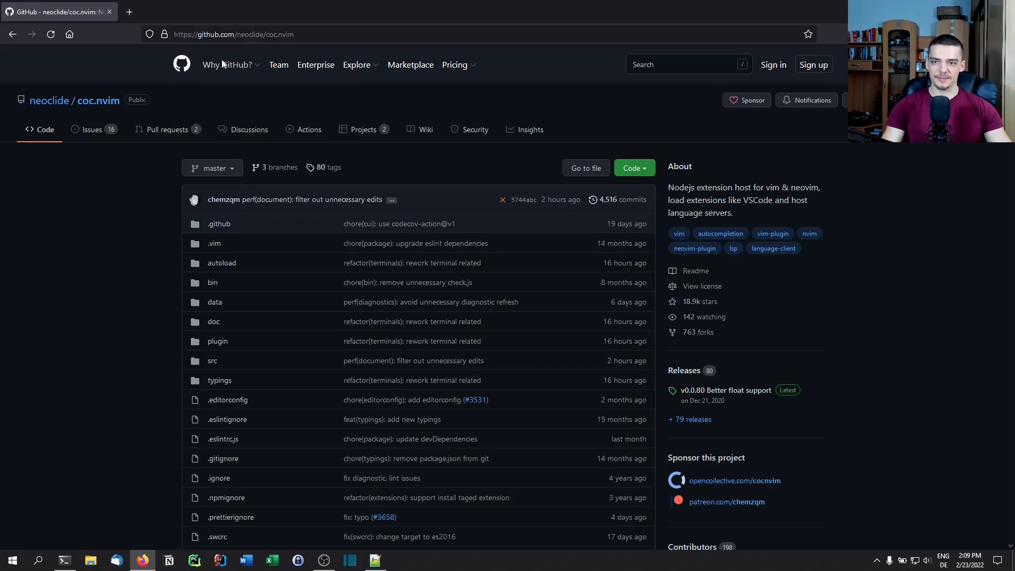
# - Open test.txt in Neovim and install the coc-snippets extension with :CocInstall
pyautogui.scroll(-3)
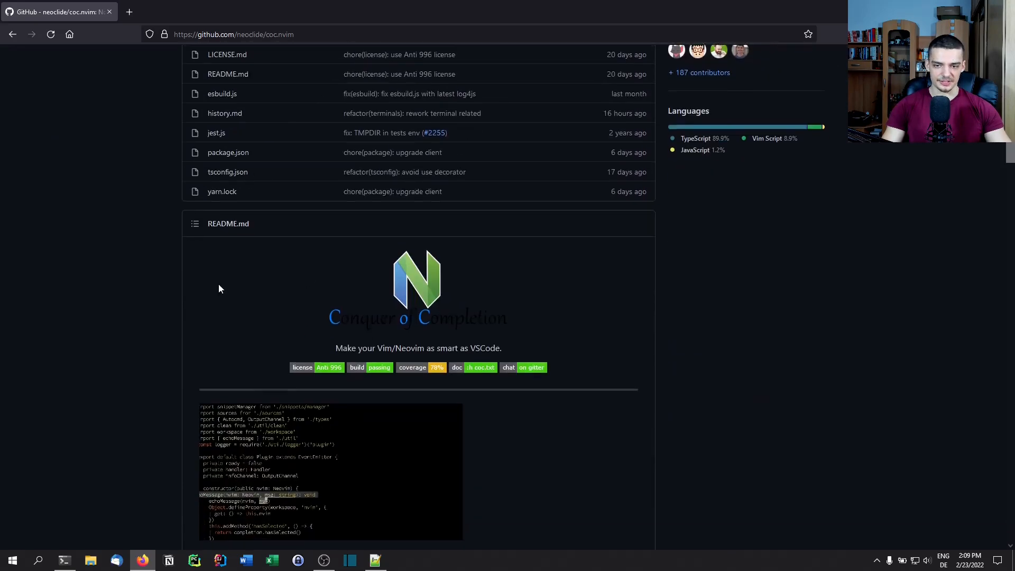
pyautogui.scroll(-3)
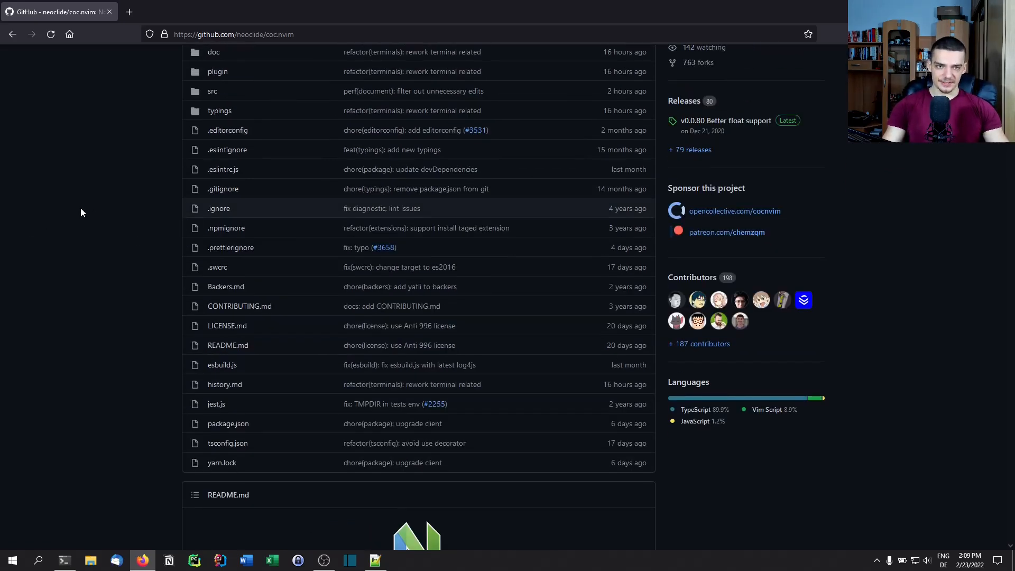
pyautogui.moveTo(131, 208)
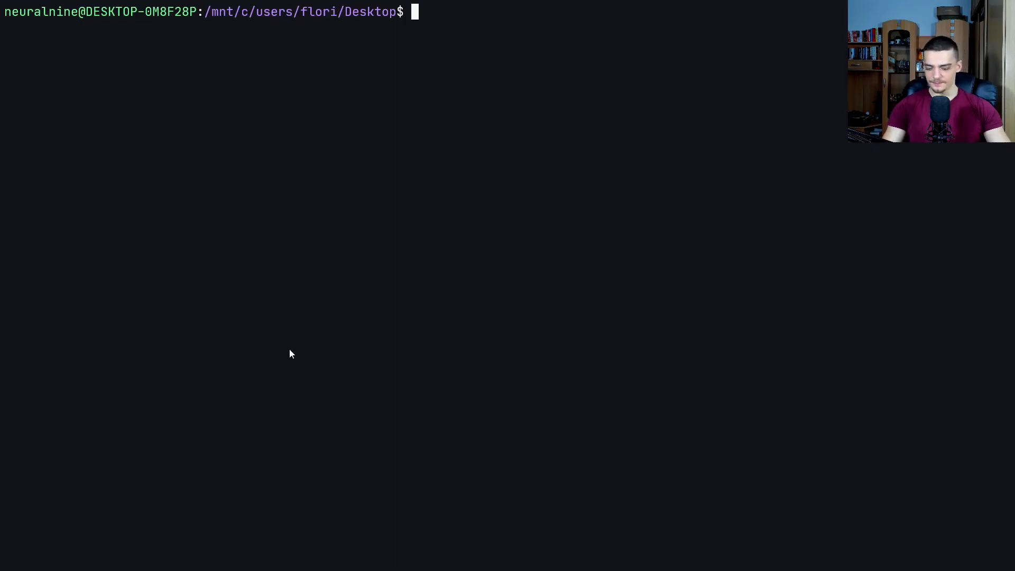
pyautogui.write('nvim')
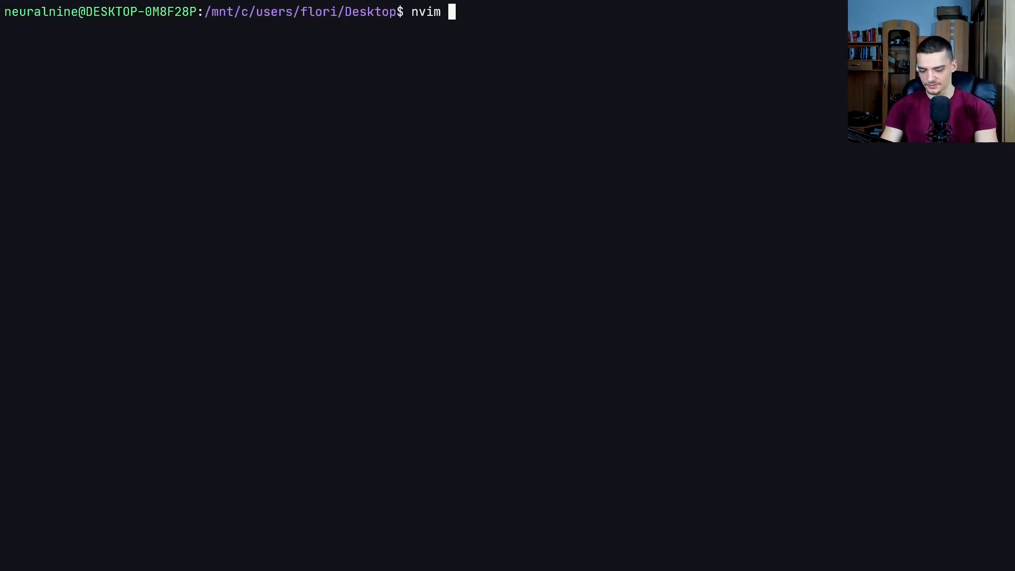
pyautogui.write('test.t')
pyautogui.write(':C')
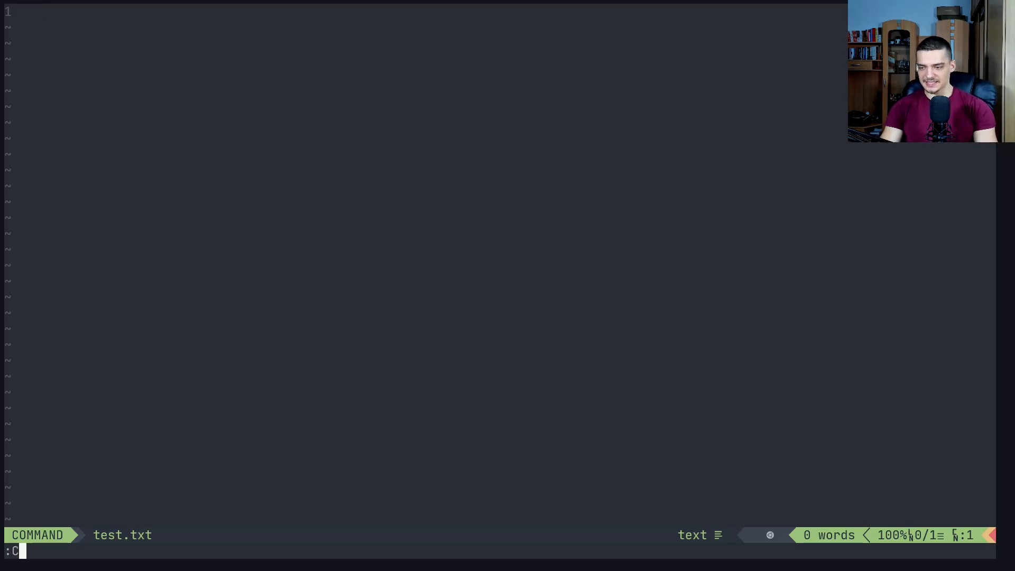
pyautogui.write('ocInstall')
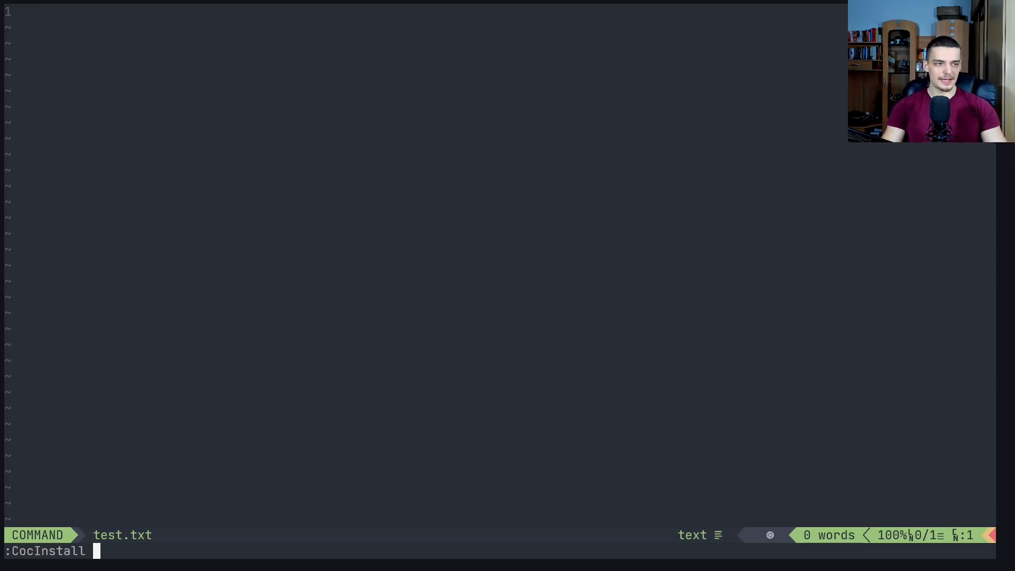
pyautogui.write('coc-sn')
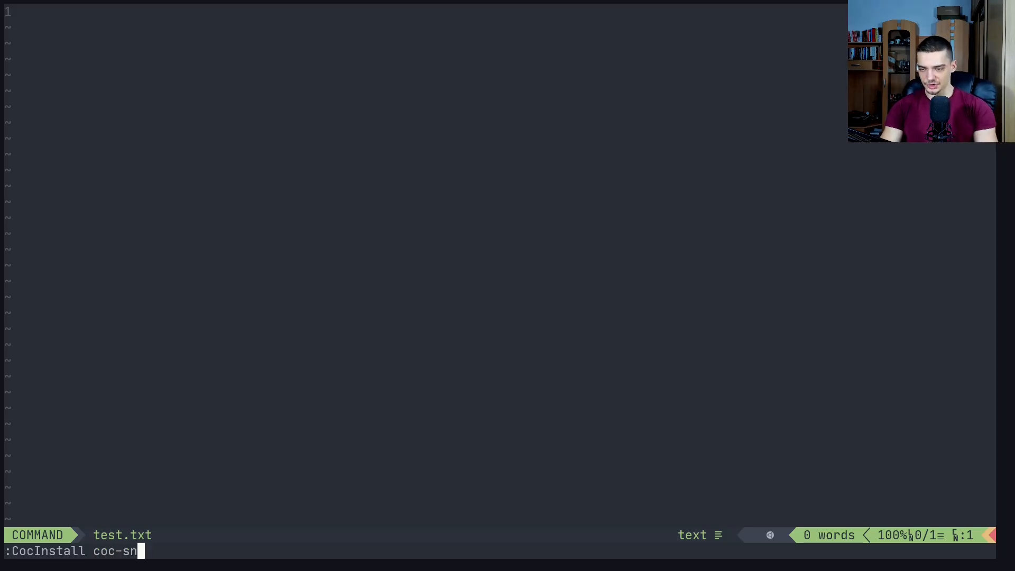
pyautogui.write('ippets')
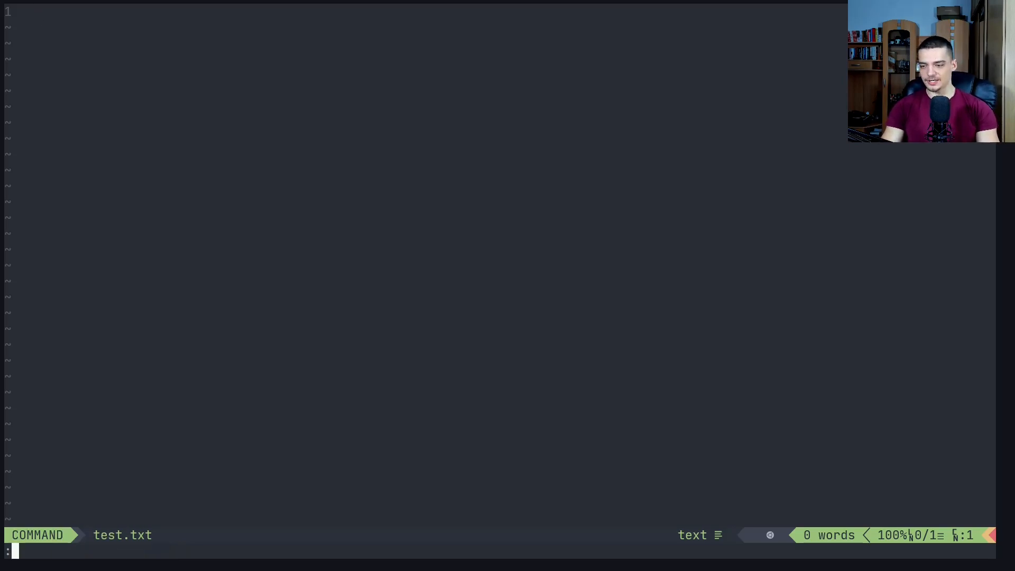
# - Show the still-empty :CocList snippets list, then close it and return to the shell
pyautogui.write('CocLius')
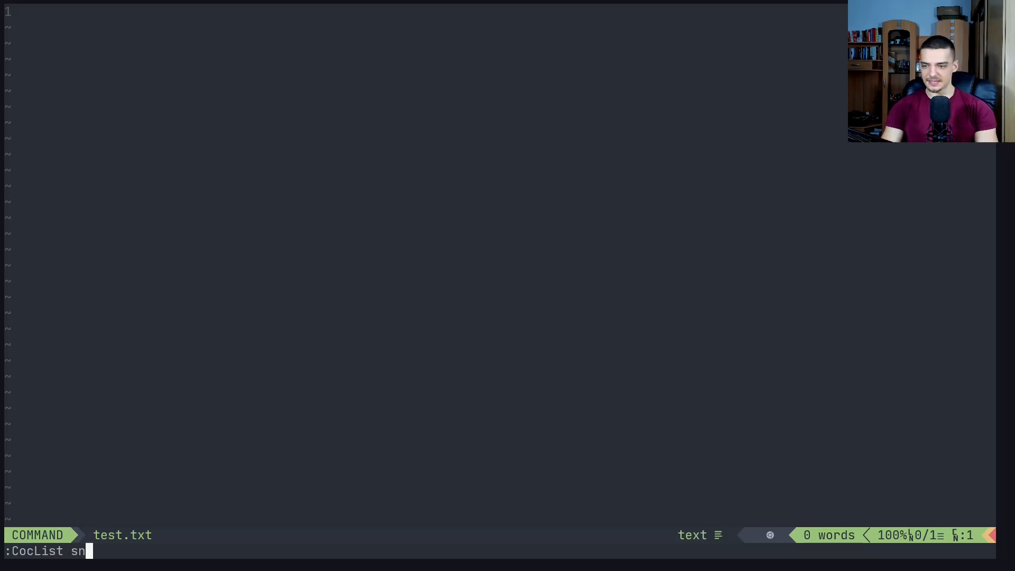
pyautogui.press('Enter')
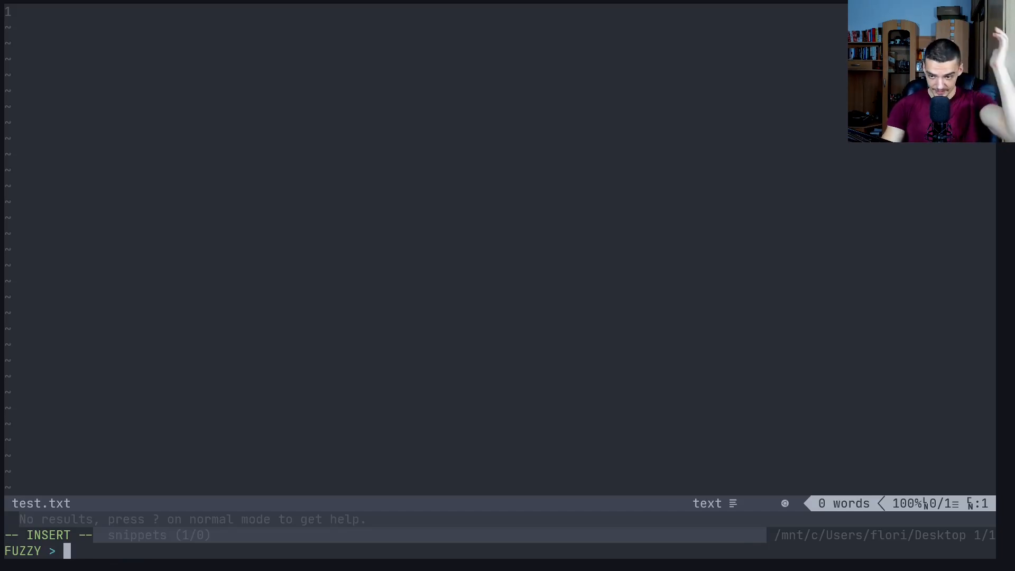
pyautogui.press('Escape')
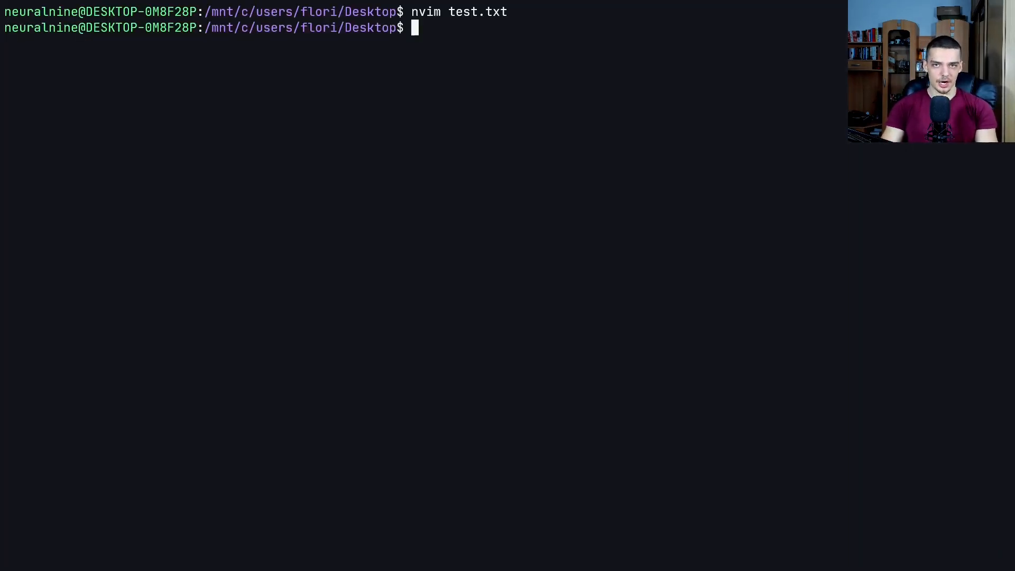
# - Go into ~/.config/nvim and list coc-settings.json, init.vim, plugged and snippets
pyautogui.write('cd')
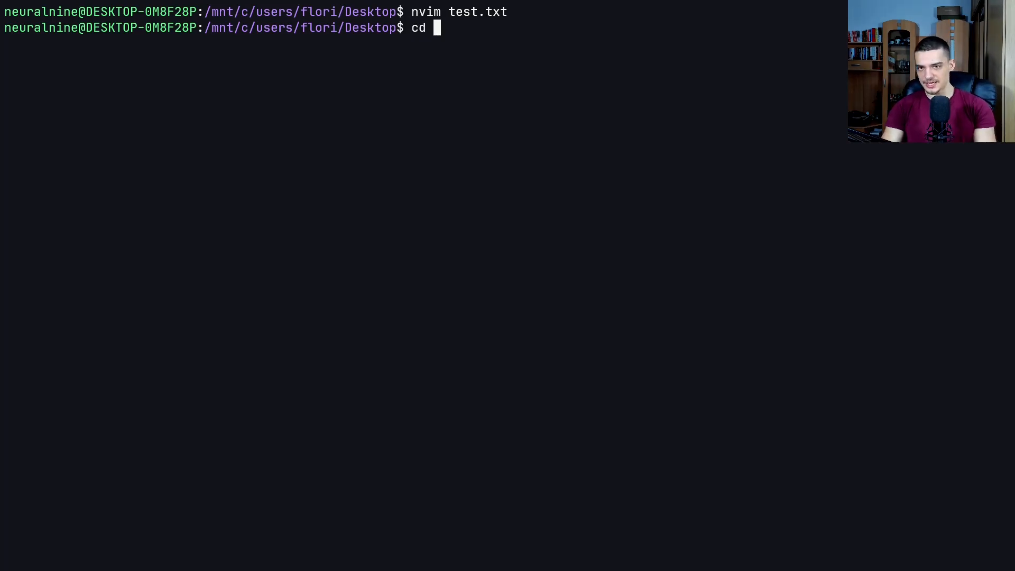
pyautogui.write('~/.config')
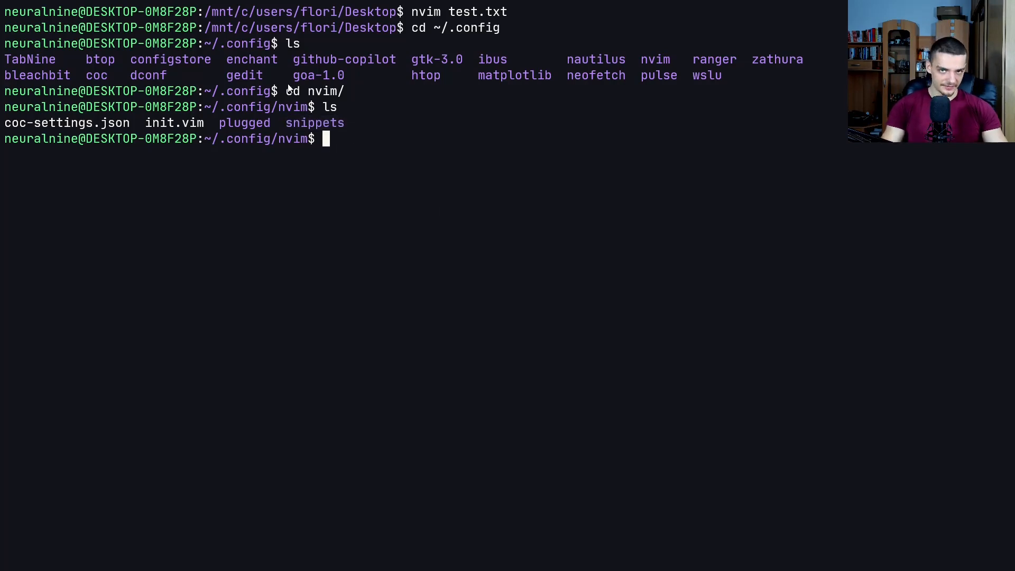
pyautogui.moveTo(366, 209)
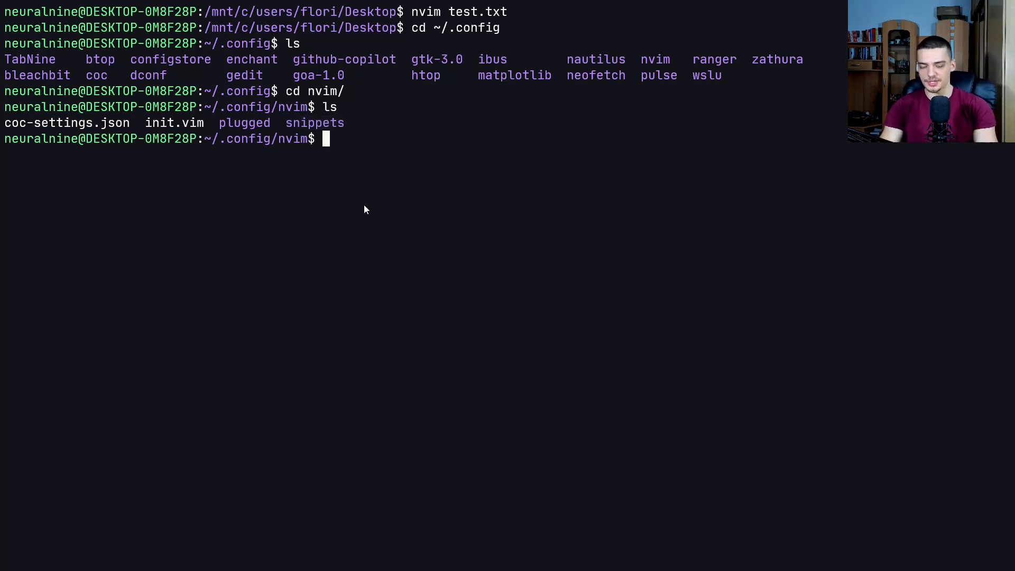
pyautogui.write('mkdir')
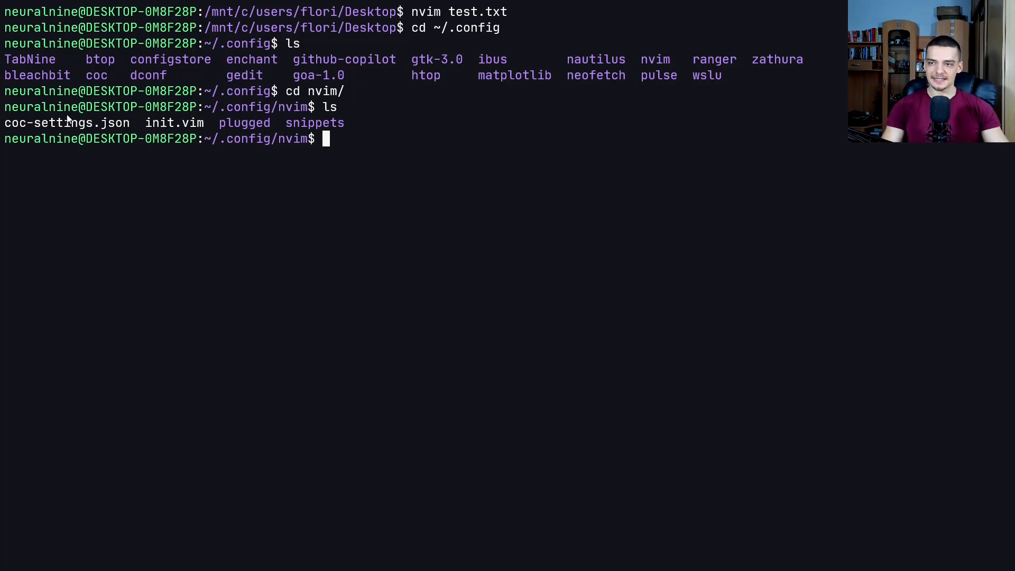
pyautogui.doubleClick(66, 123)
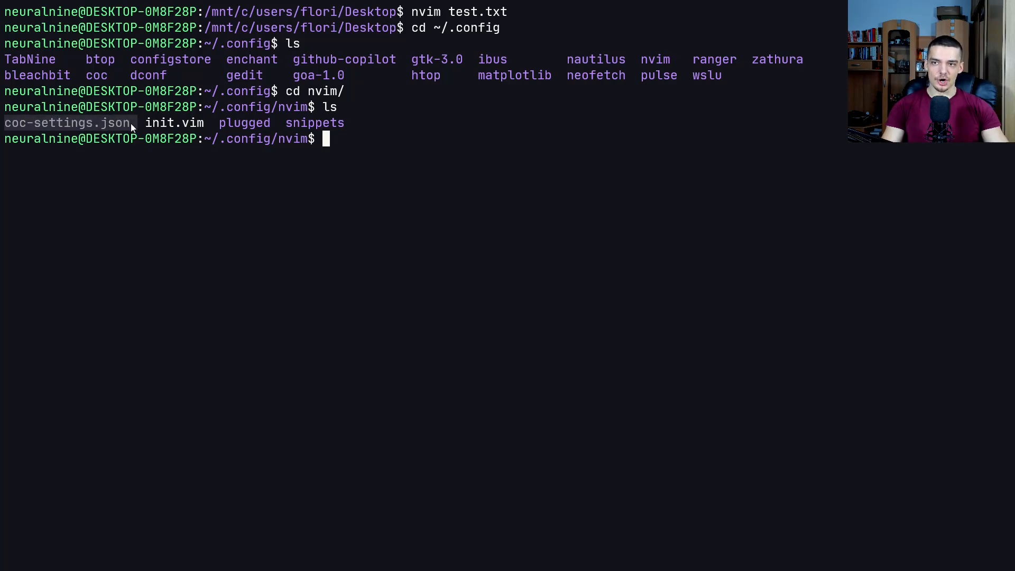
pyautogui.moveTo(456, 161)
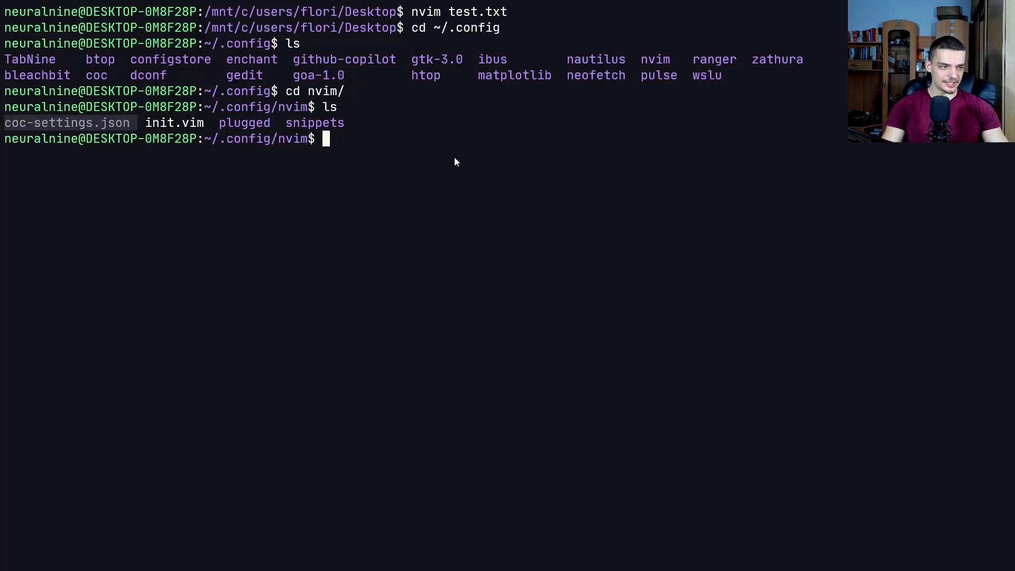
pyautogui.moveTo(440, 133)
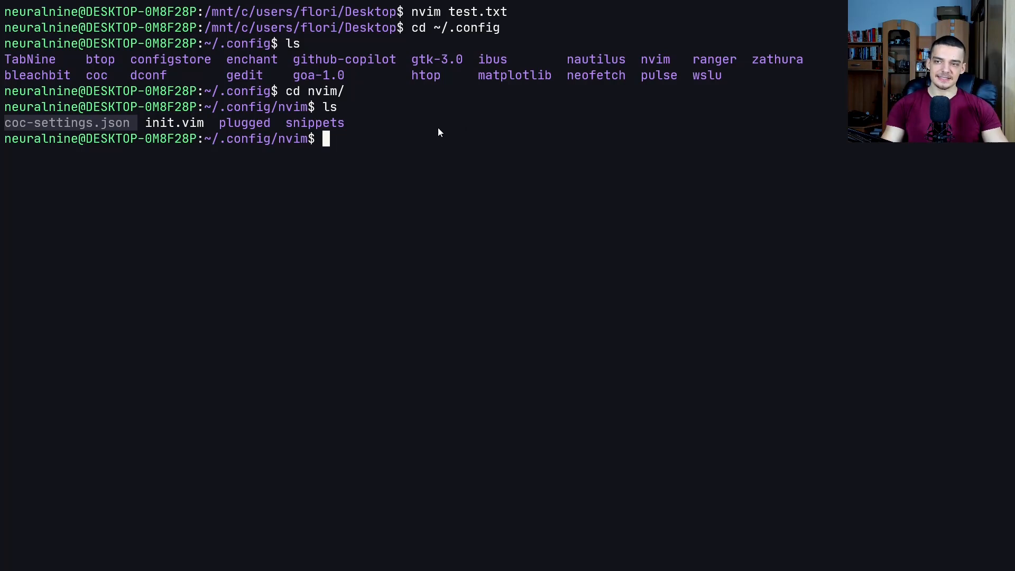
pyautogui.moveTo(436, 126)
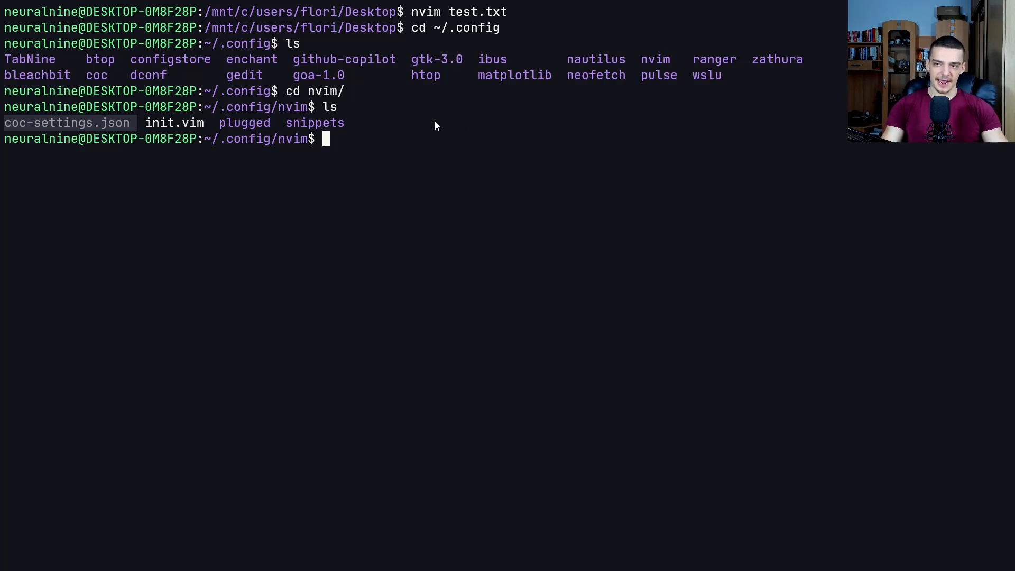
pyautogui.moveTo(438, 208)
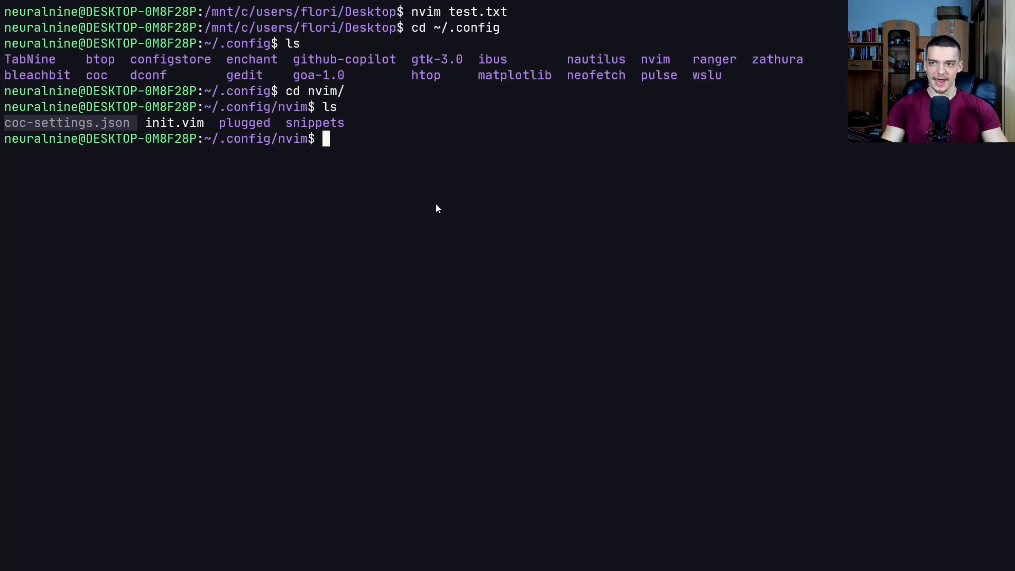
pyautogui.moveTo(428, 201)
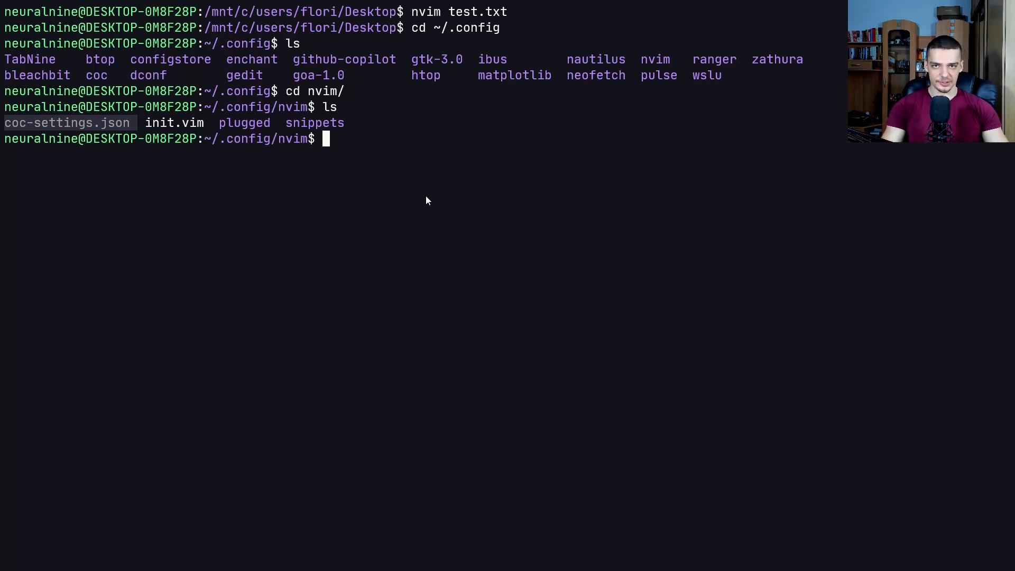
# - View coc-settings.json, highlighting snippets.userSnippetsDirectory set to ~/.config/nvim/snippets, then quit
pyautogui.write('nvi')
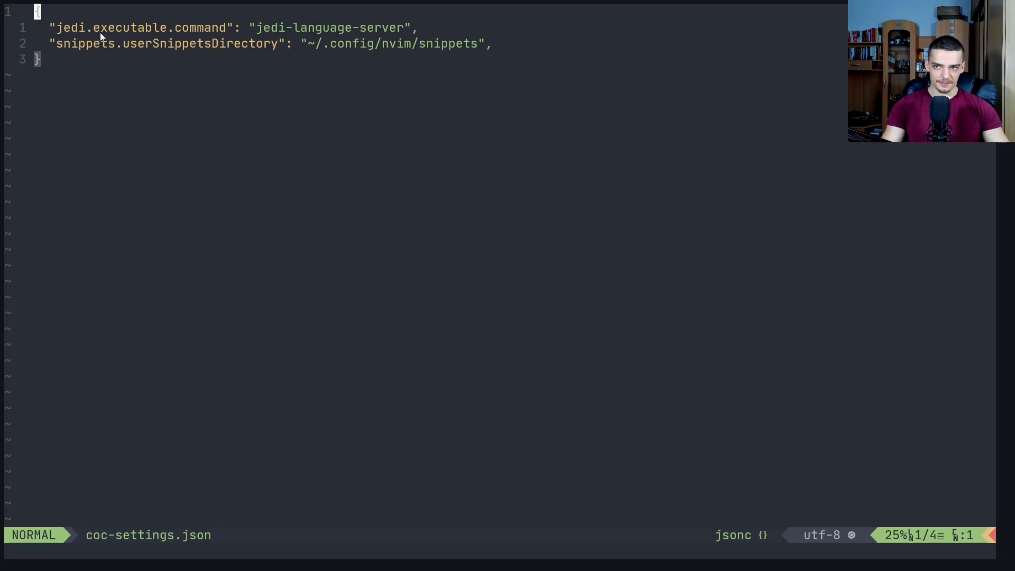
pyautogui.moveTo(222, 100)
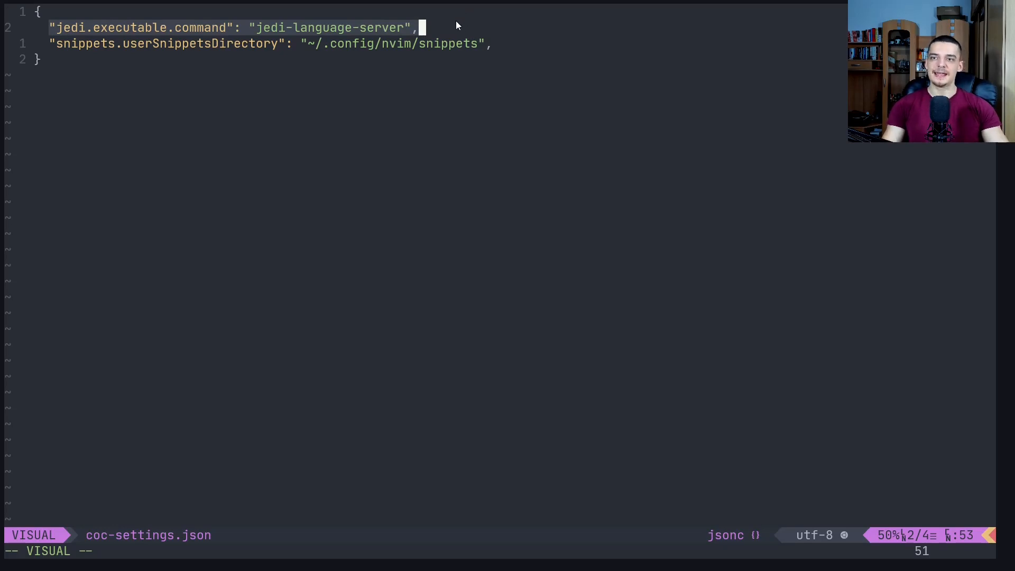
pyautogui.moveTo(50, 47)
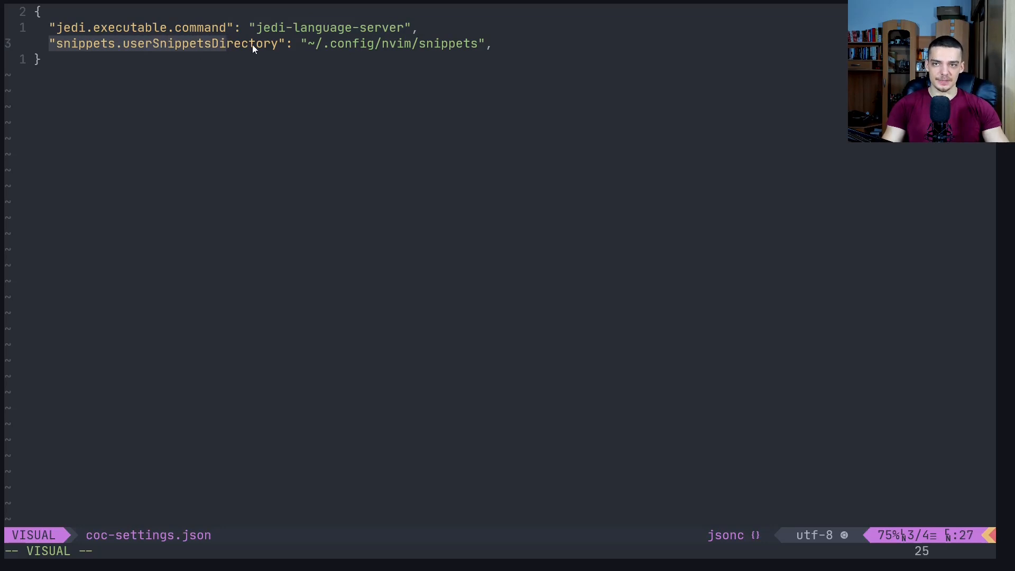
pyautogui.press('Escape')
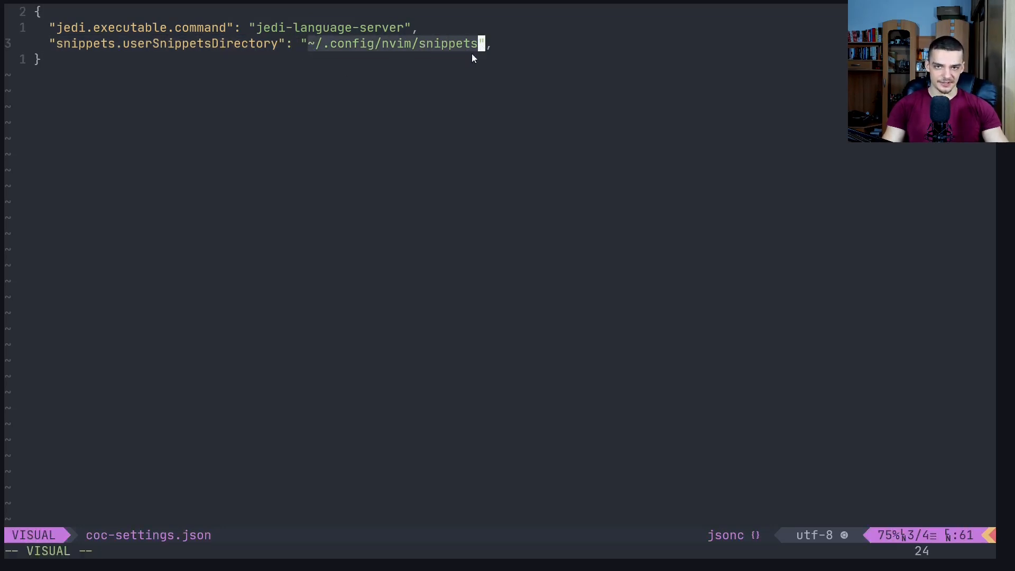
pyautogui.press('Escape')
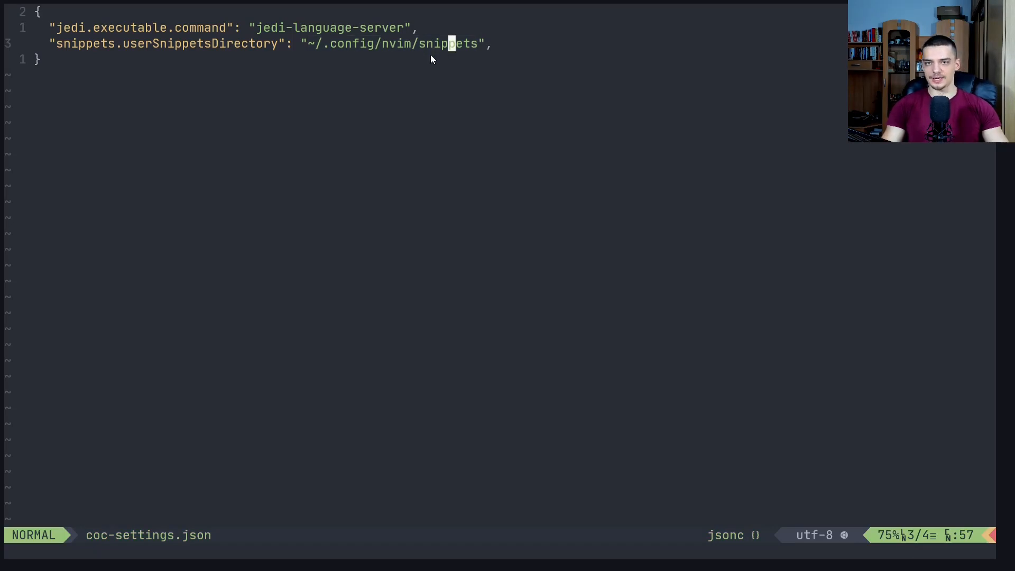
pyautogui.press('v')
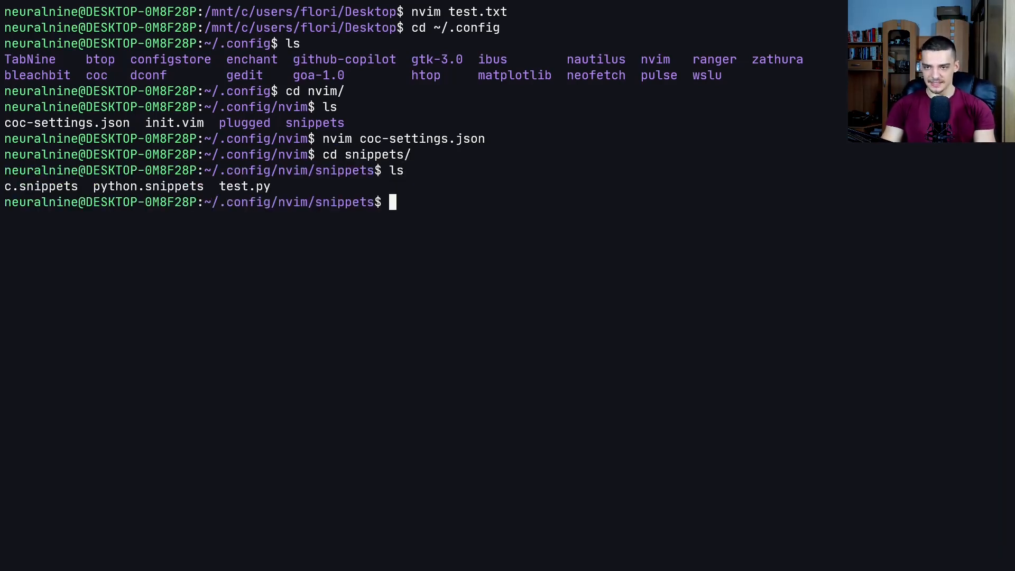
# - Remove the old c.snippets, python.snippets and test.py from the snippets folder
pyautogui.write('rm c.snippets')
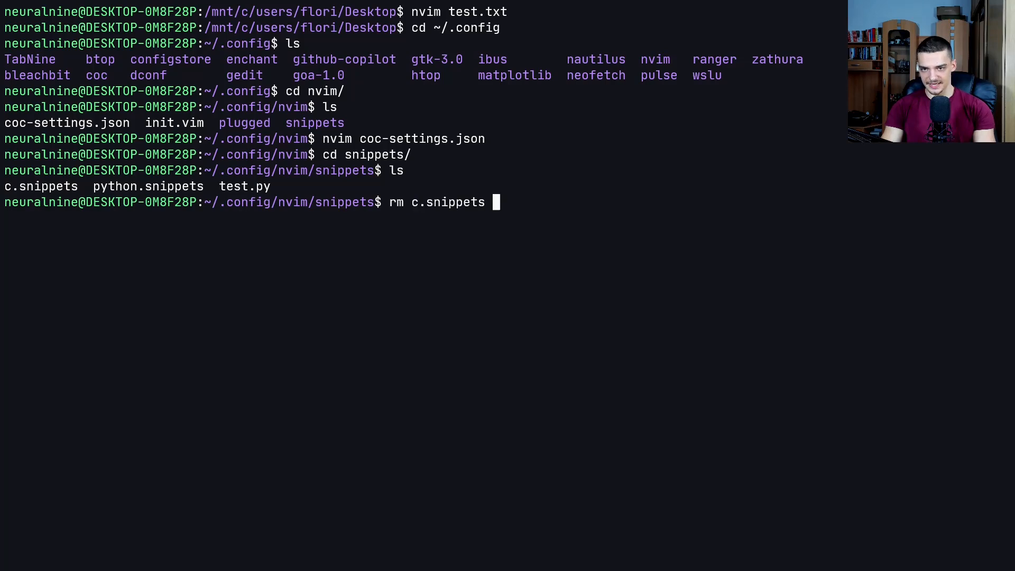
pyautogui.write('rm python.snippets')
pyautogui.write('rm test.py')
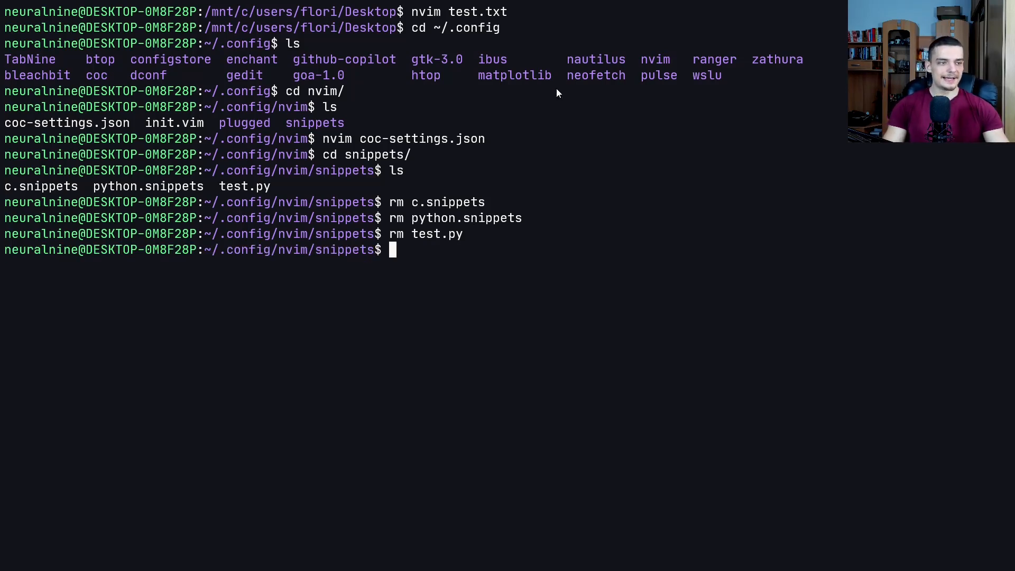
pyautogui.moveTo(773, 194)
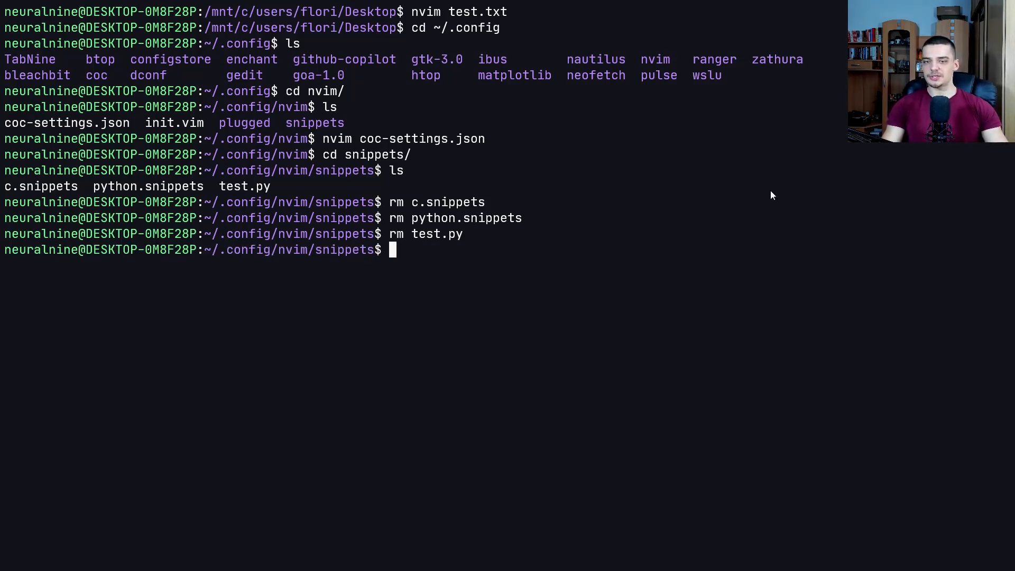
pyautogui.moveTo(789, 168)
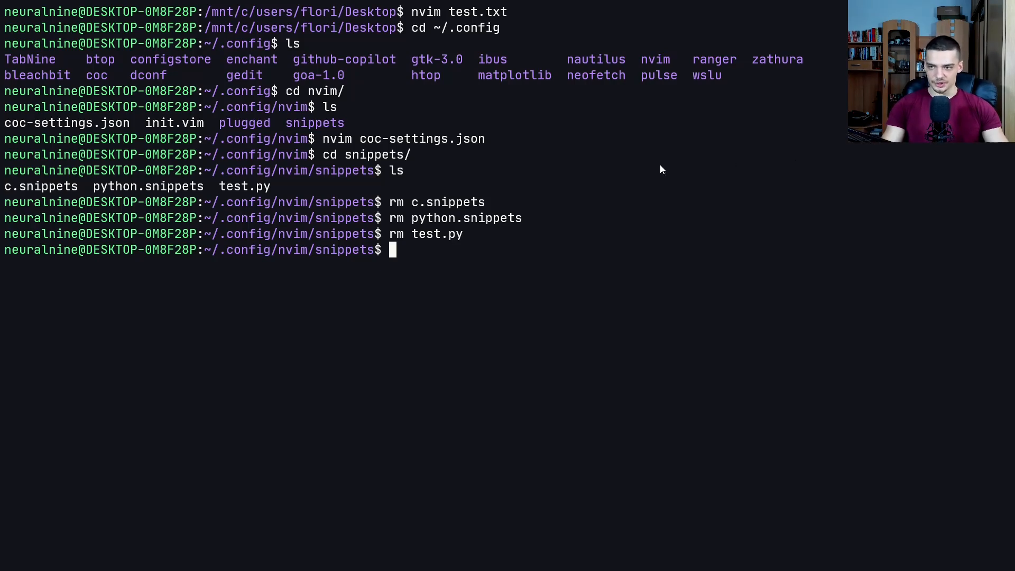
pyautogui.moveTo(242, 74)
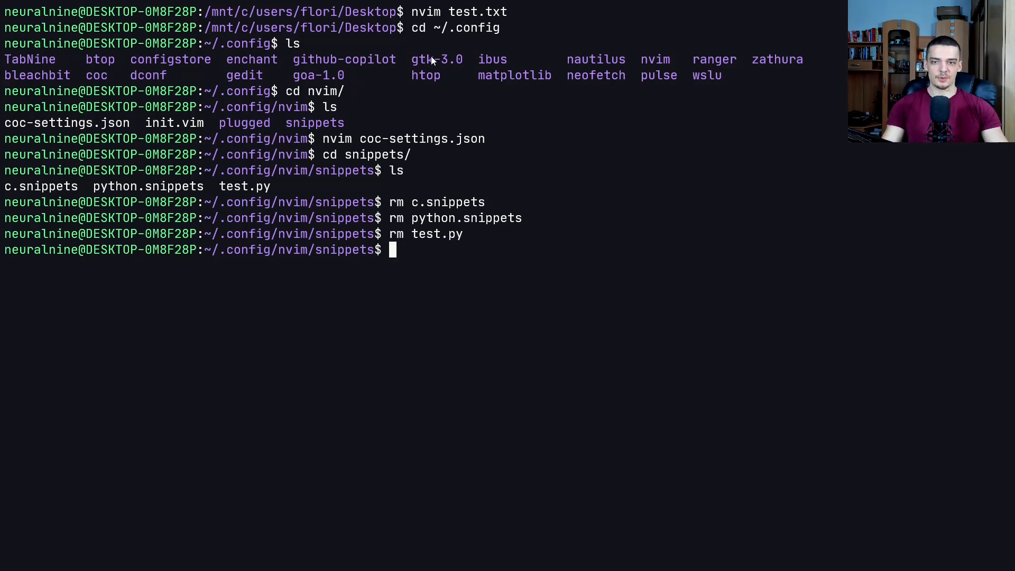
pyautogui.moveTo(557, 127)
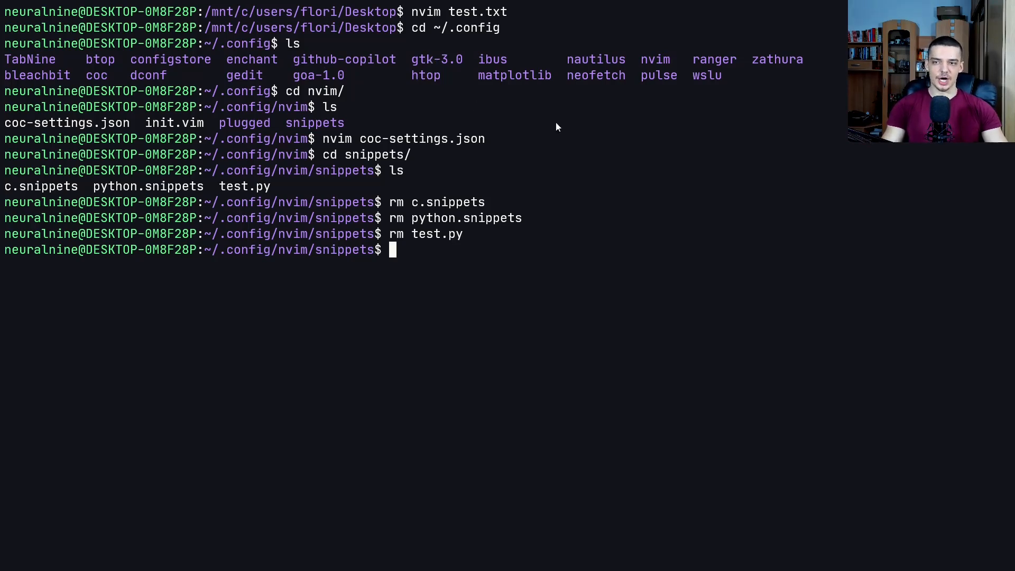
pyautogui.moveTo(610, 133)
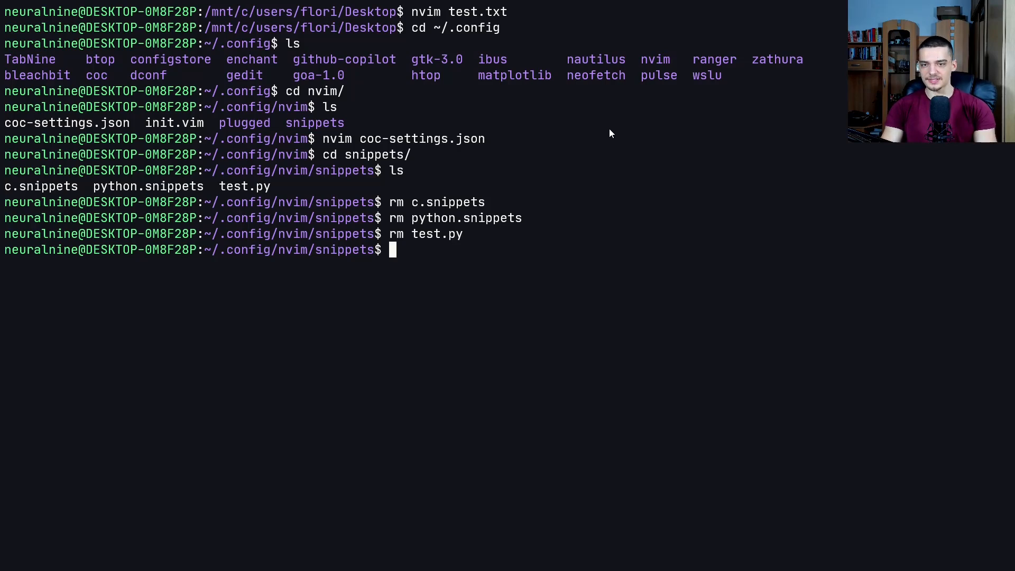
pyautogui.write('nvim')
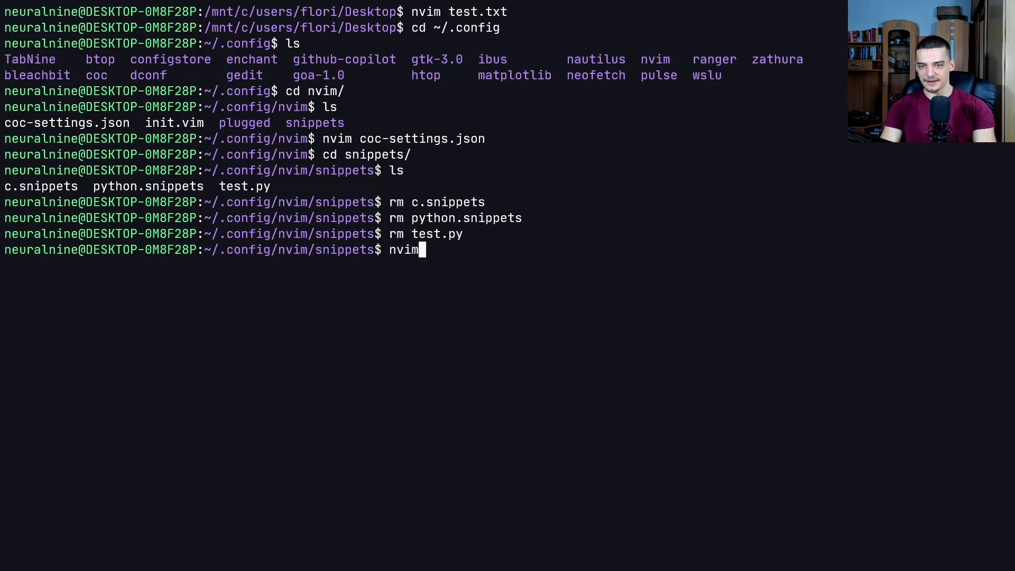
# - Create python.snippets and start a snippet named mlimports
pyautogui.write('python.snip')
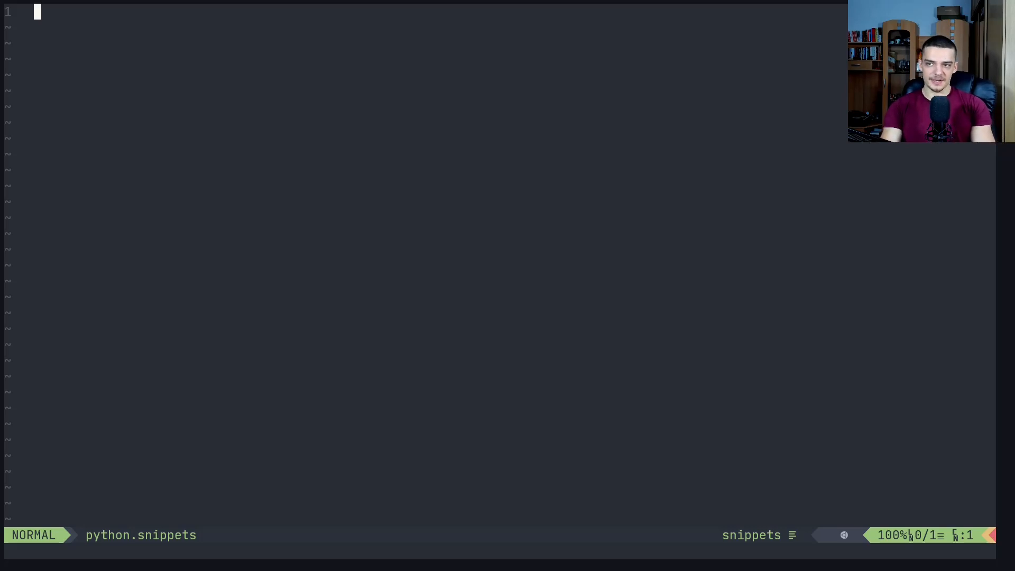
pyautogui.press('i')
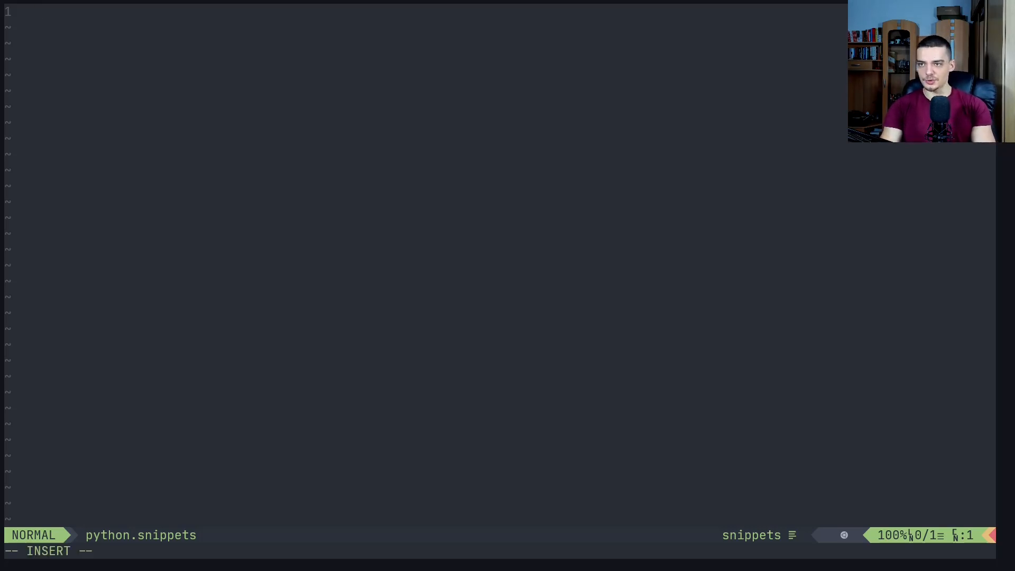
pyautogui.write('snippet')
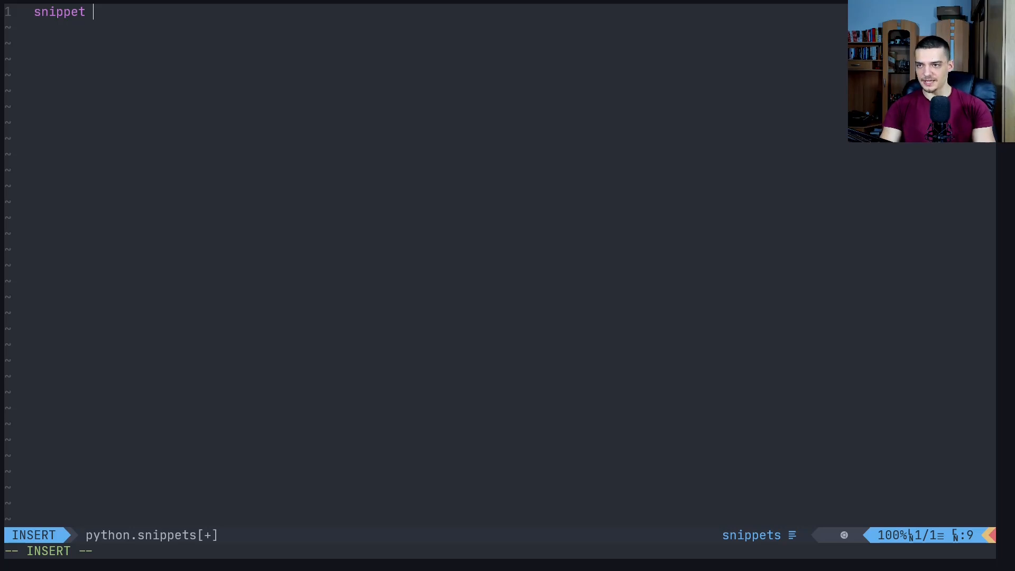
pyautogui.write('mlimports')
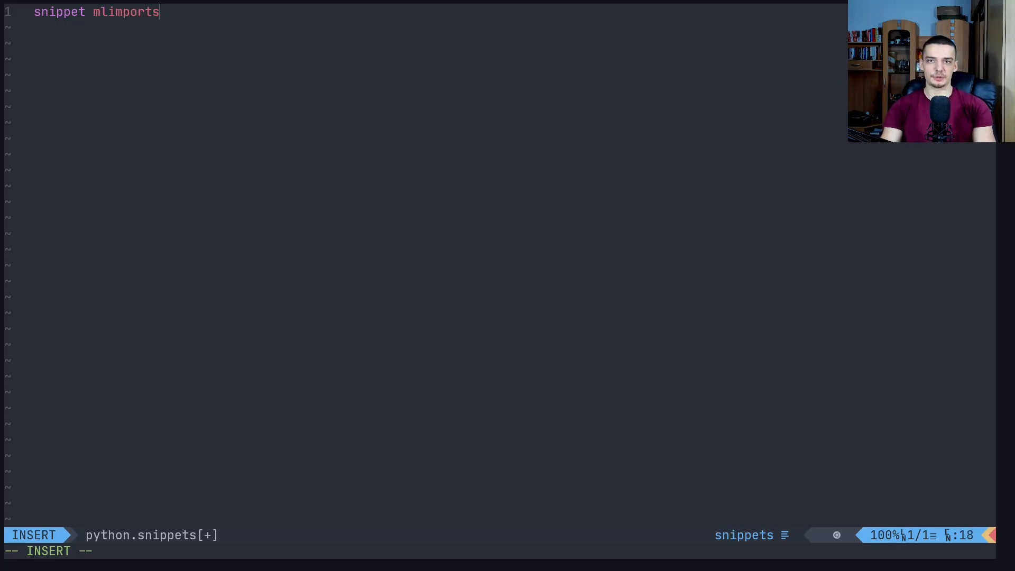
pyautogui.press('Escape')
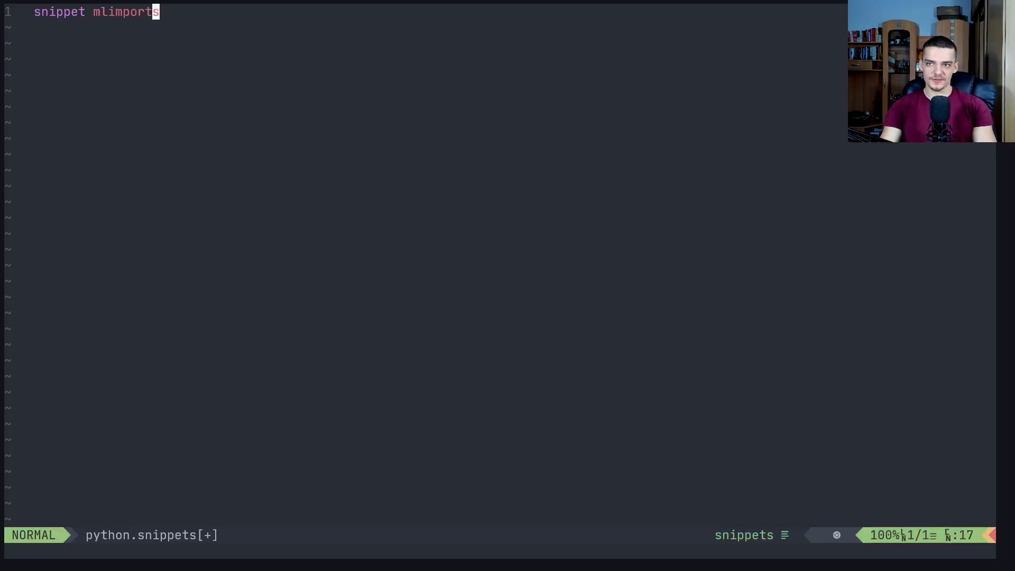
pyautogui.press('o')
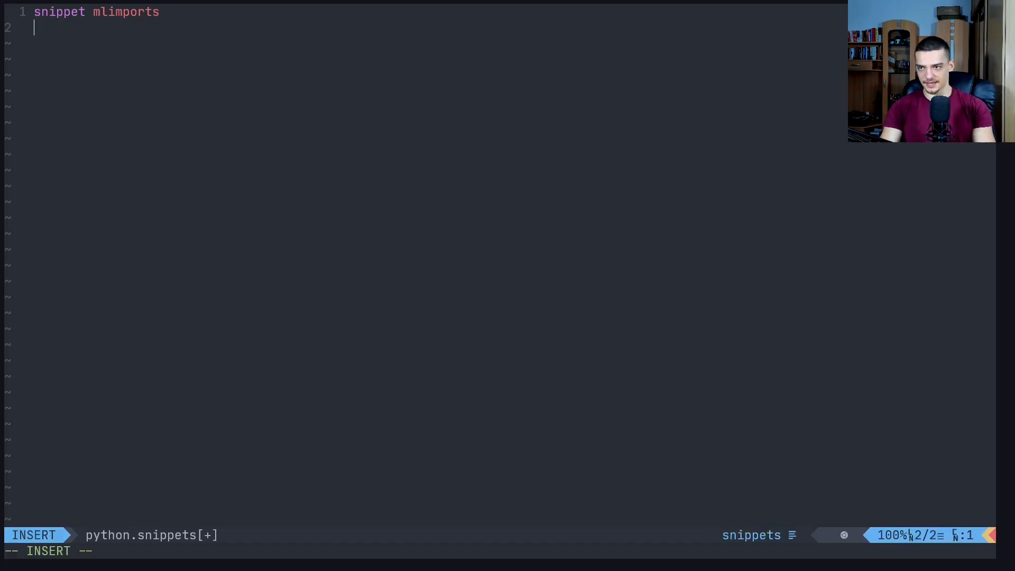
# - Add numpy, pandas, matplotlib.pyplot, seaborn and tensorflow imports, end the snippet and save with :wq
pyautogui.write('import numpy as np')
pyautogui.write('import pandas a')
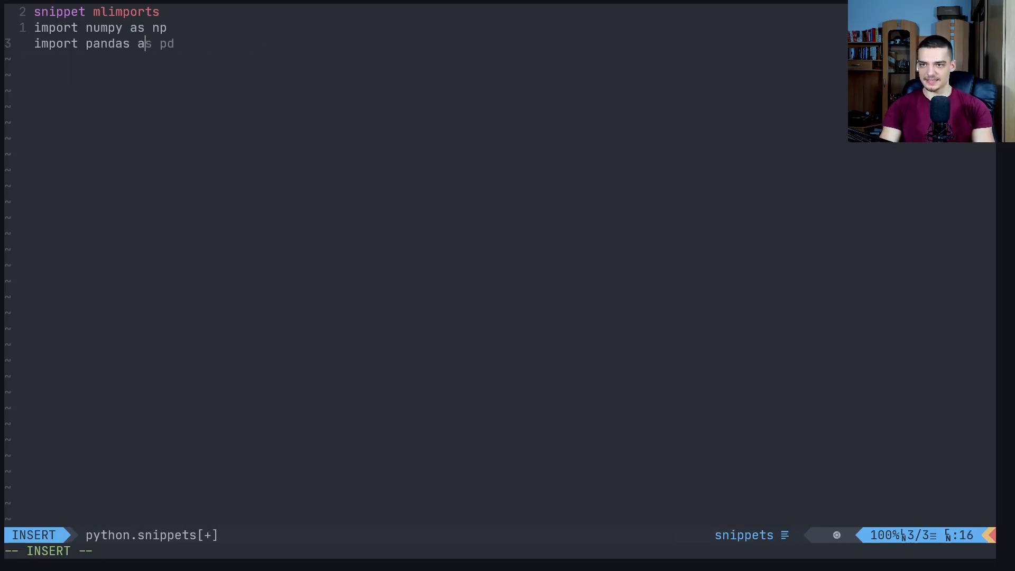
pyautogui.write('import matplotlib.pyplot as plt')
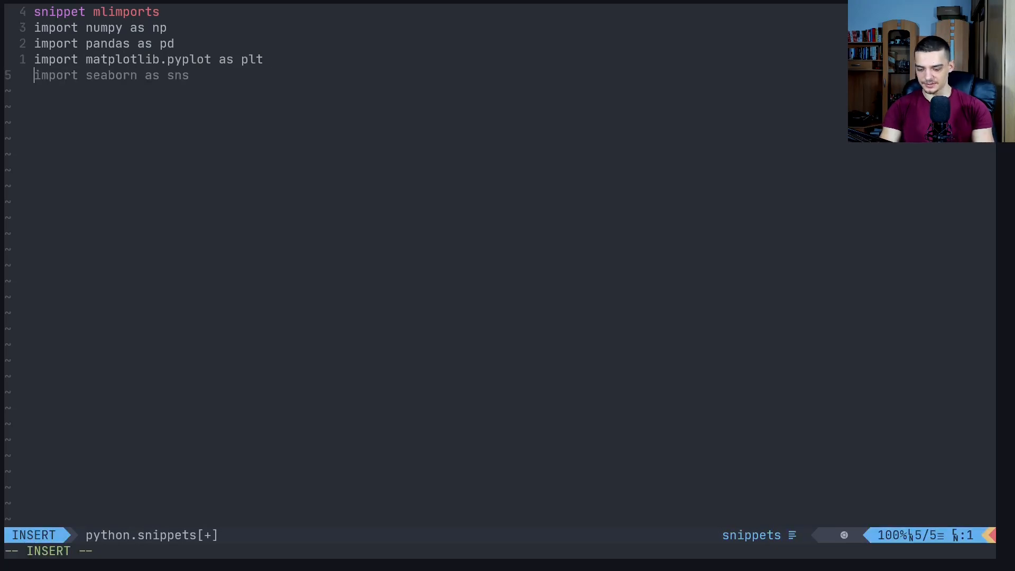
pyautogui.press('Escape')
pyautogui.write('import ')
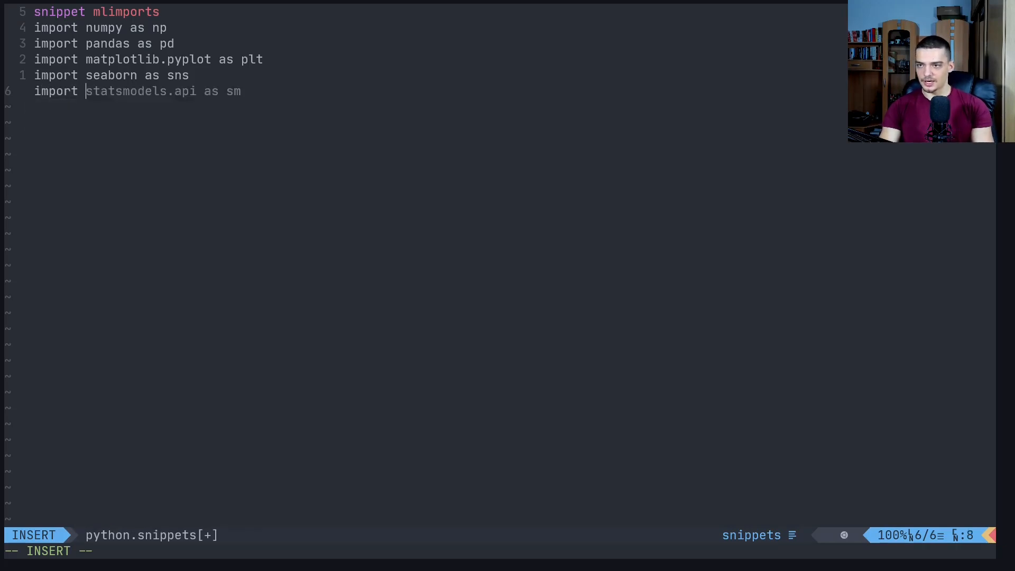
pyautogui.write('tensorflow as tf')
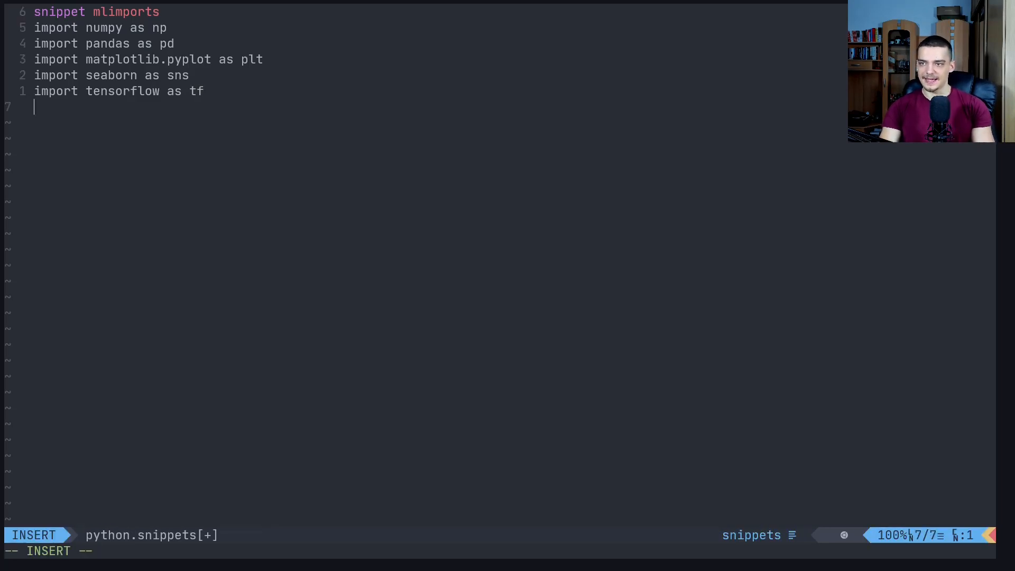
pyautogui.write('en')
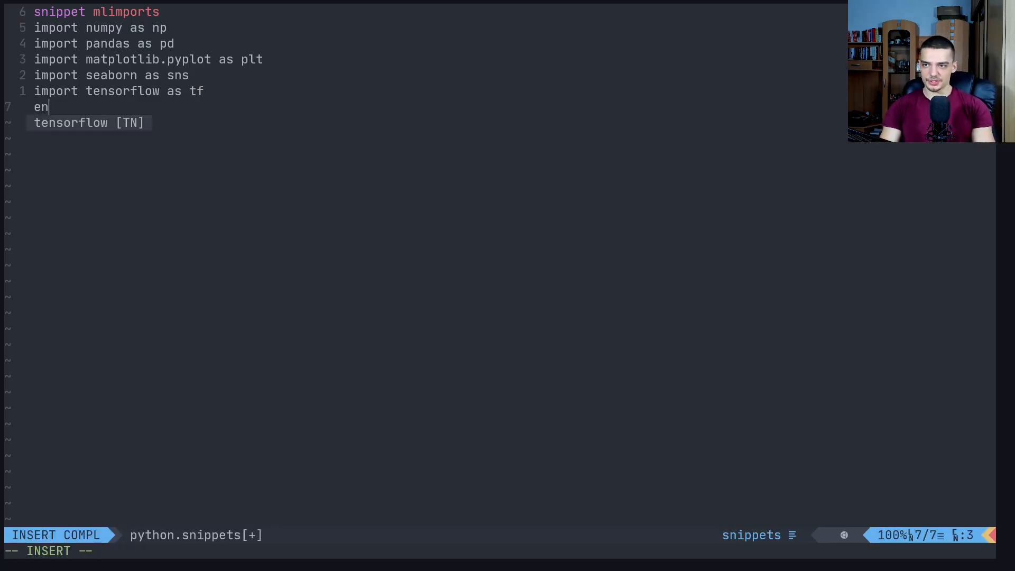
pyautogui.write('dsnippet')
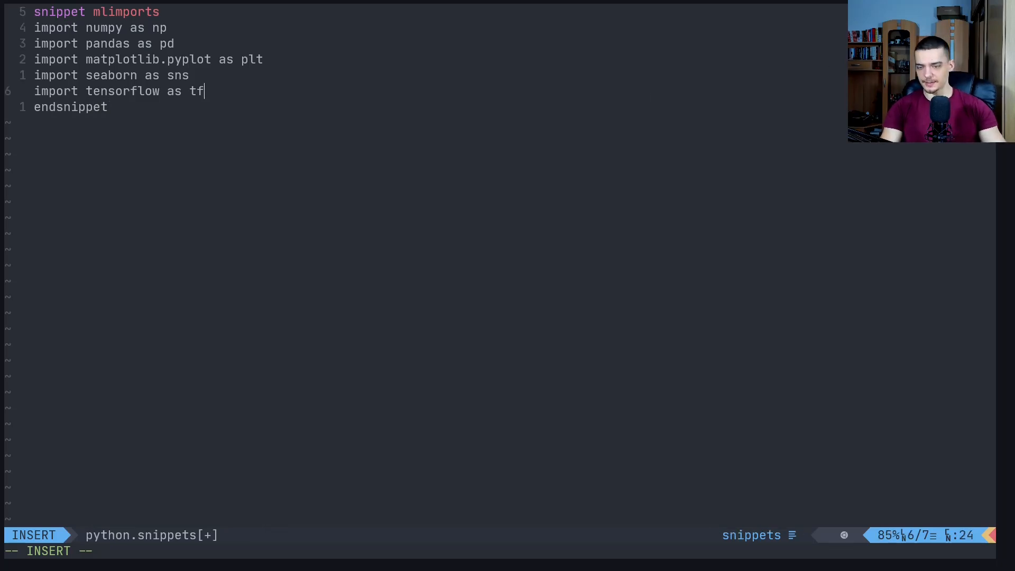
pyautogui.press('Escape')
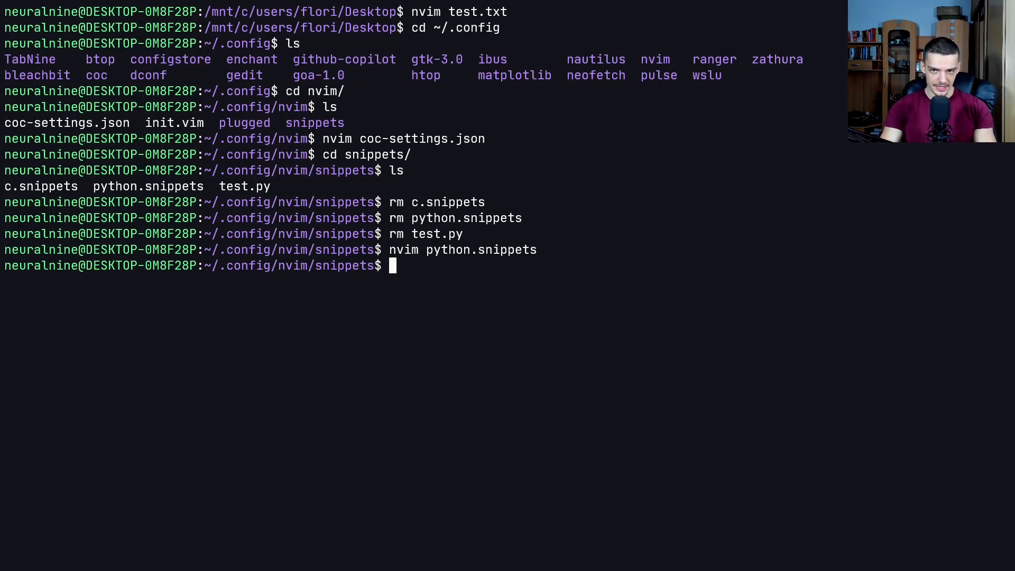
# - In a new file.py expand mlimports into the five import lines, then quit with :q!
pyautogui.write('nvim')
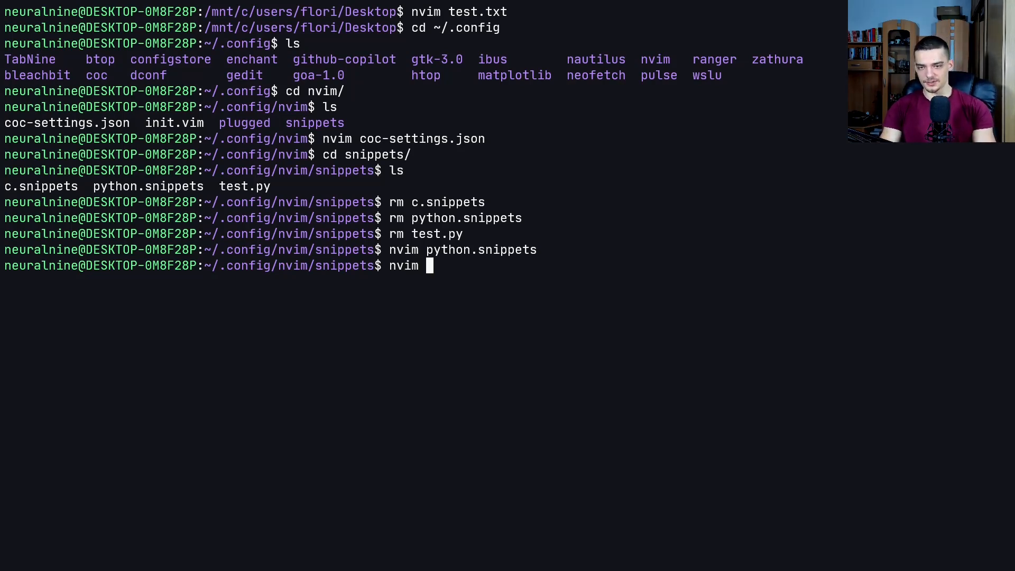
pyautogui.write('file.')
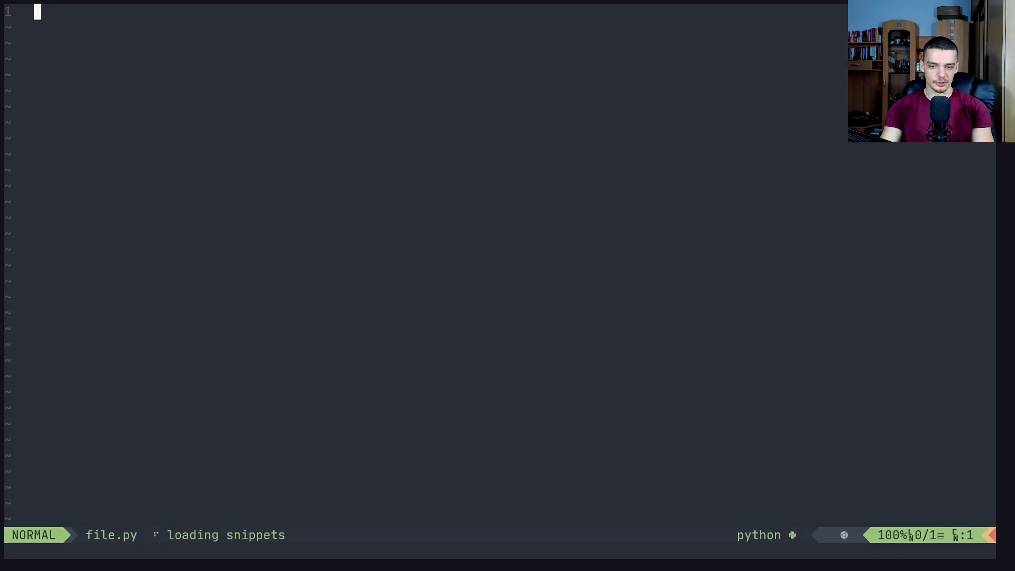
pyautogui.moveTo(174, 548)
pyautogui.write('m')
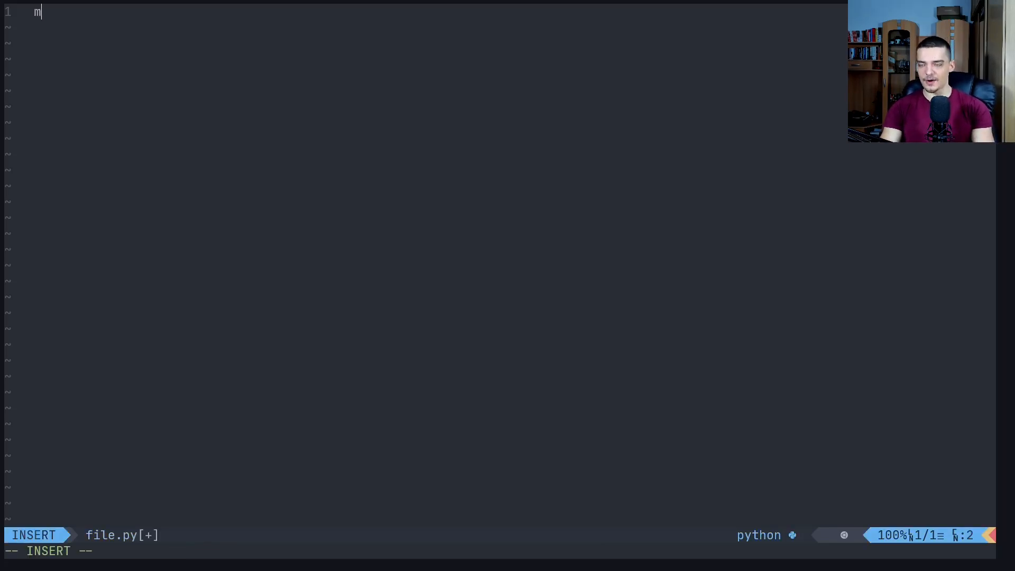
pyautogui.write('lim')
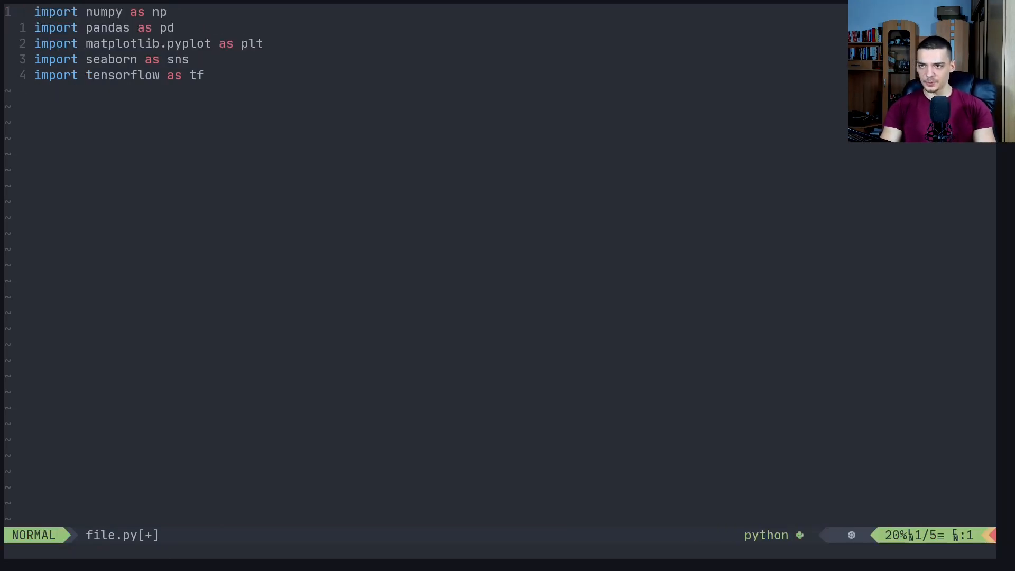
pyautogui.write(':q!')
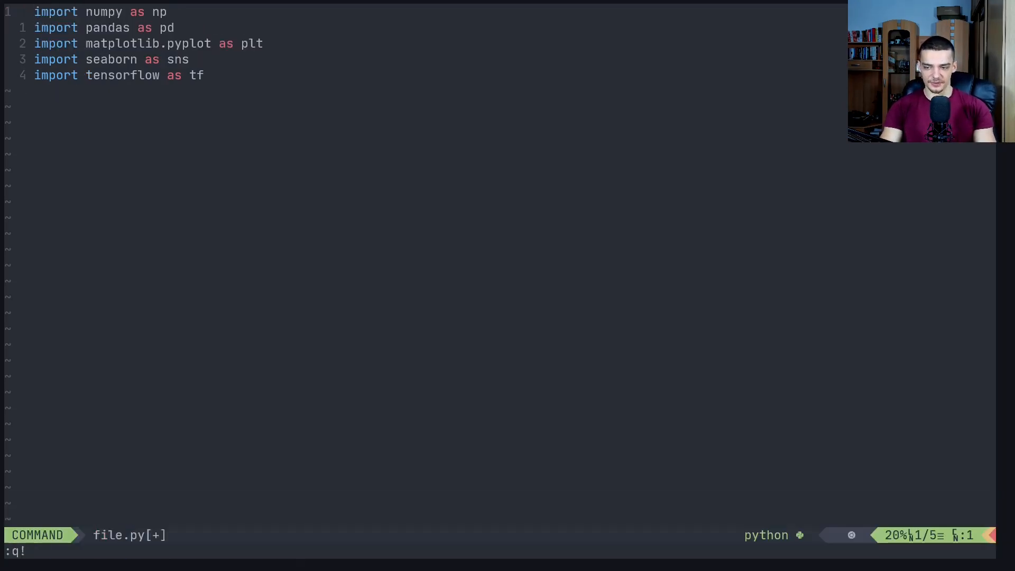
pyautogui.press('Enter')
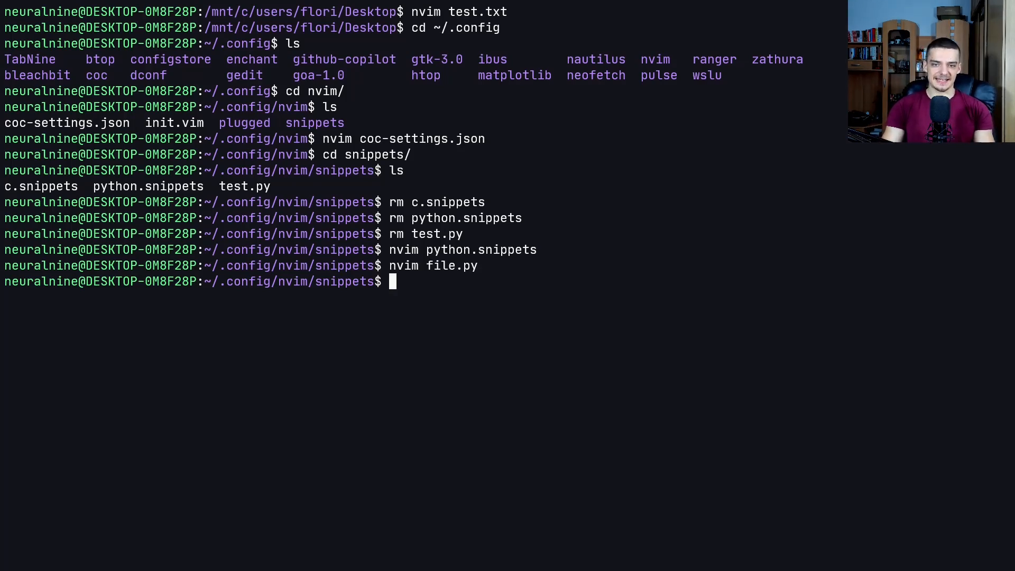
# - Start a menusnip snippet at the end of python.snippets with done = False and a while not done loop
pyautogui.write('n')
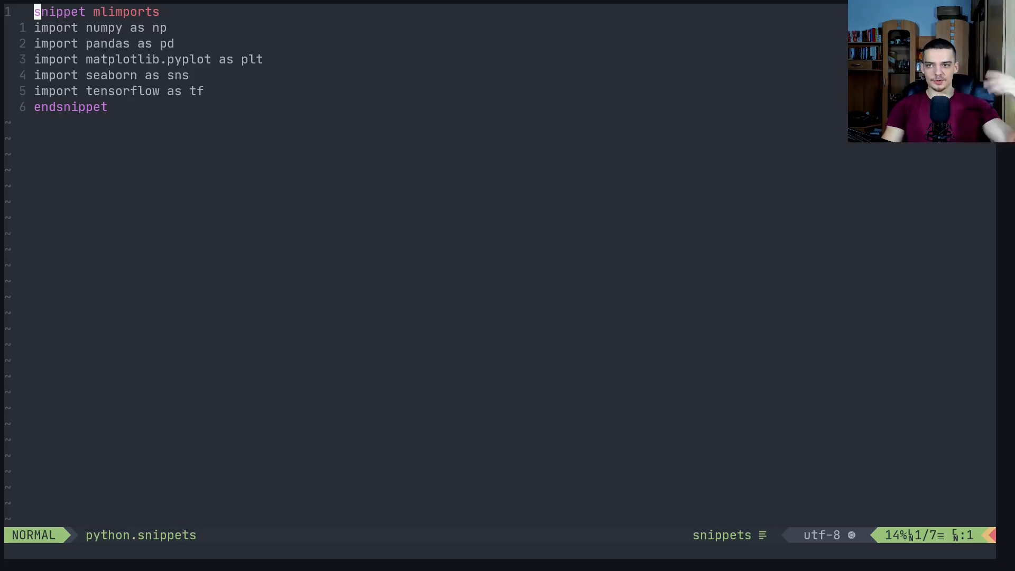
pyautogui.press('j')
pyautogui.write('snippet menusnip')
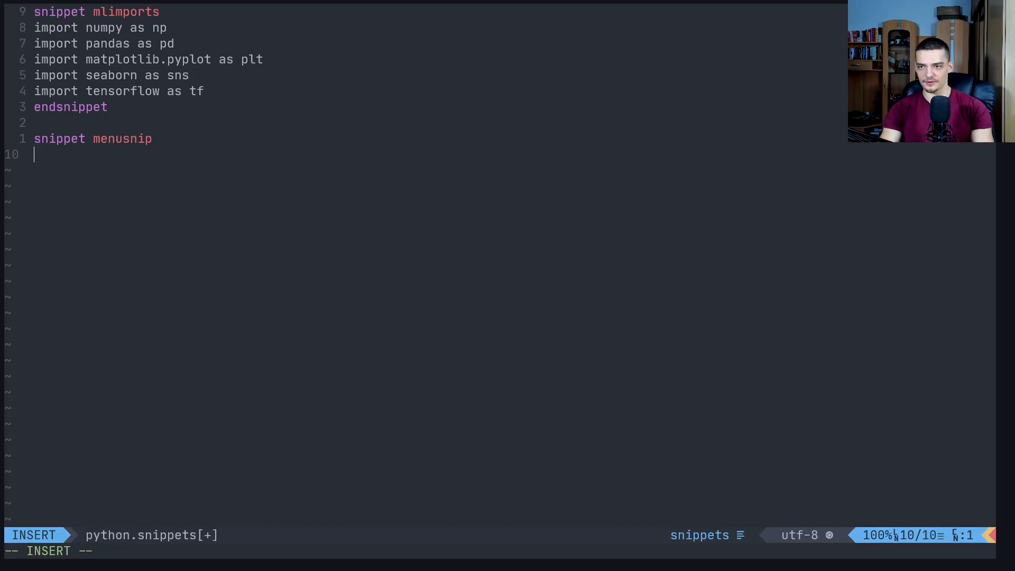
pyautogui.write('from IPython.display import display')
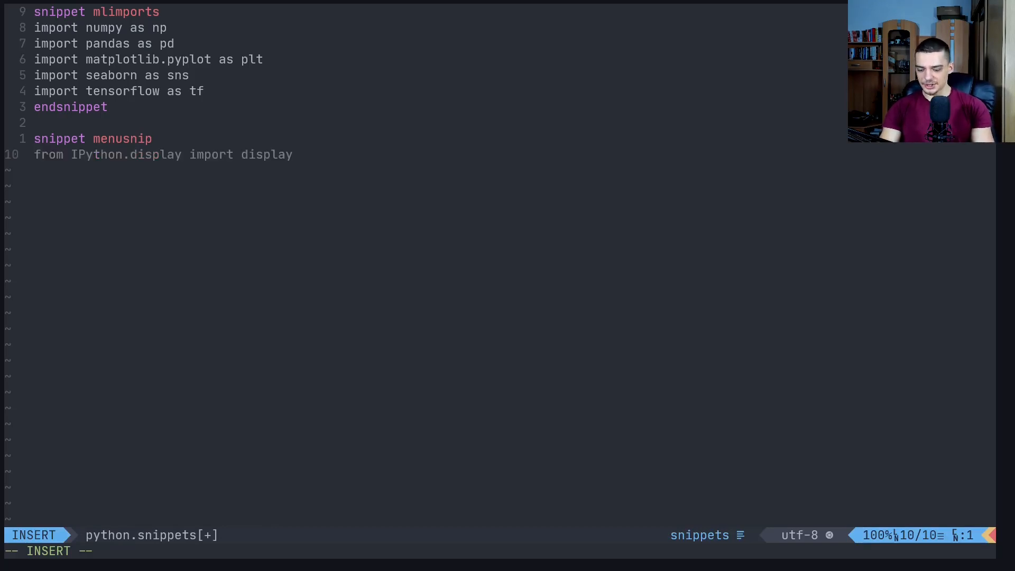
pyautogui.moveTo(264, 280)
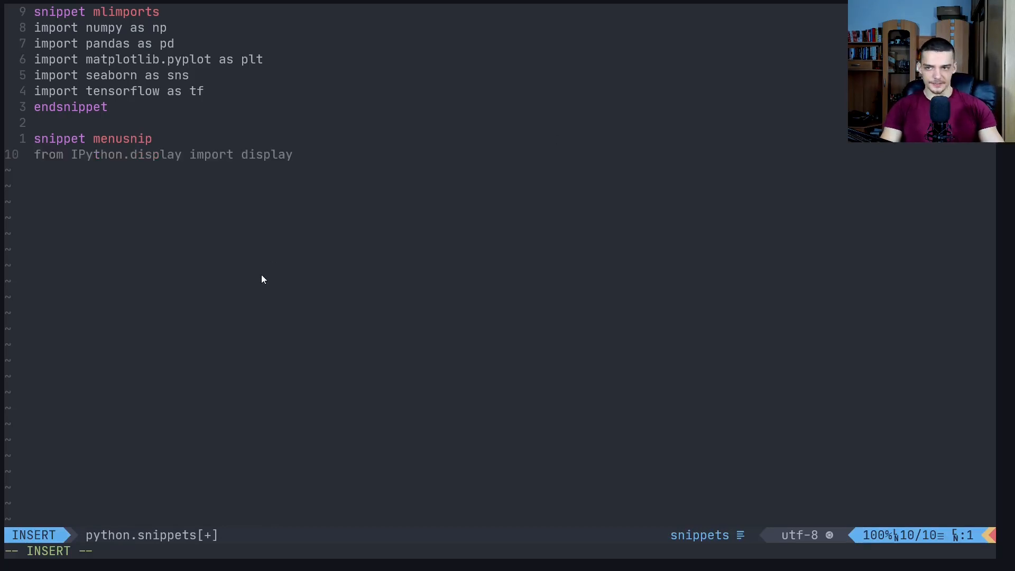
pyautogui.write('done = False')
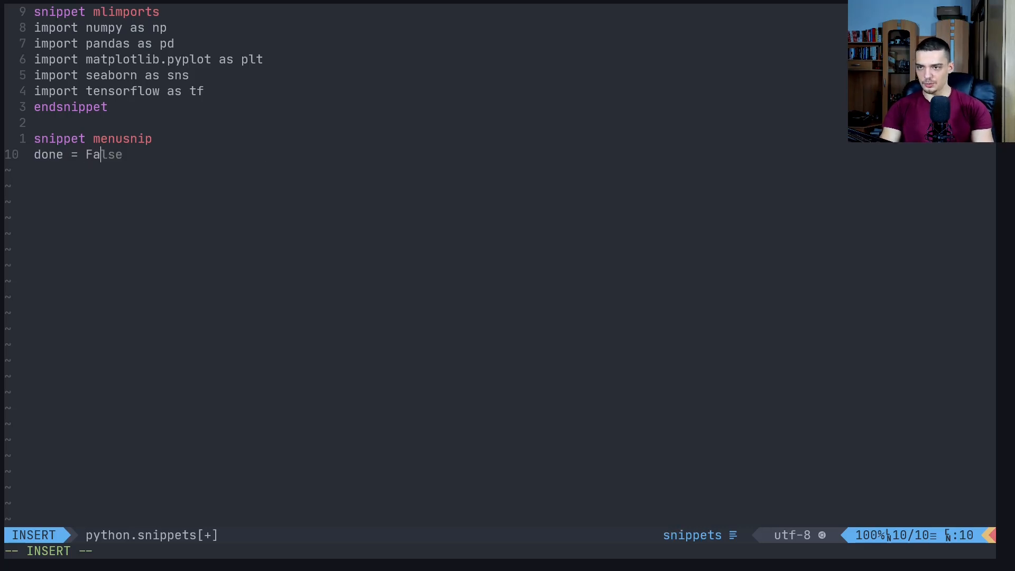
pyautogui.write('while not done:')
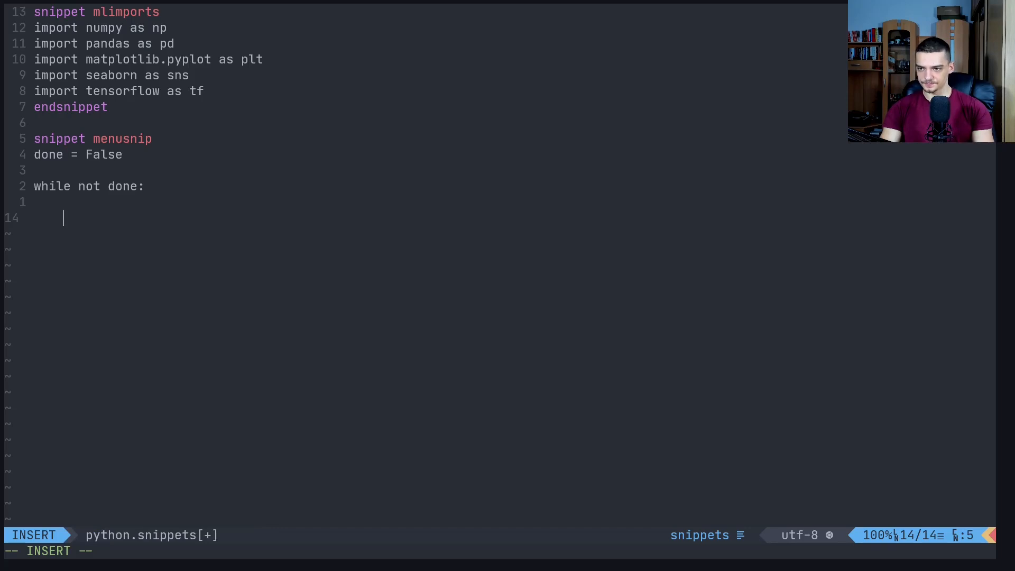
# - Print a "Make a choice:" menu and read choice = input("Enter your choice: ") in the loop
pyautogui.write('print("')
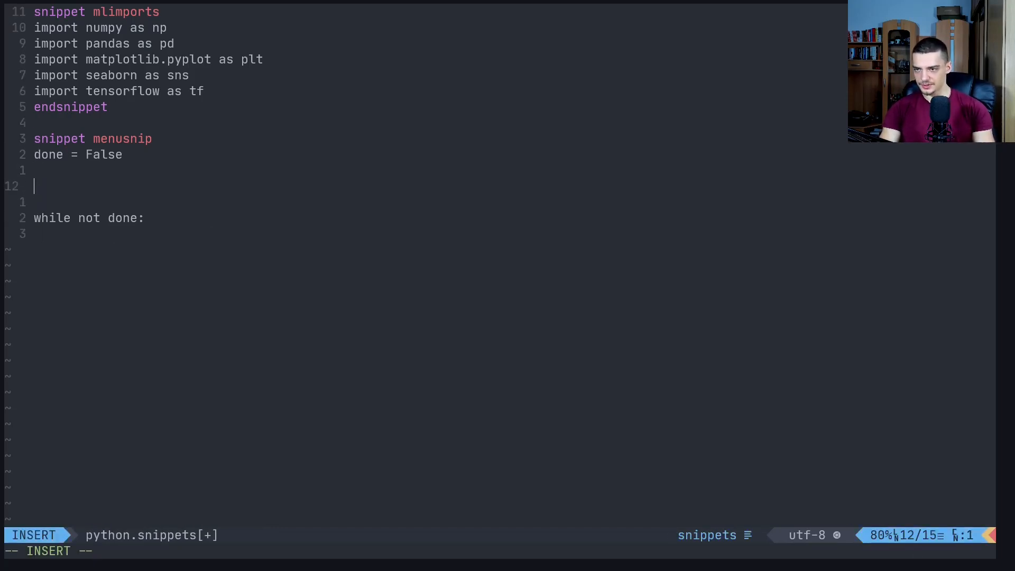
pyautogui.write('print("')
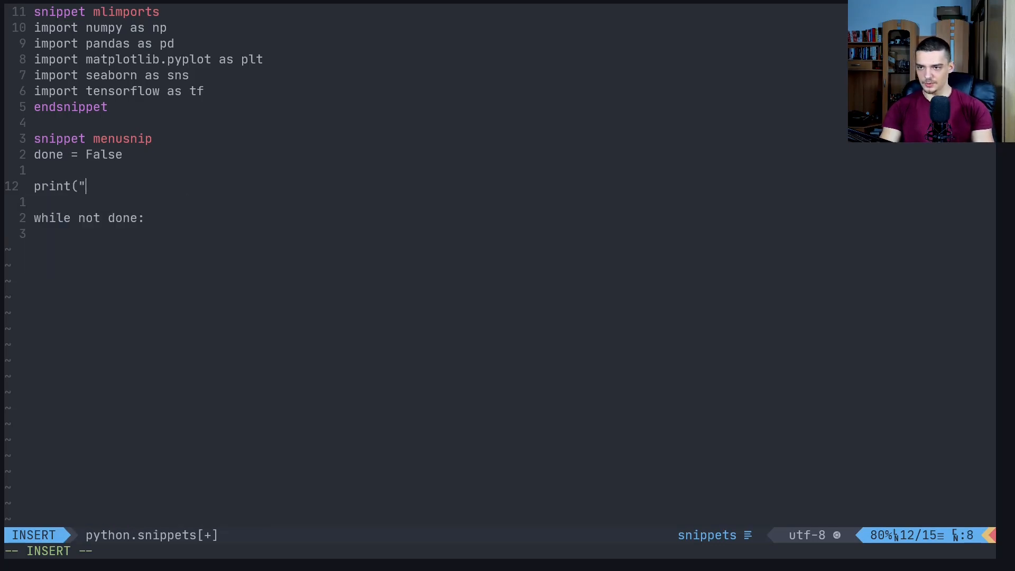
pyautogui.write('""Mak')
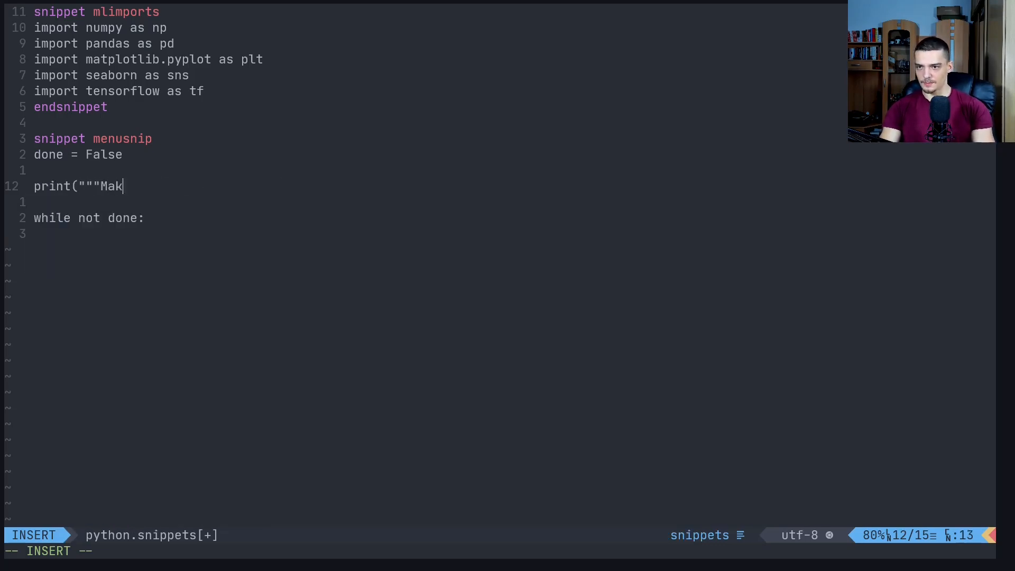
pyautogui.write('e a choice:')
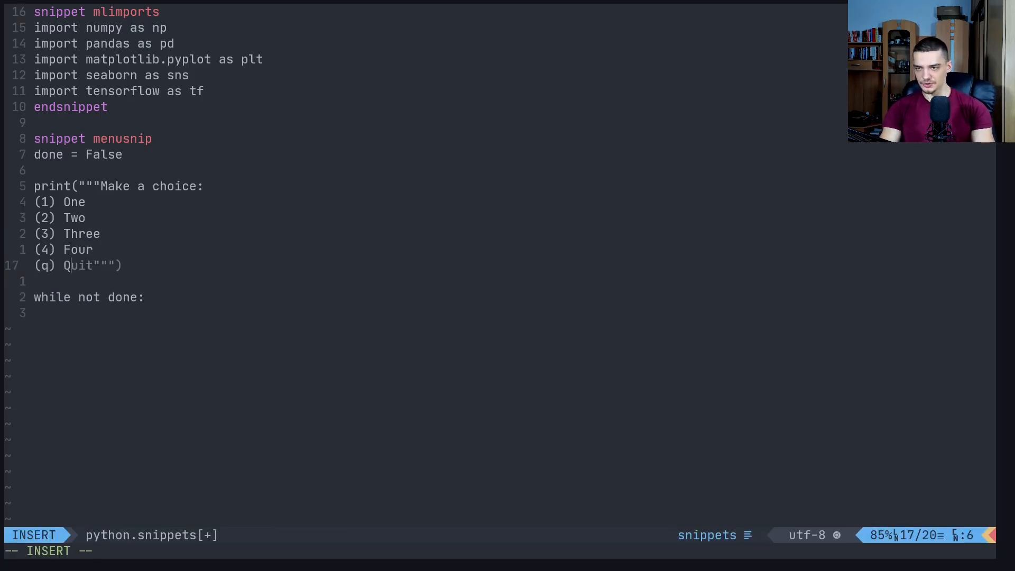
pyautogui.press('Escape')
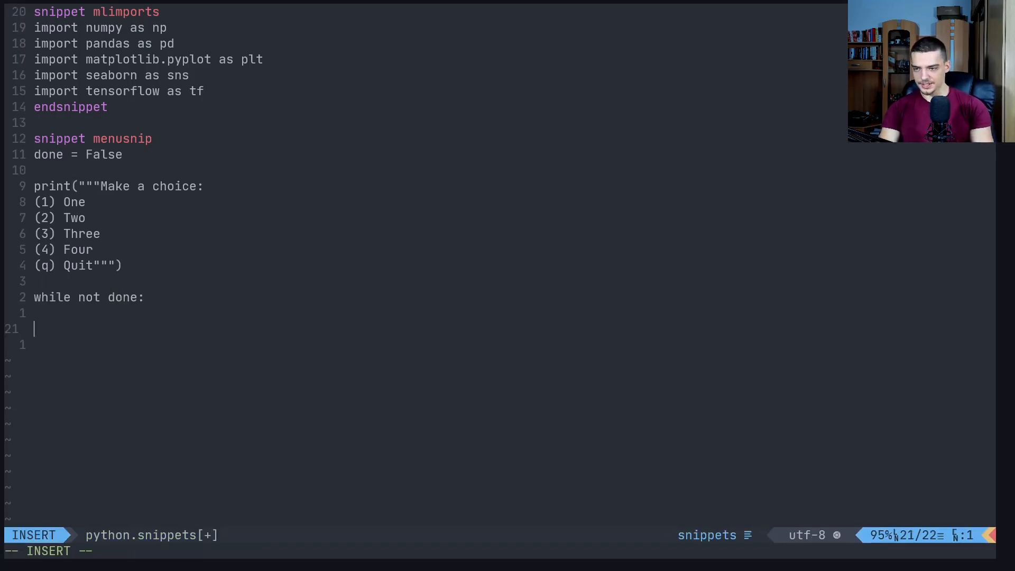
pyautogui.write('choice = input("Enter your choice: ")')
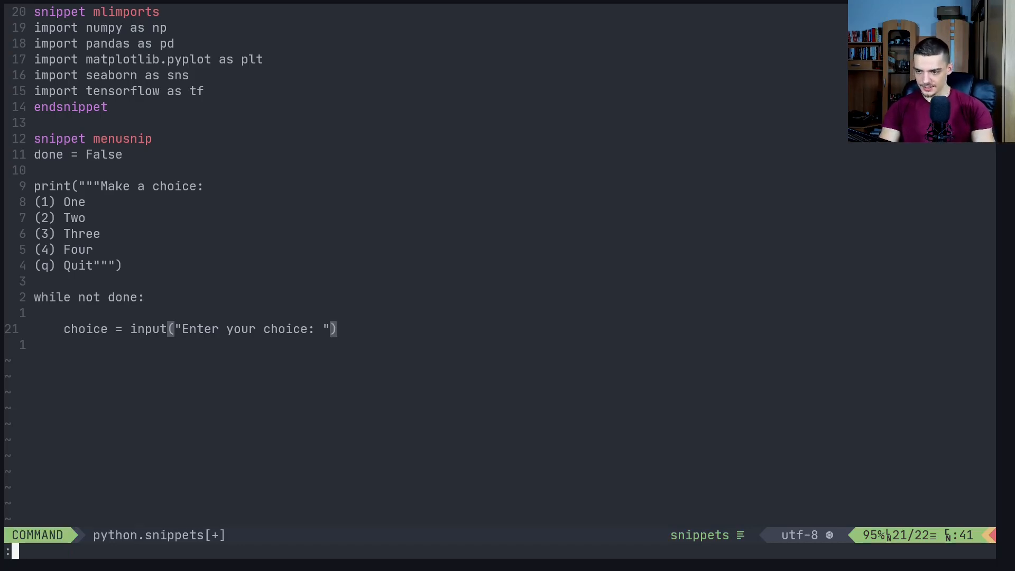
# - Add if/elif branches with pass bodies for choice values '1', '2' and '3'
pyautogui.write('Copilot disable')
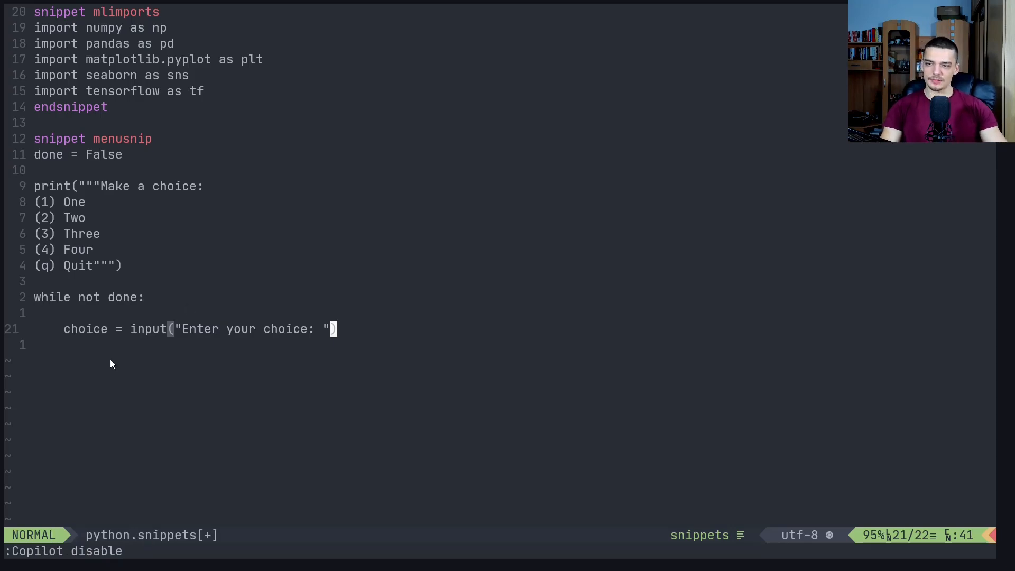
pyautogui.moveTo(401, 337)
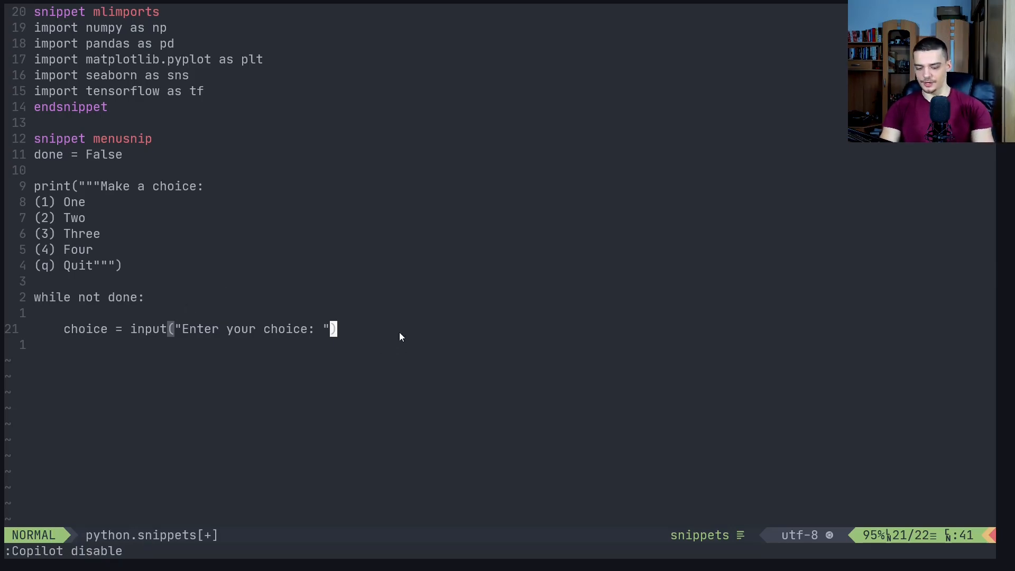
pyautogui.write("if chocie == '1")
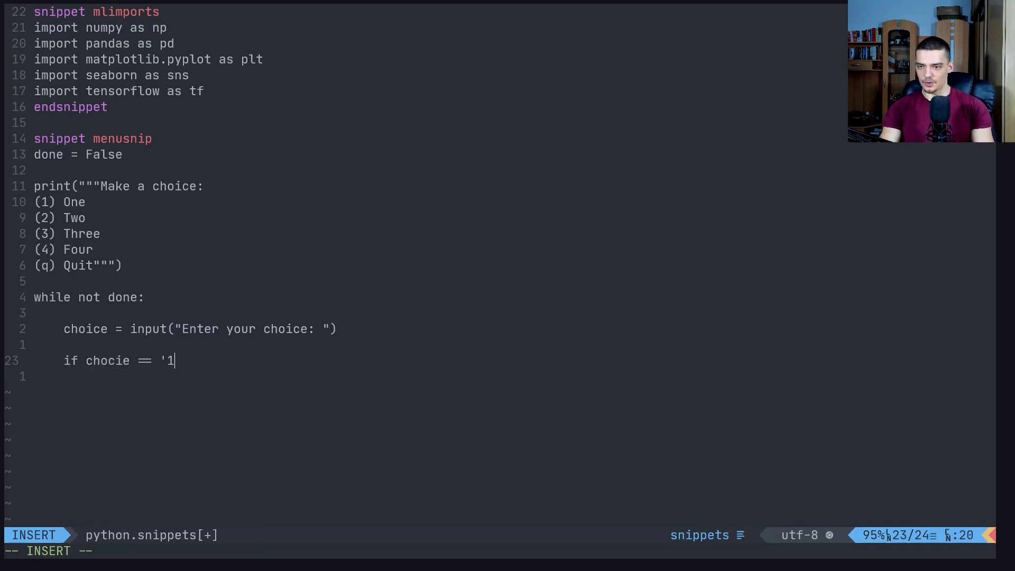
pyautogui.write("':")
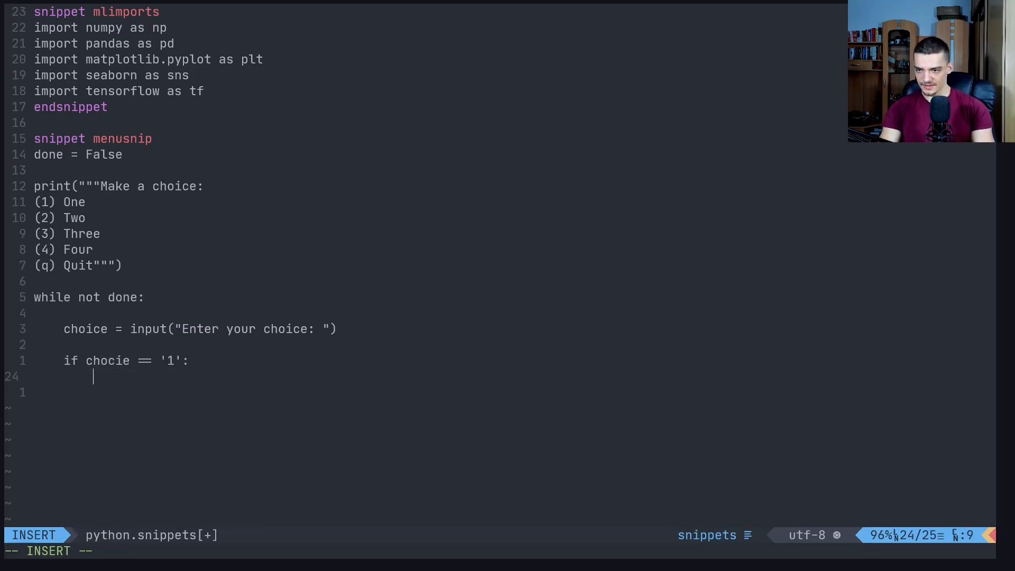
pyautogui.write('pass')
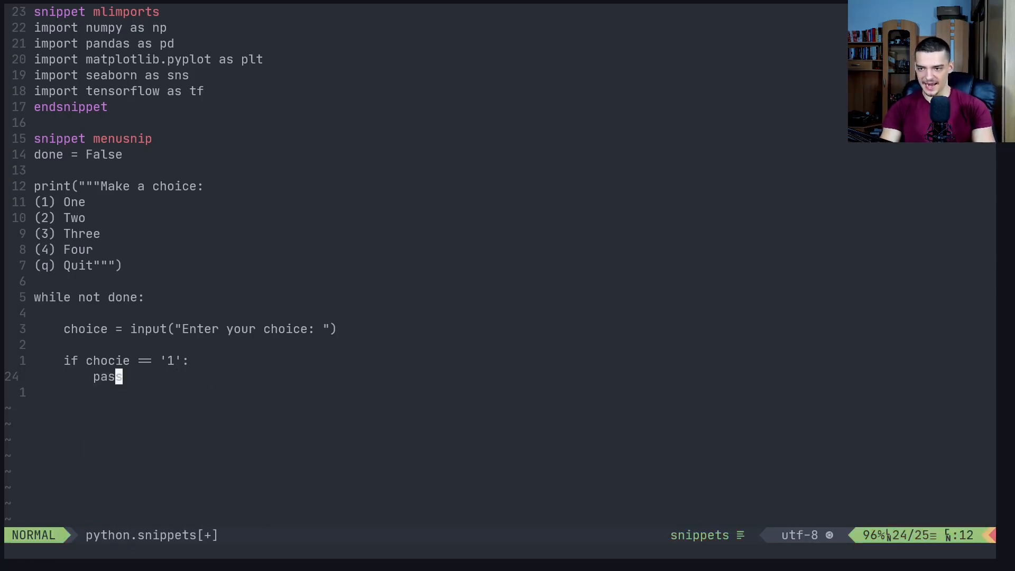
pyautogui.write('elif chj')
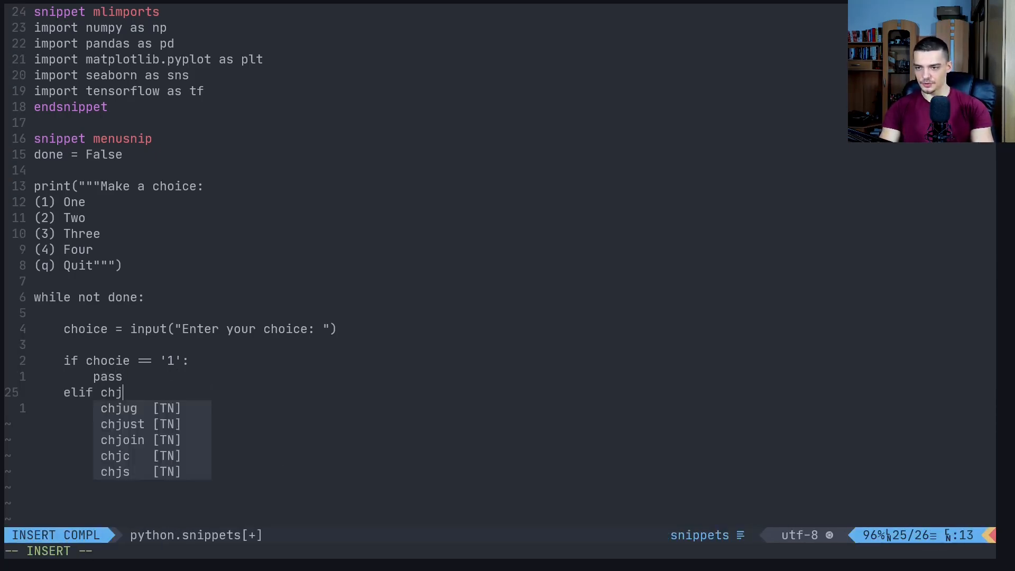
pyautogui.write("oice == '2':")
pyautogui.write('pass')
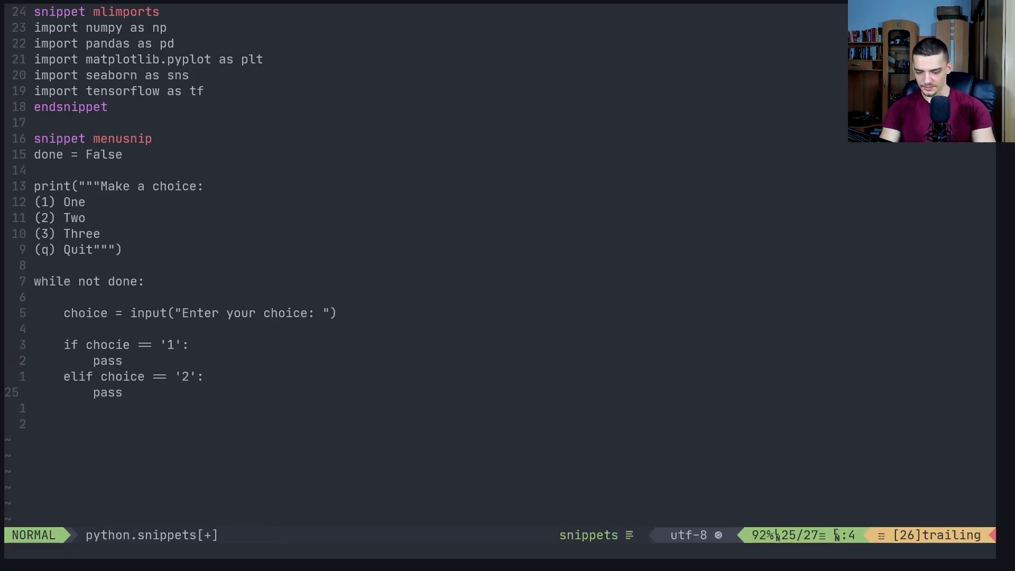
pyautogui.write('elif ch')
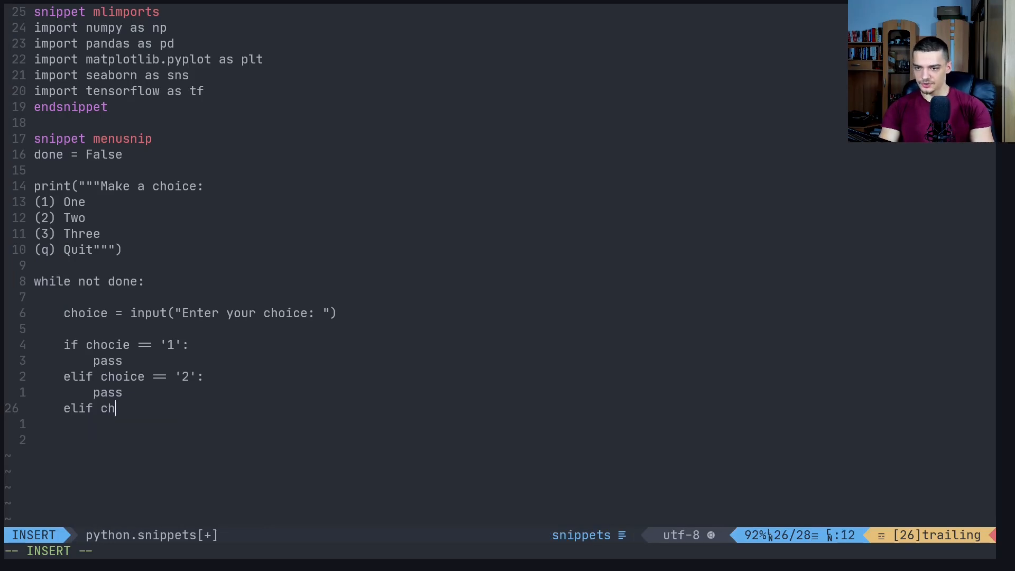
pyautogui.write("oice == '3")
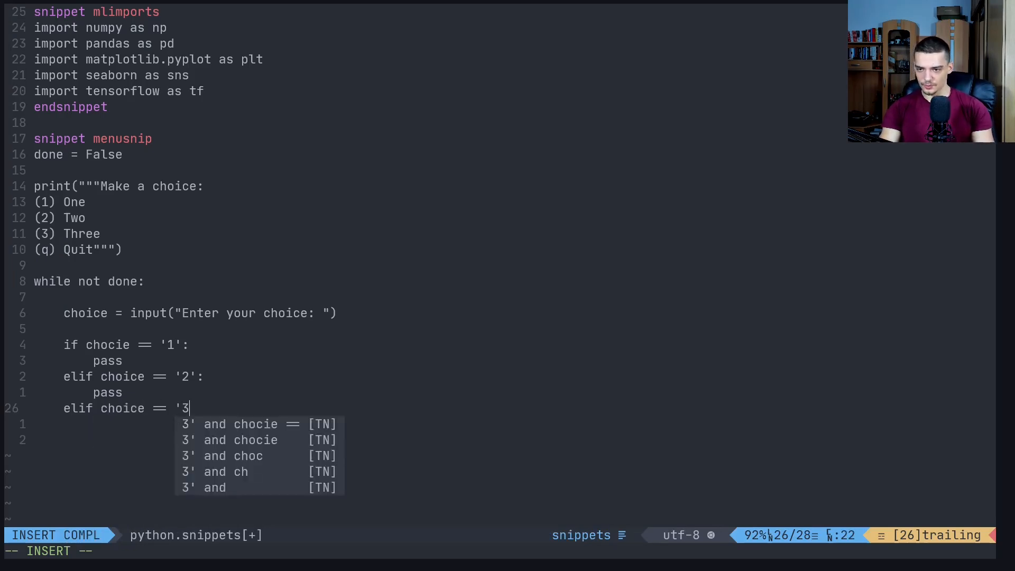
pyautogui.press('Enter')
pyautogui.write('elif chocie ==')
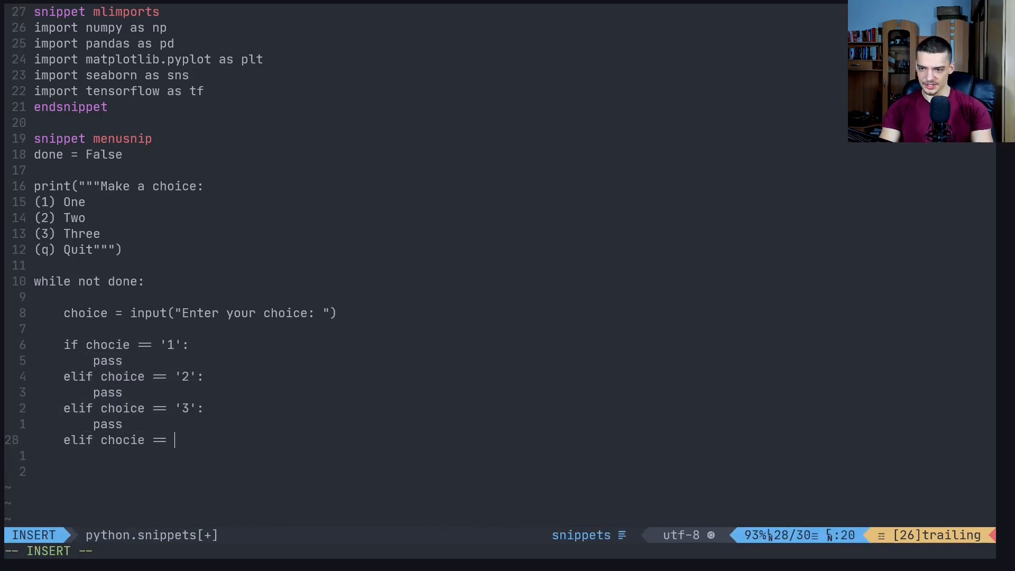
# - Set done = True on 'q' and print "Invalid choice!" in the else branch
pyautogui.write("'q':")
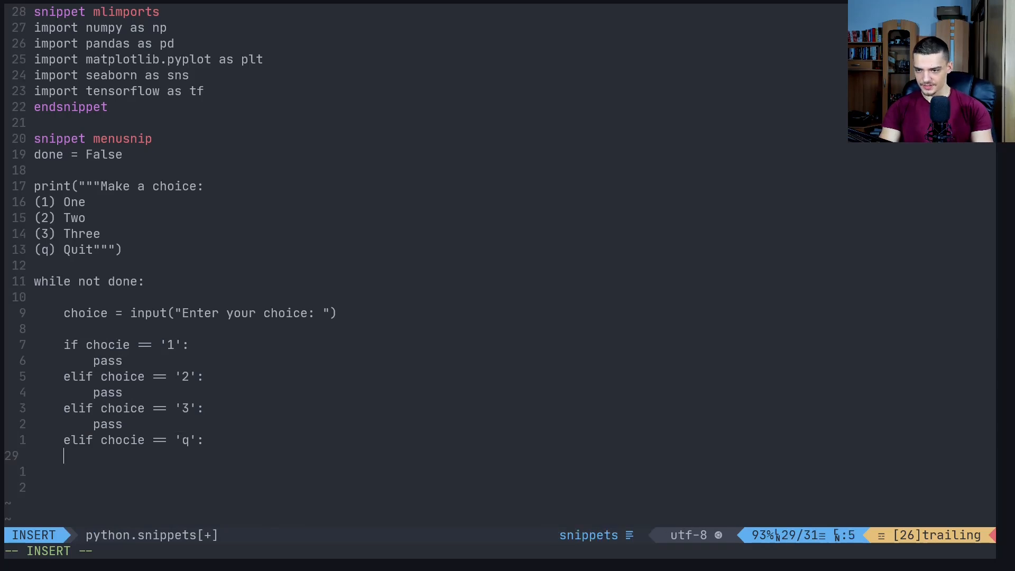
pyautogui.write('done')
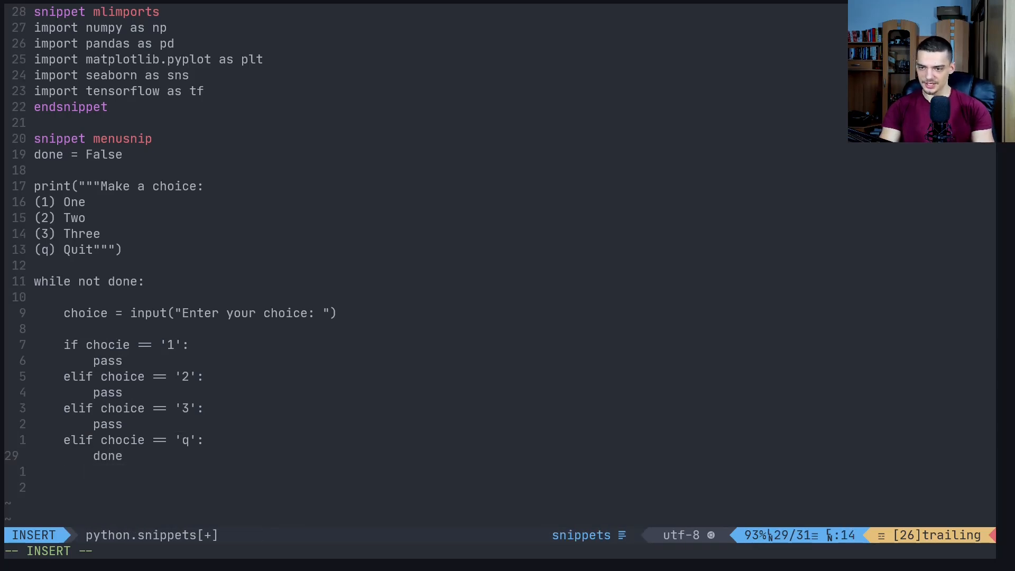
pyautogui.write('= True')
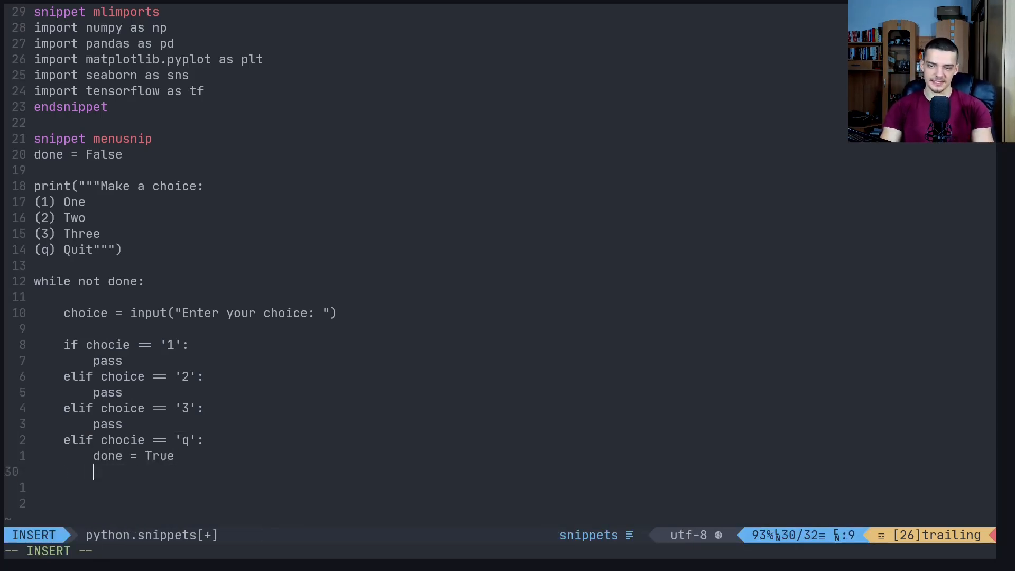
pyautogui.write('else:')
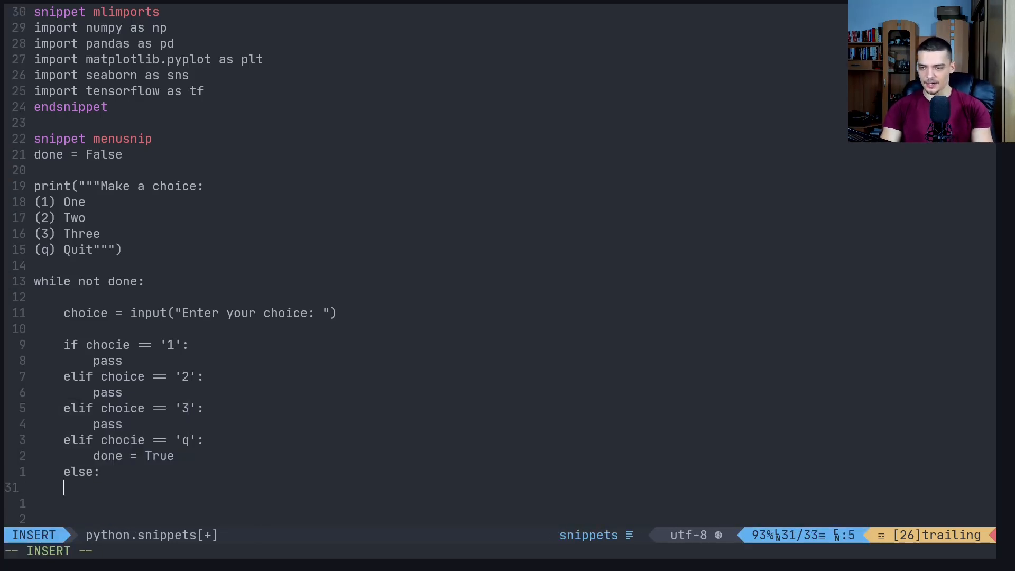
pyautogui.press('Tab')
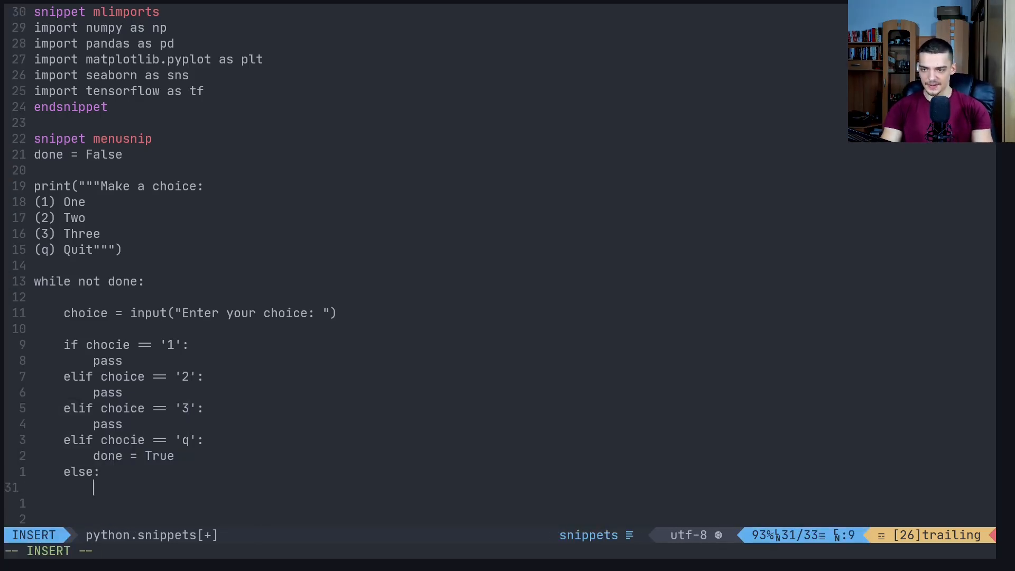
pyautogui.write('p')
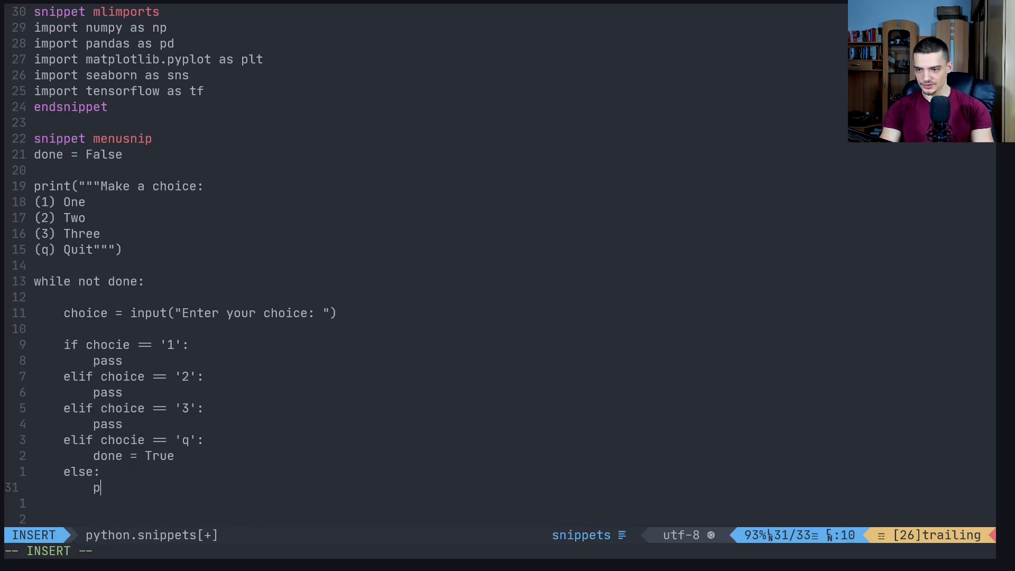
pyautogui.write('rint("Invalid choice')
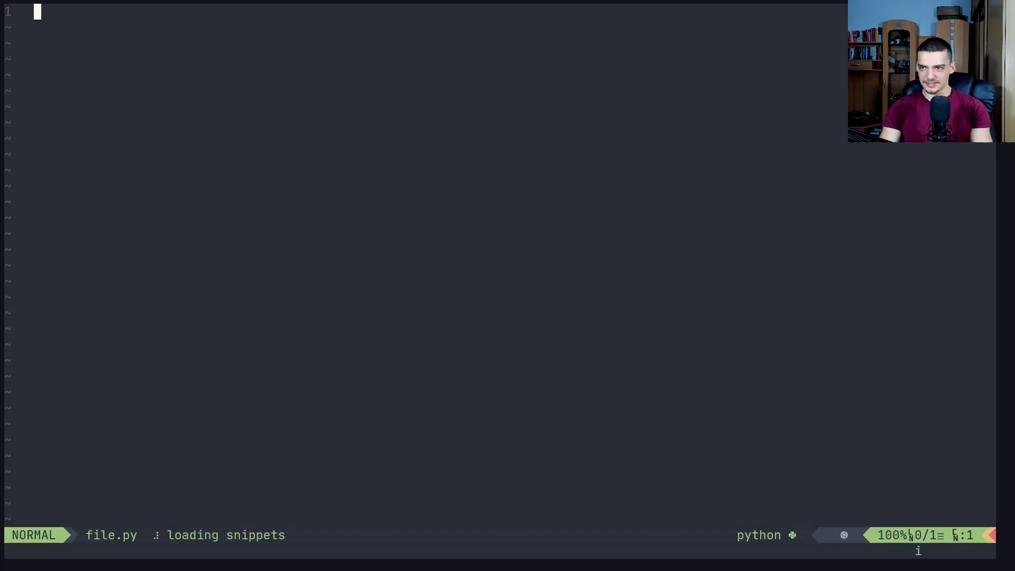
# - Expand menusnip into the full menu loop in file.py, then leave to edit the C snippets
pyautogui.press('i')
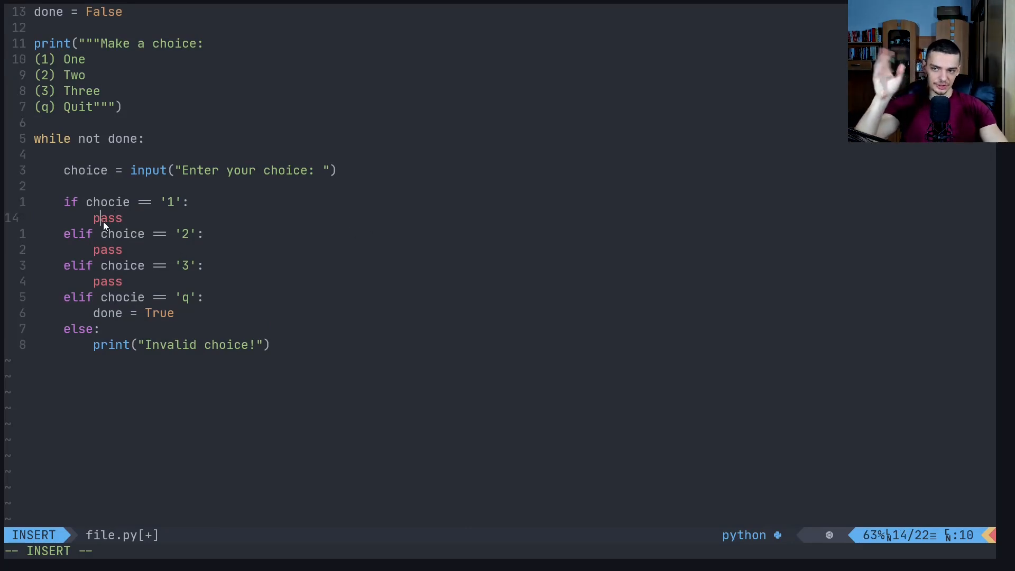
pyautogui.press('Escape')
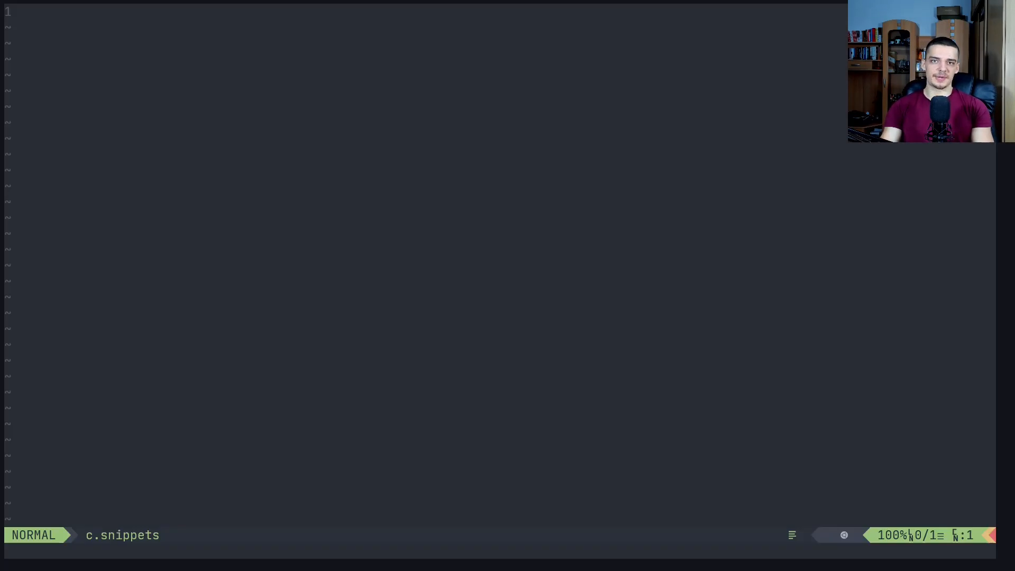
# - Start a basestructure snippet in c.snippets with #include <stdio.h>
pyautogui.press('i')
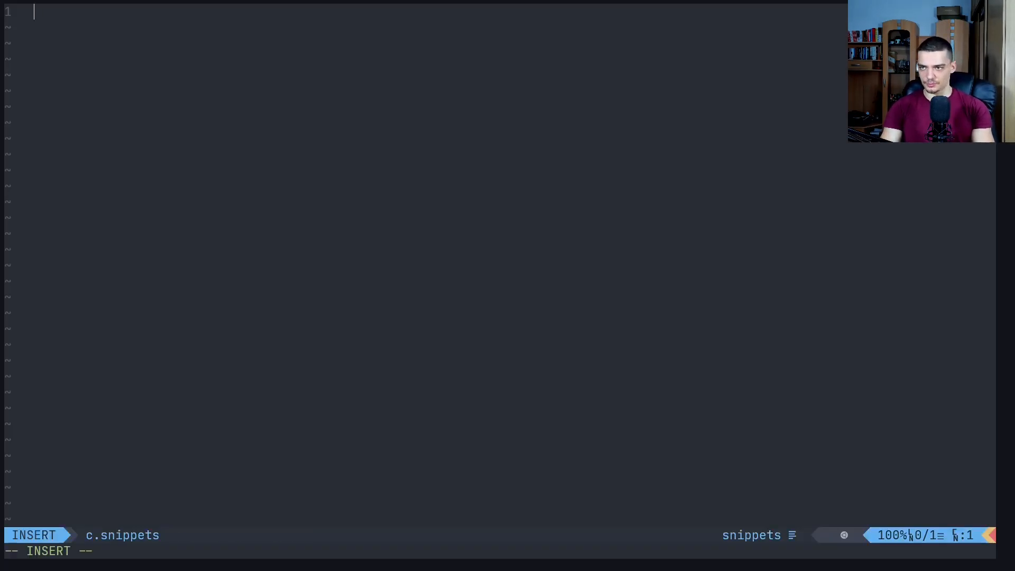
pyautogui.write('snippe')
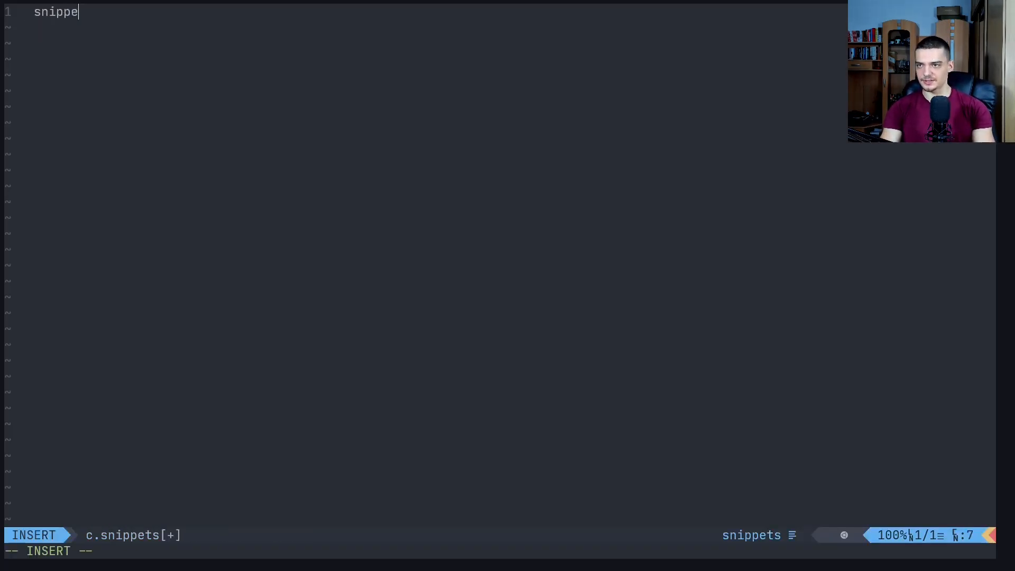
pyautogui.write('t basestructure')
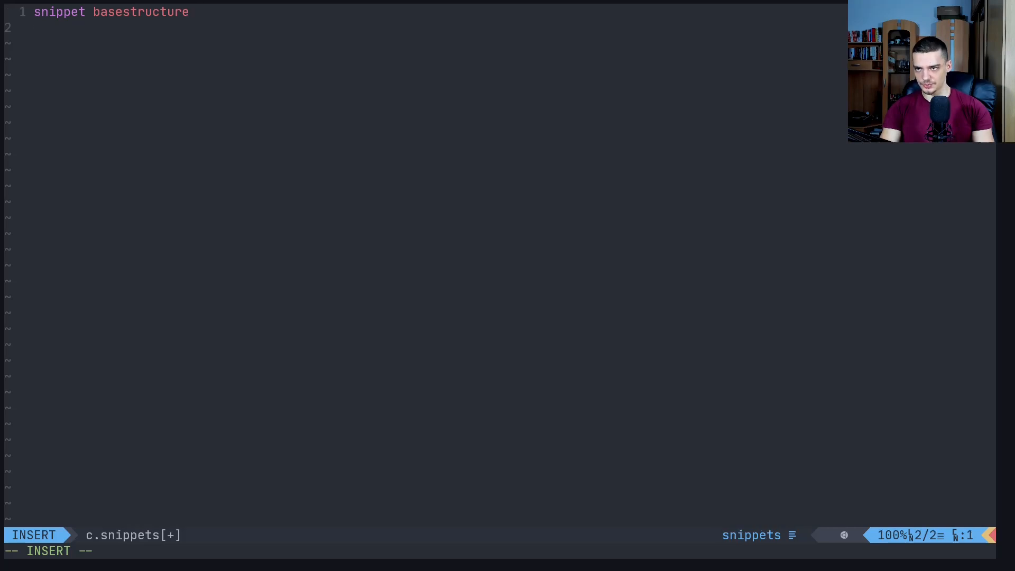
pyautogui.write('#include <iostream>')
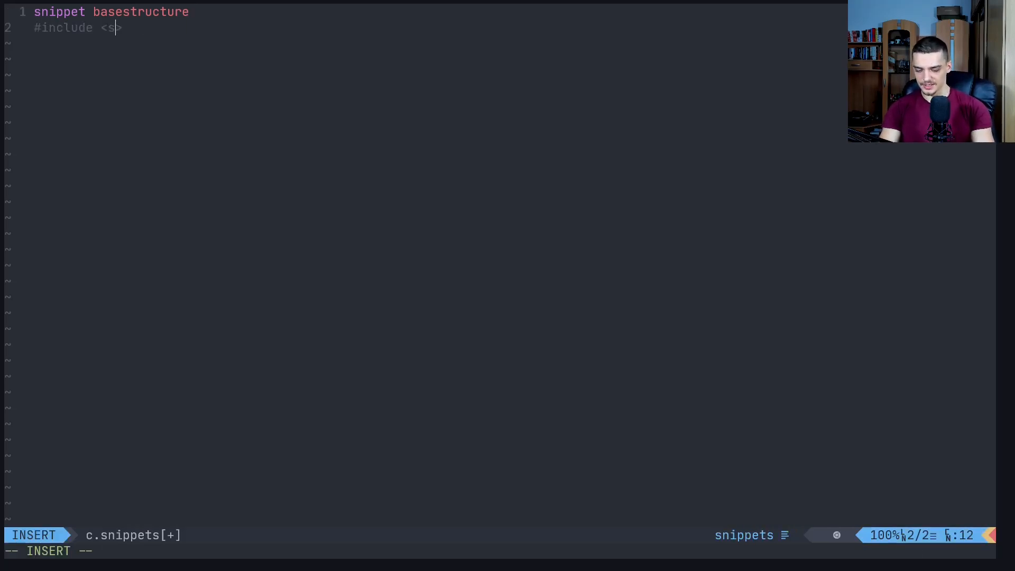
pyautogui.write('tdio.h>')
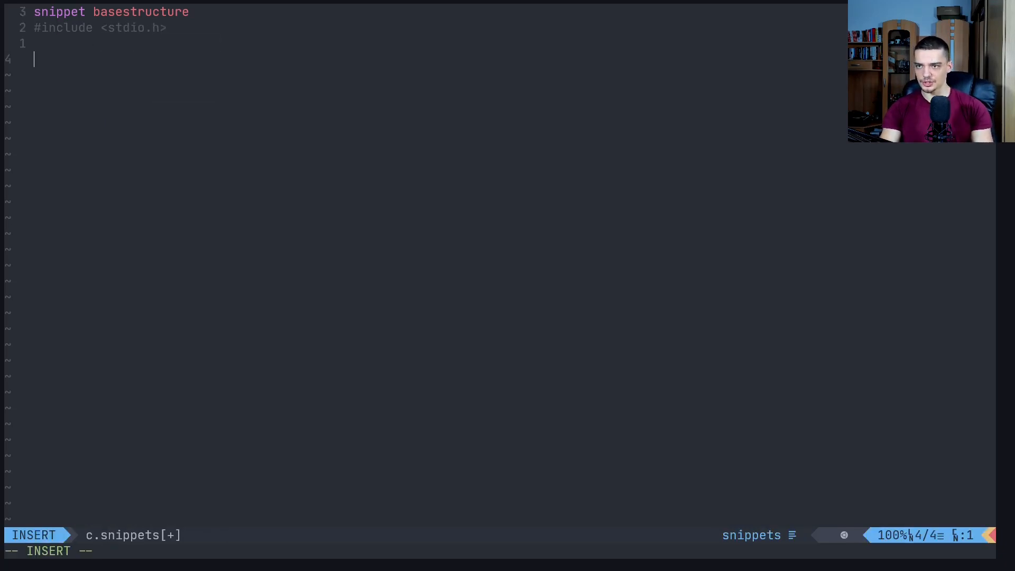
# - Add int main(int argc, char **argv) returning 0, drop the printf line and close with endsnippet
pyautogui.write('int main(')
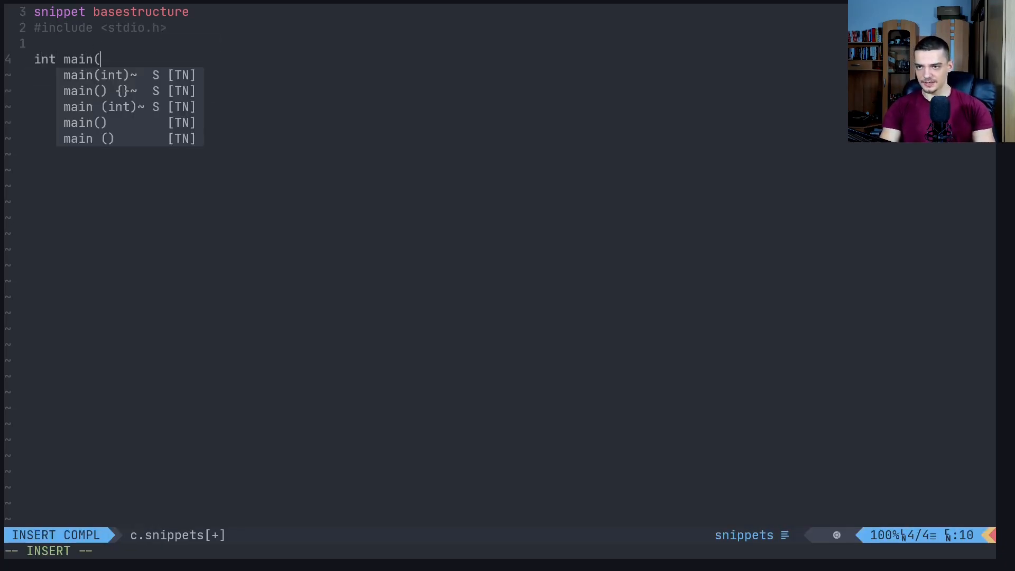
pyautogui.write('i')
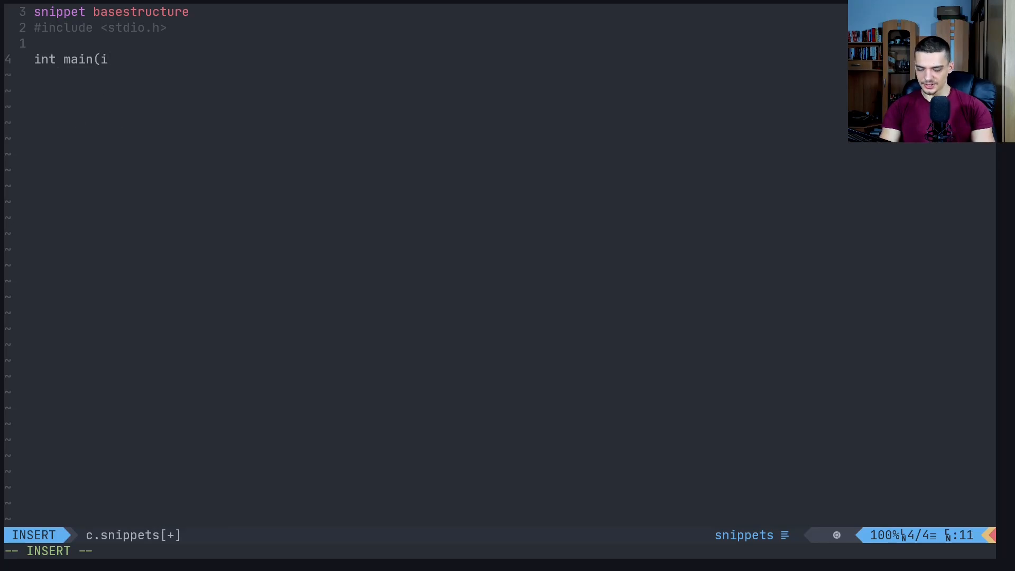
pyautogui.write('nt argc,')
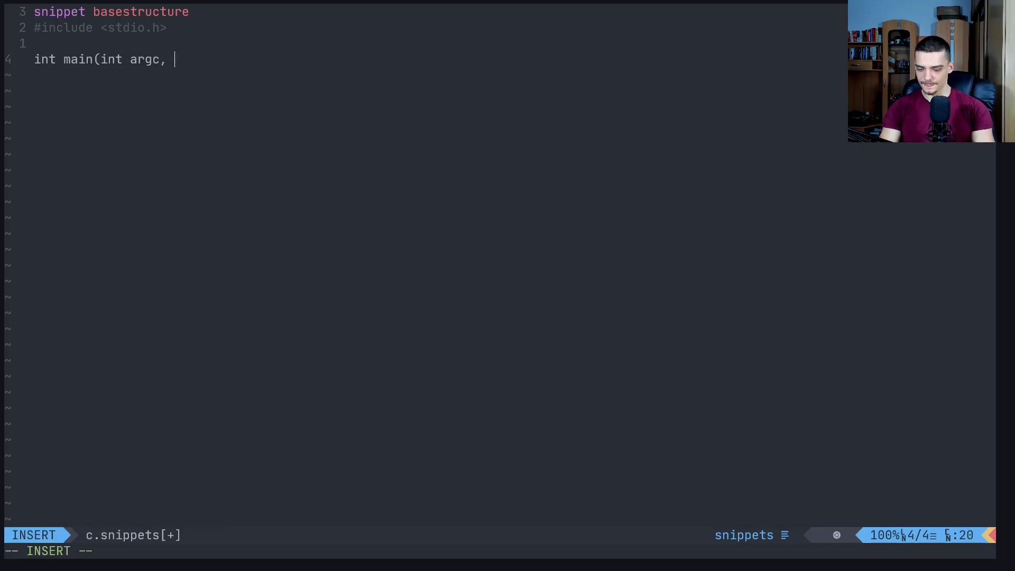
pyautogui.write('char *argv[])')
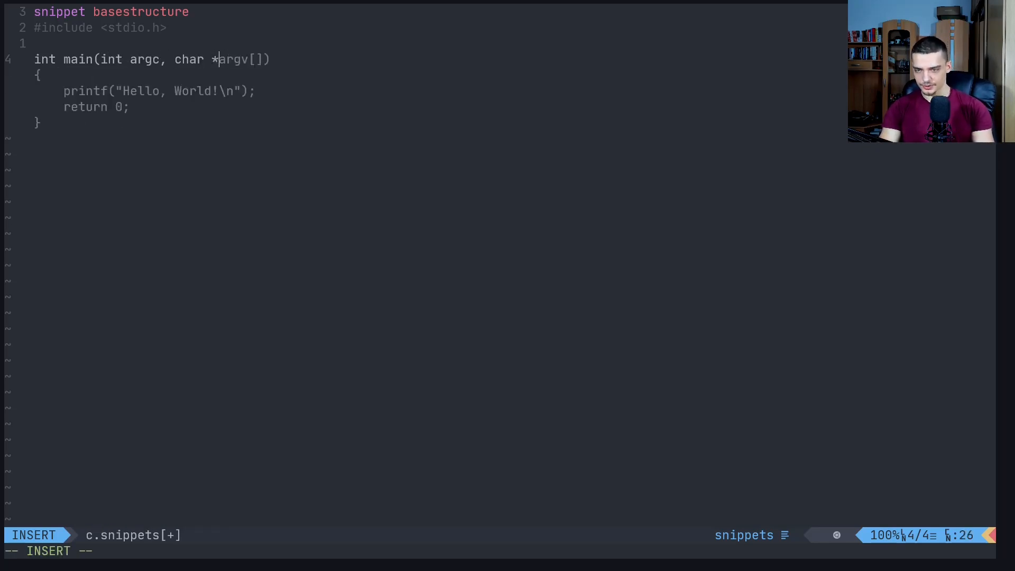
pyautogui.write('*argv)')
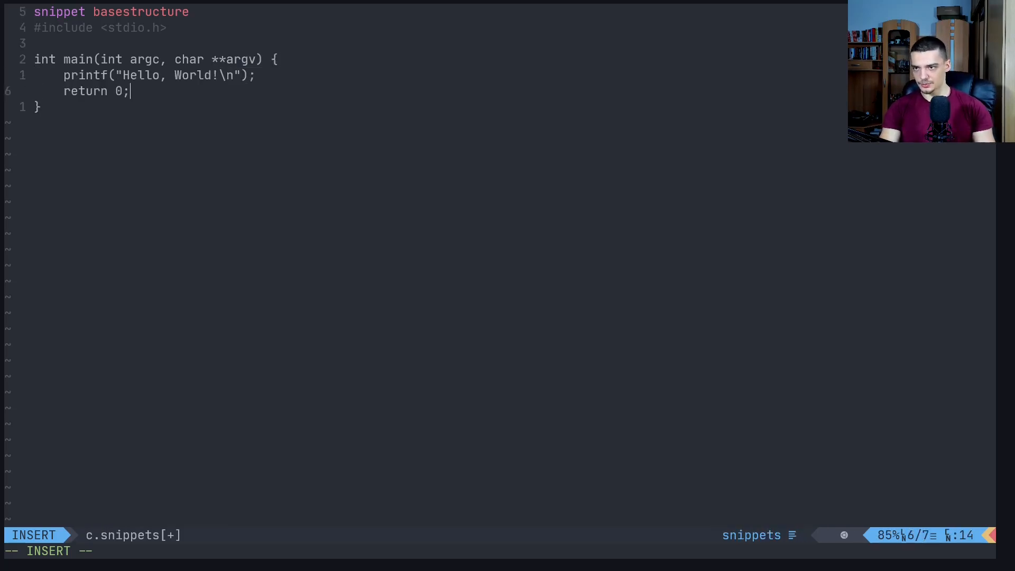
pyautogui.press('Escape')
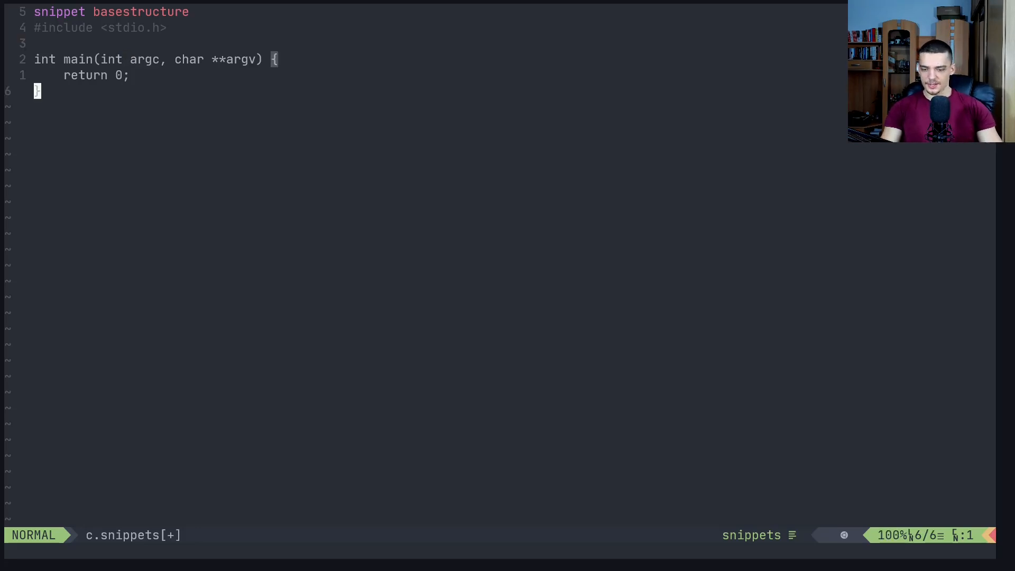
pyautogui.write('//snippet end')
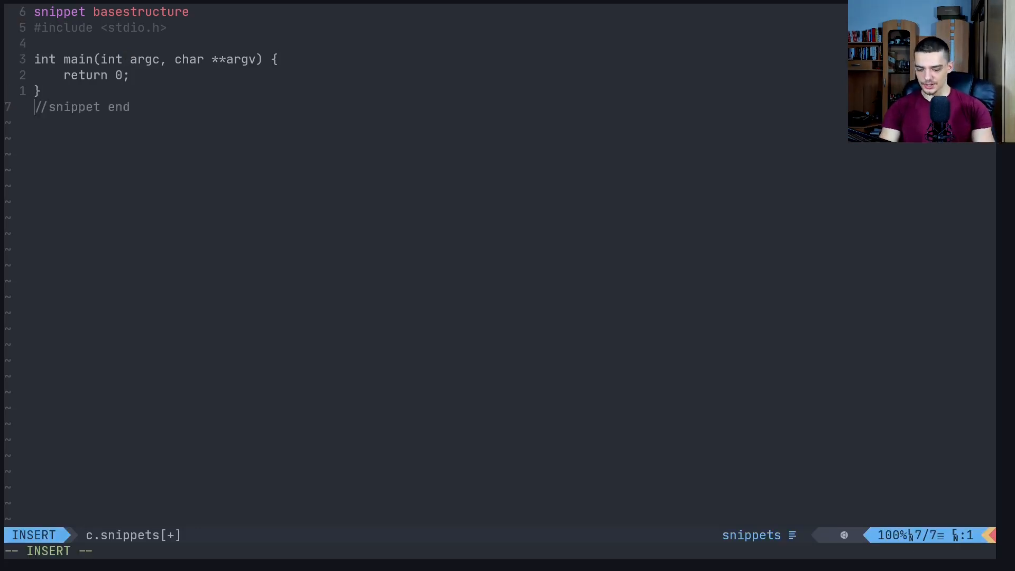
pyautogui.write('endsnippe')
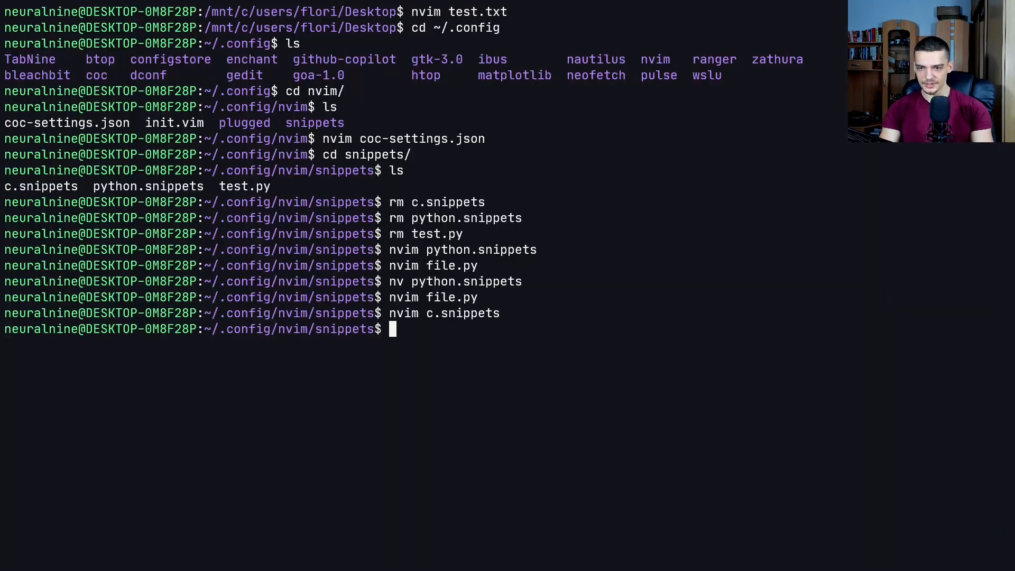
# - In file.c, try the menusnip trigger, then expand the basestructure snippet from 'bases'
pyautogui.write('nvim file.c')
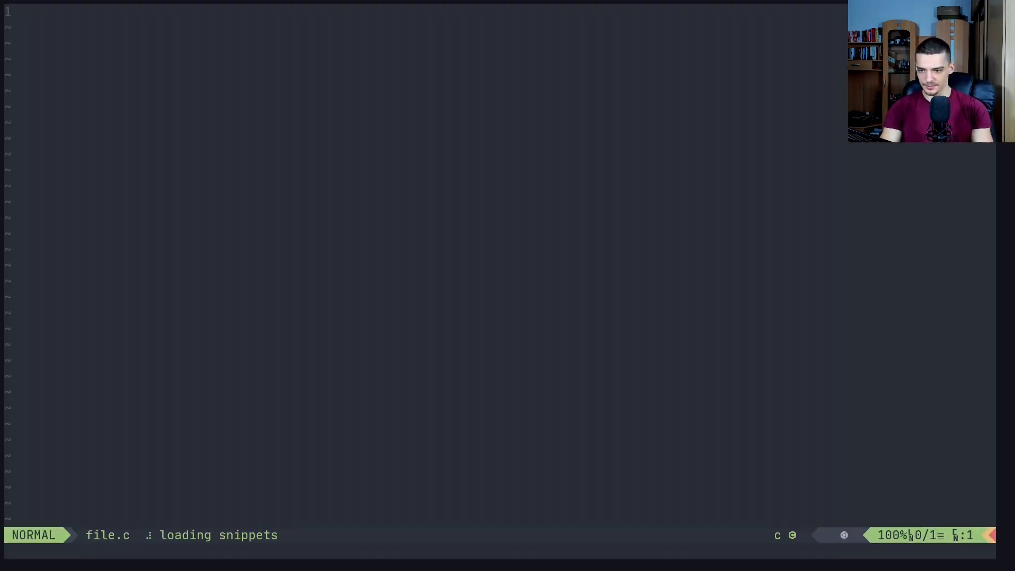
pyautogui.write('menusn')
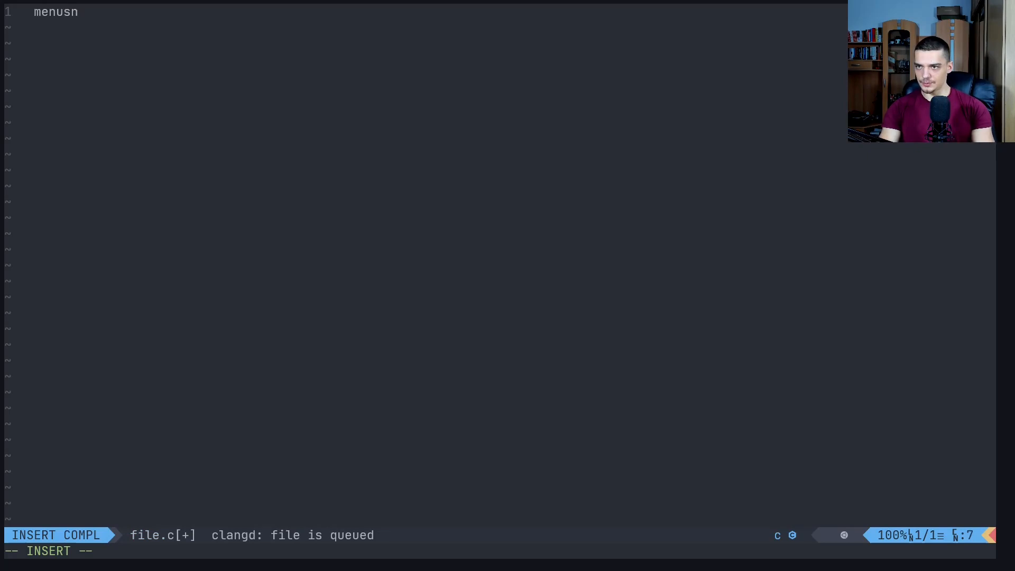
pyautogui.write('ip')
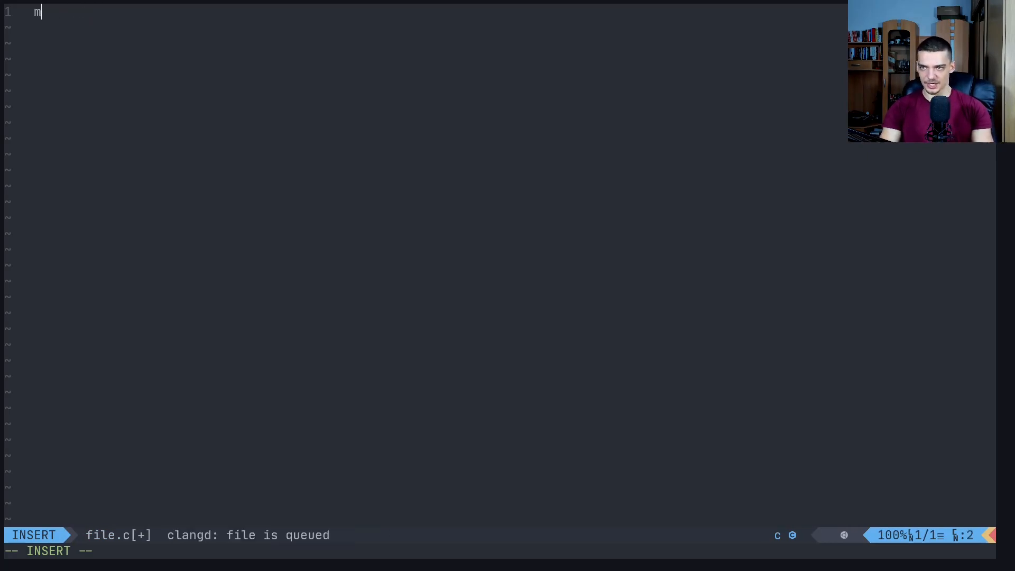
pyautogui.write('bases')
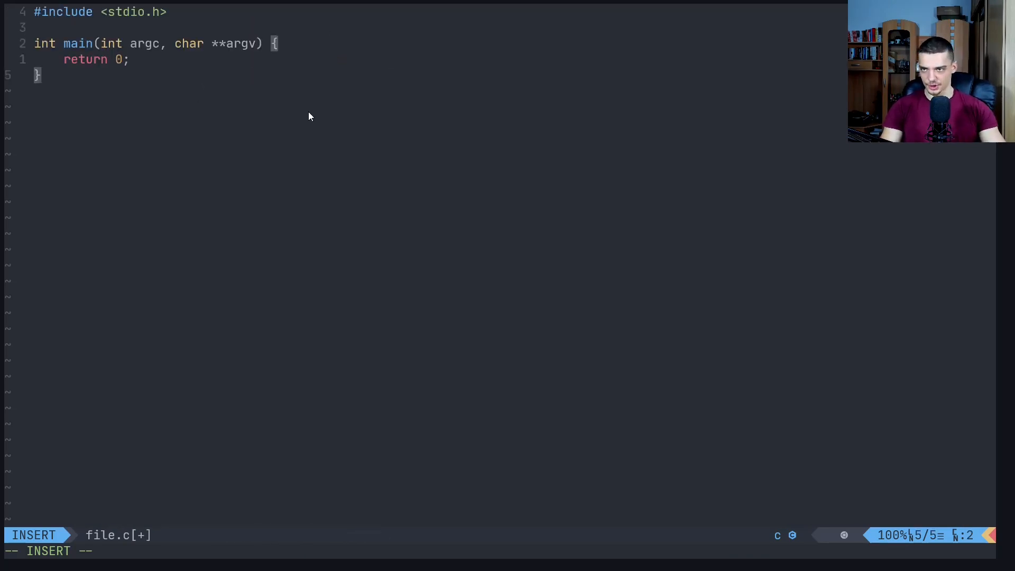
pyautogui.press('Escape')
pyautogui.write(':')
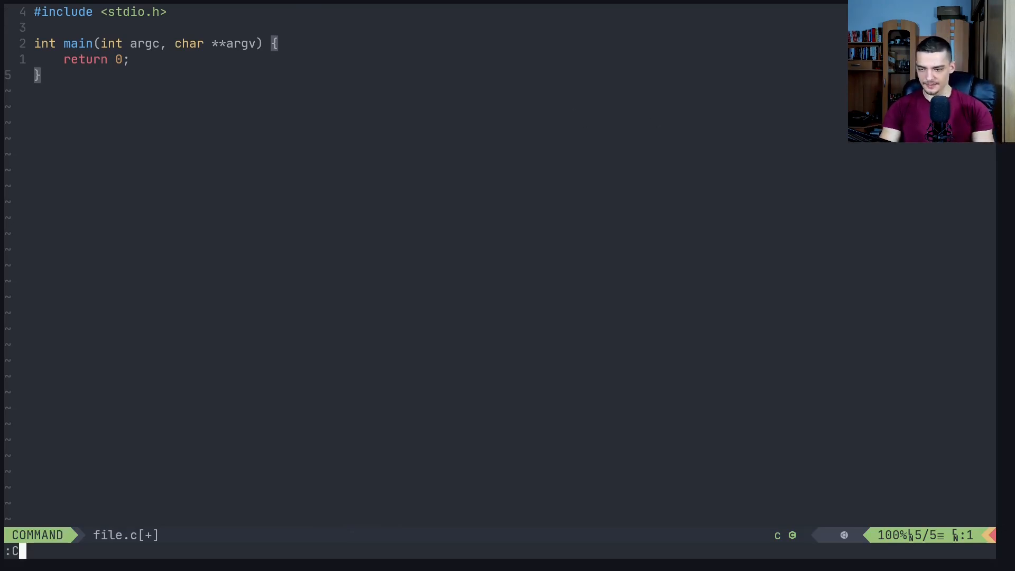
# - Run :CocList snippets to list the snippets offered for the C file
pyautogui.write('ocList snip')
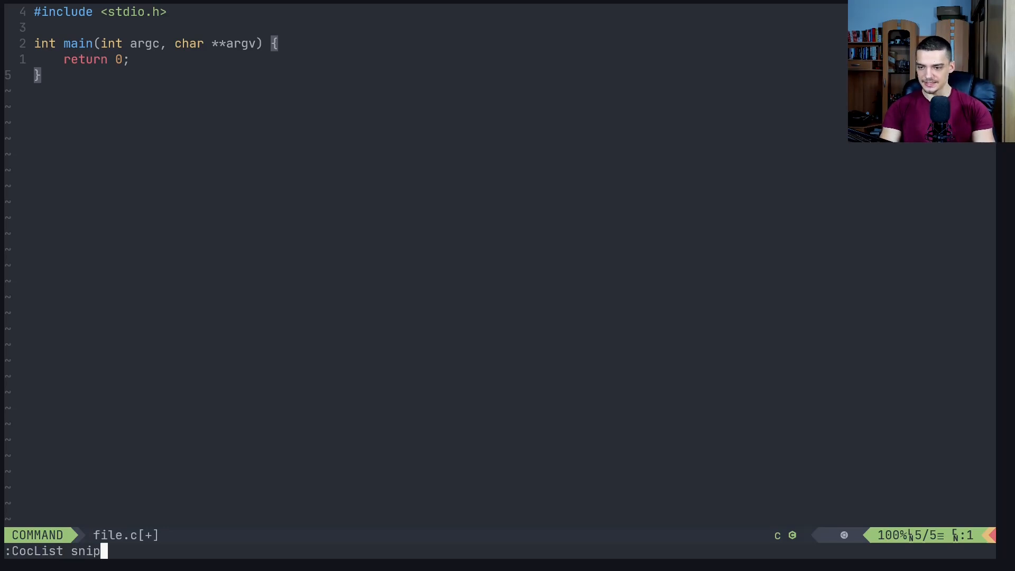
pyautogui.press('Return')
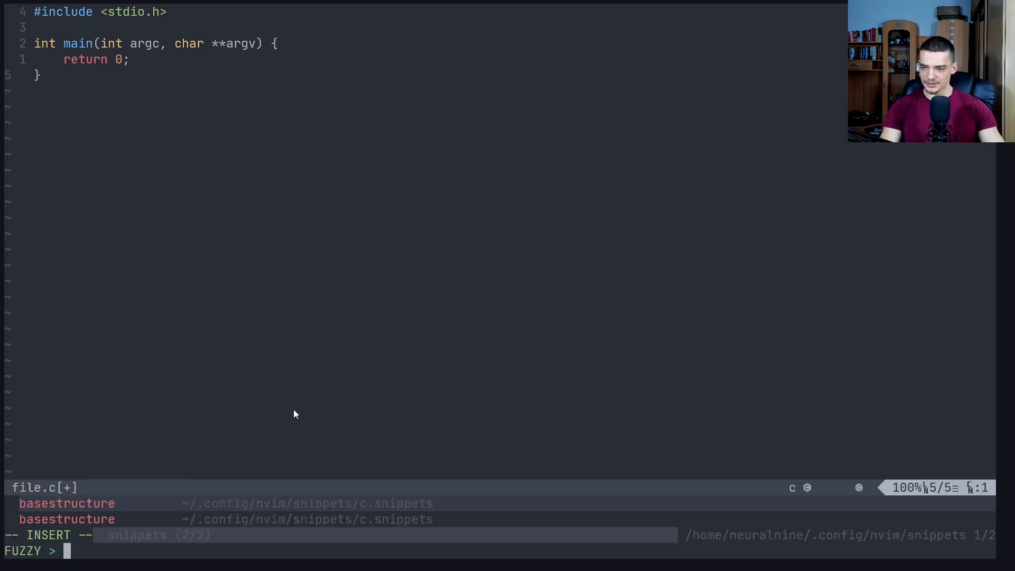
pyautogui.moveTo(154, 452)
pyautogui.write('n')
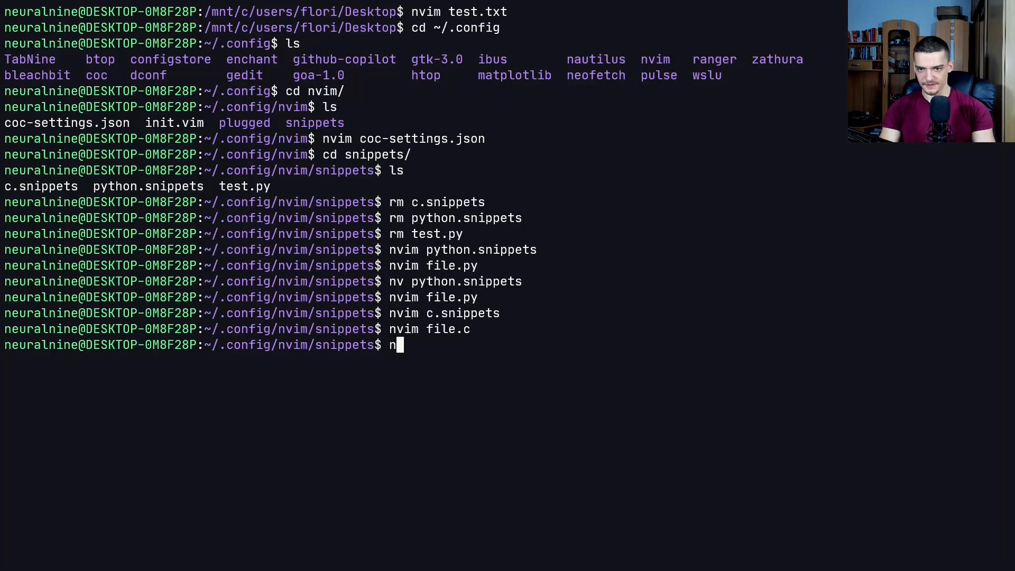
# - In an empty file.py, show the CocList snippets offering mlimports and menusnip, then close it
pyautogui.write('vim file.poy')
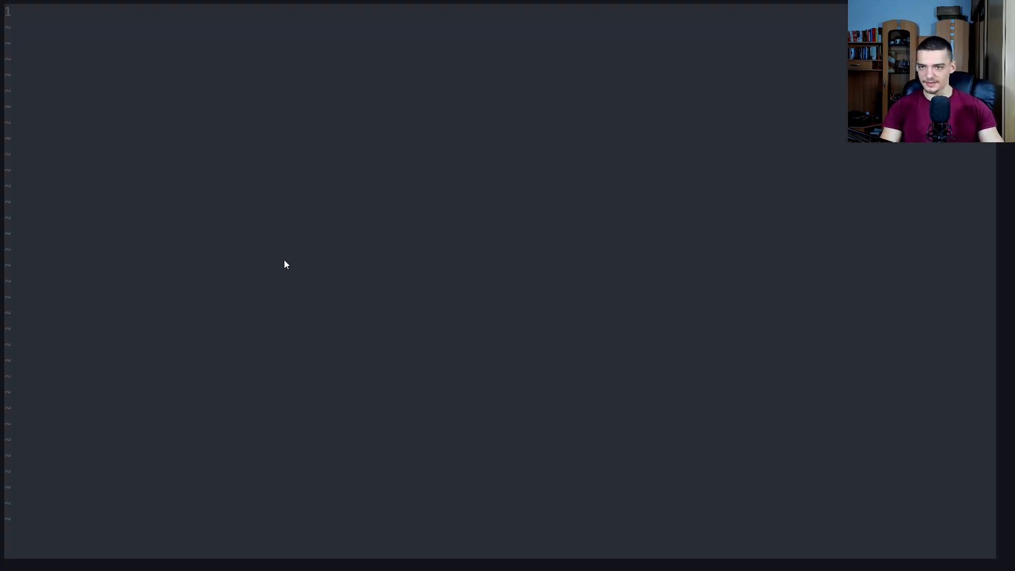
pyautogui.write(':Co')
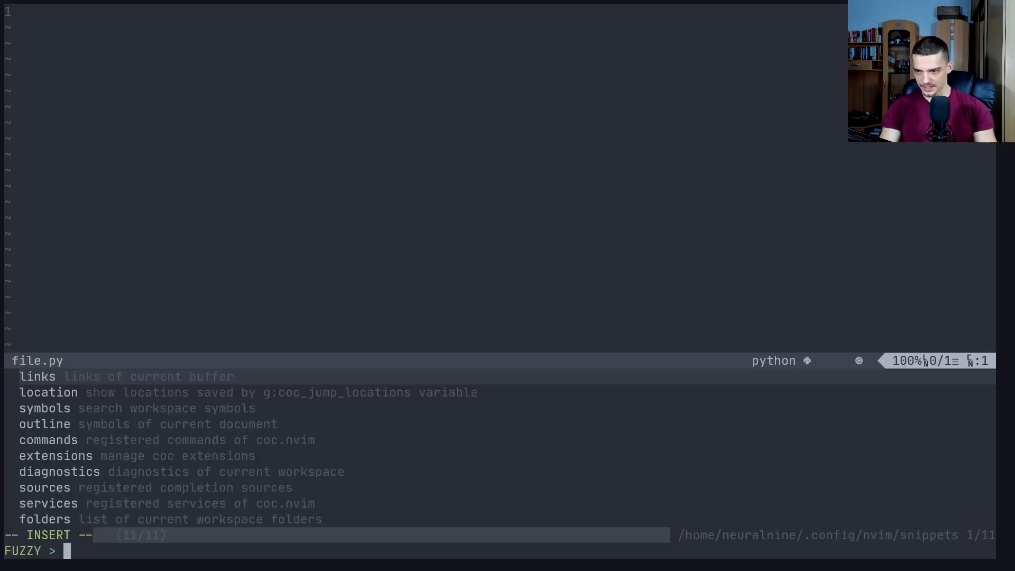
pyautogui.press('Escape')
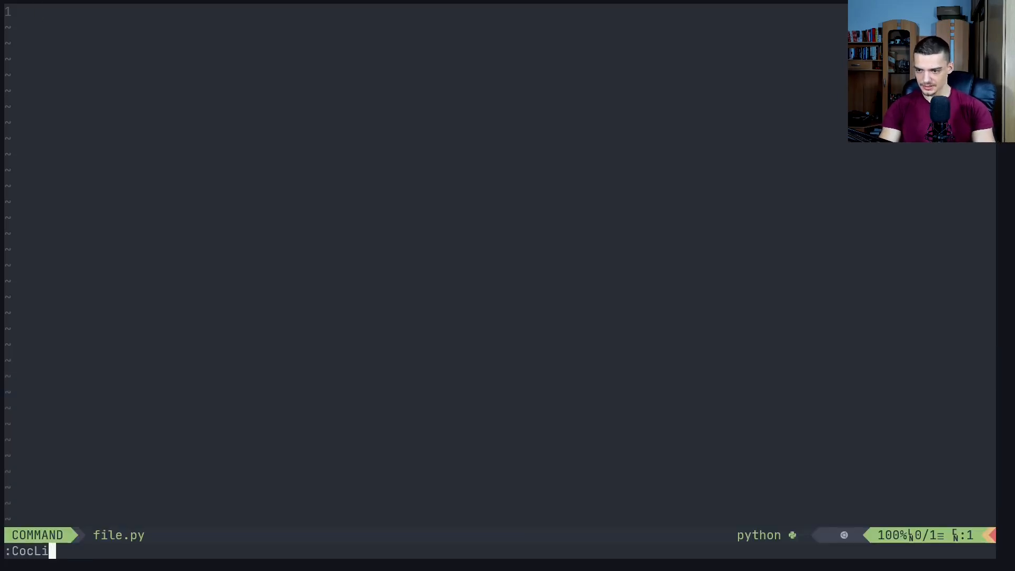
pyautogui.press('Enter')
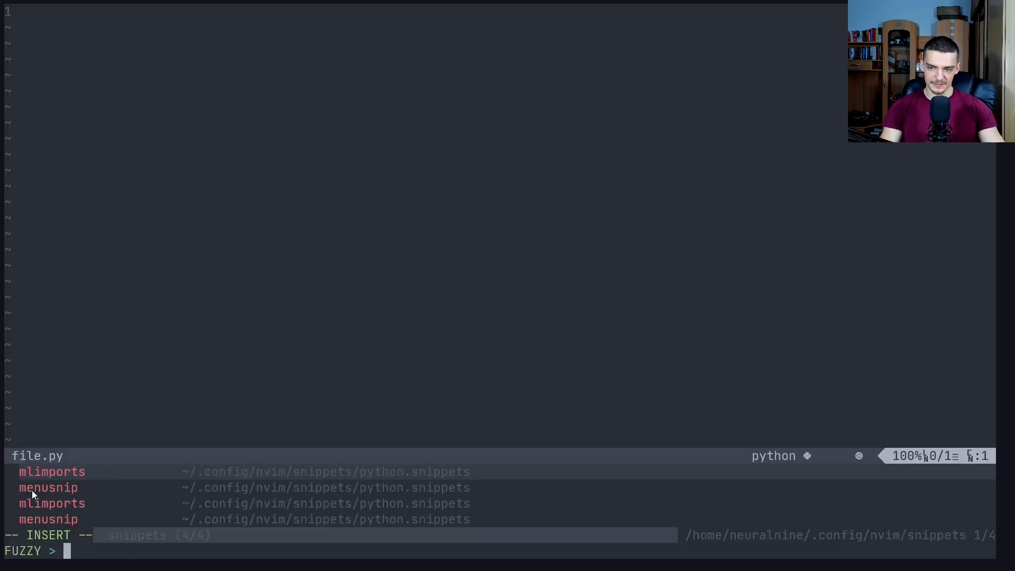
pyautogui.moveTo(462, 238)
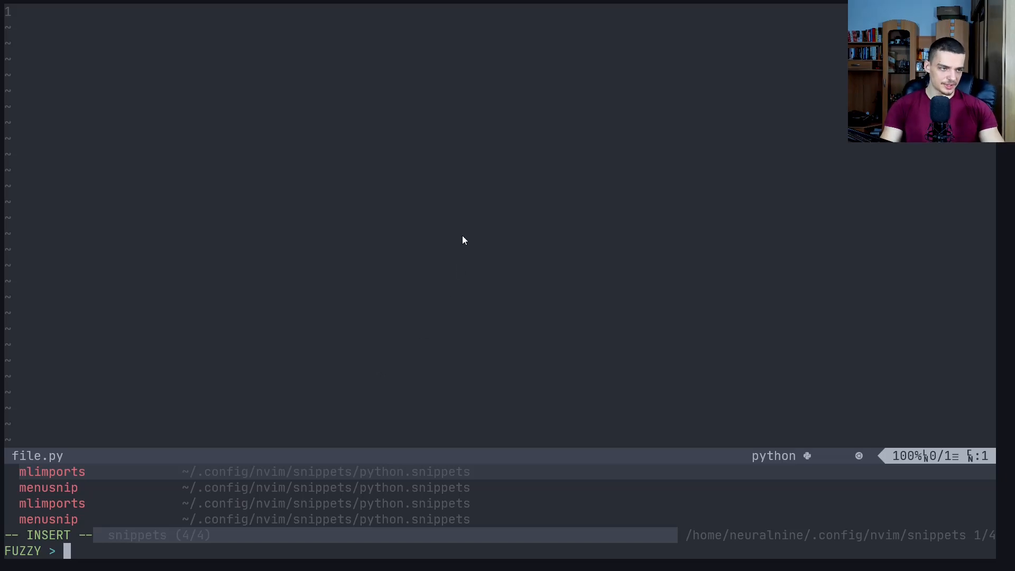
pyautogui.moveTo(387, 298)
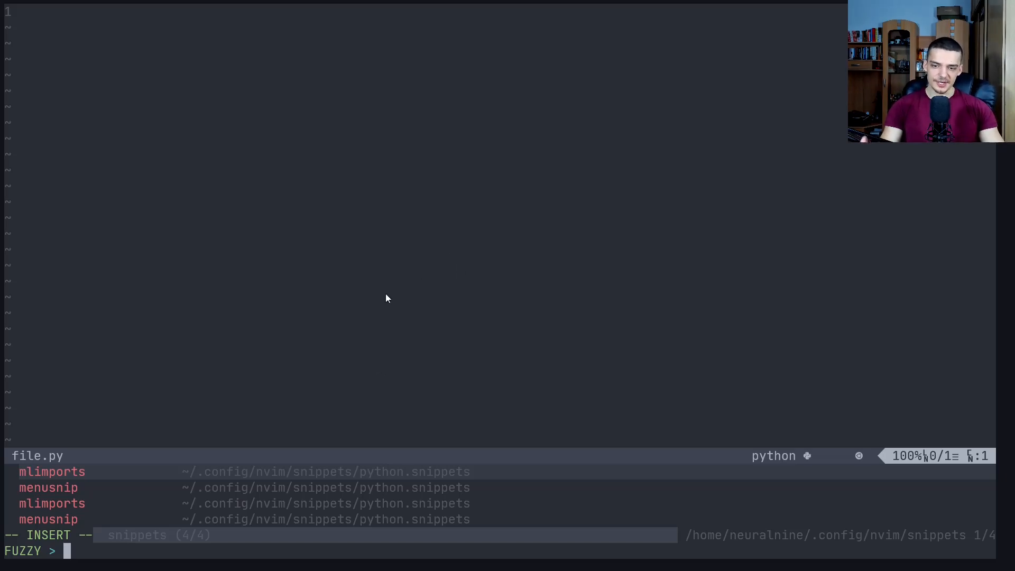
pyautogui.moveTo(381, 285)
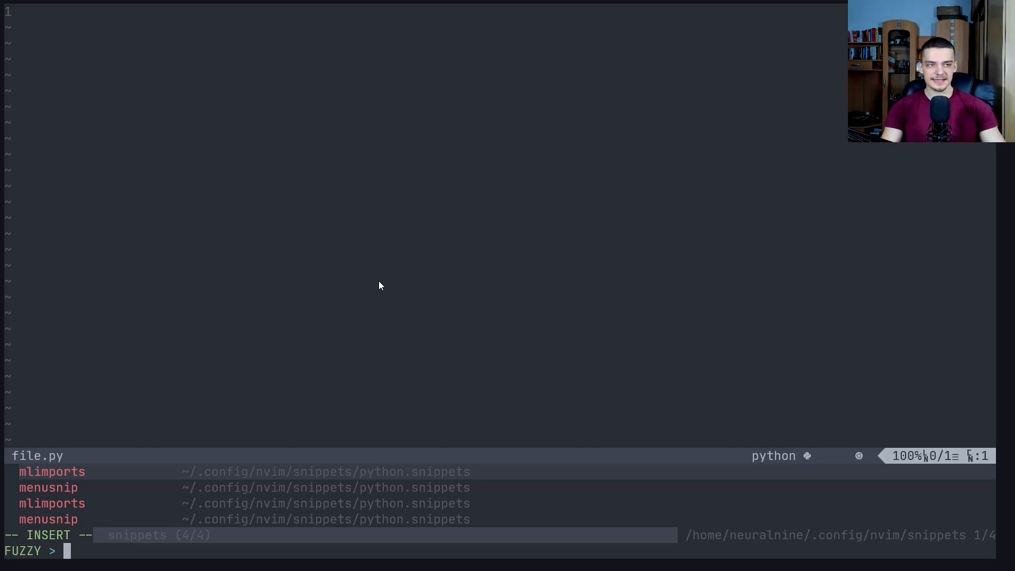
pyautogui.press('Escape')
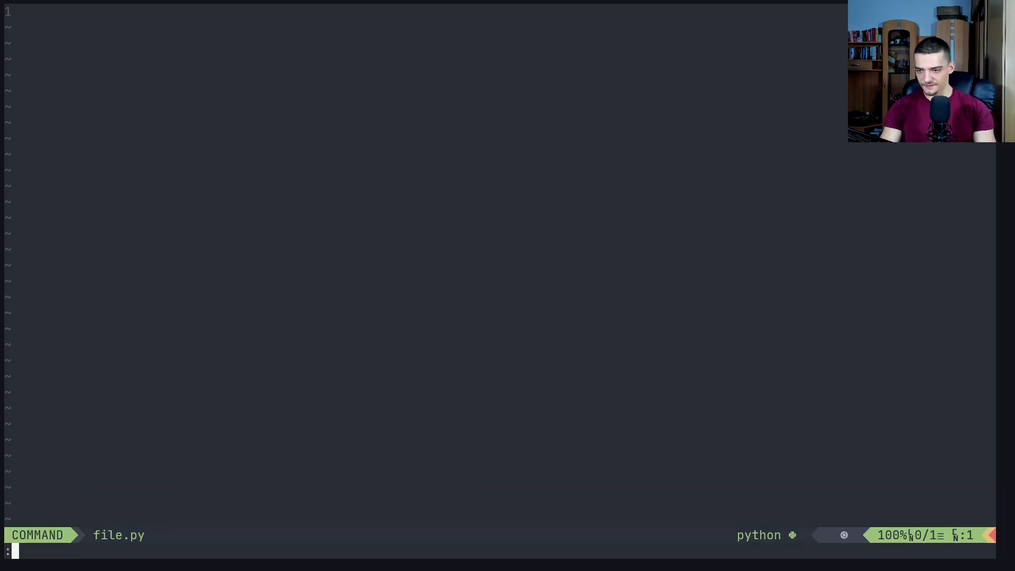
pyautogui.write(':Coc')
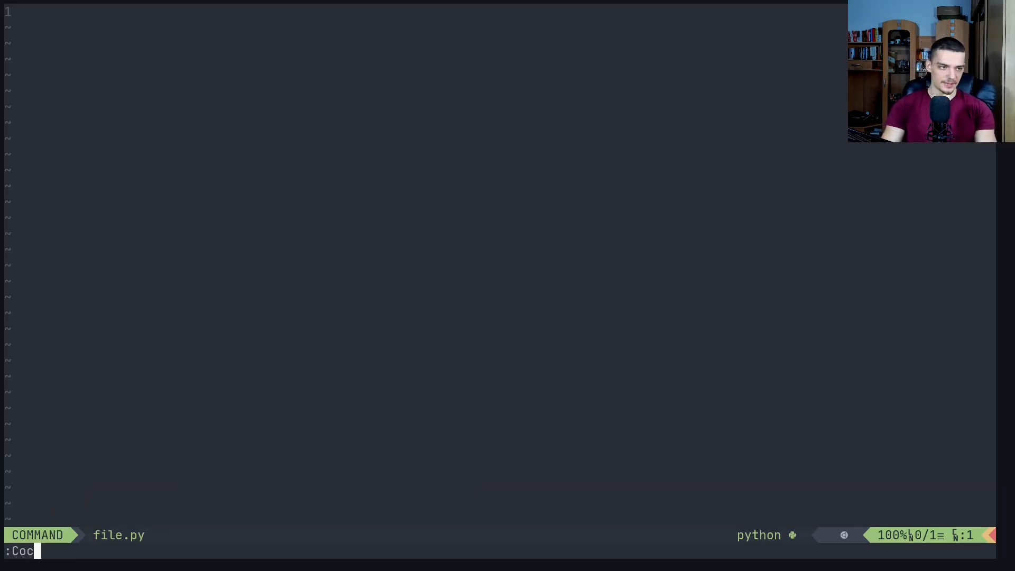
pyautogui.write('Command')
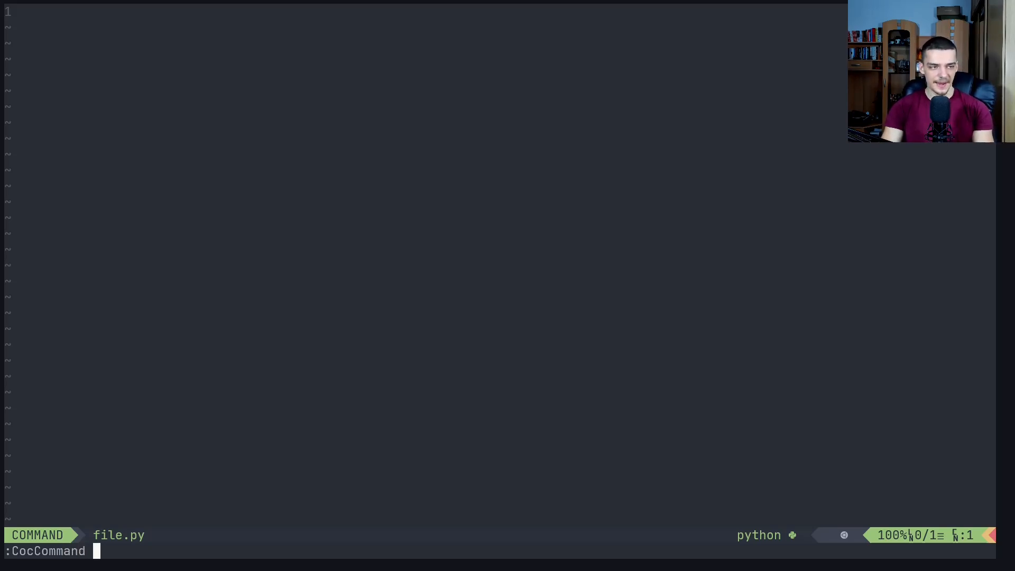
pyautogui.write('ope')
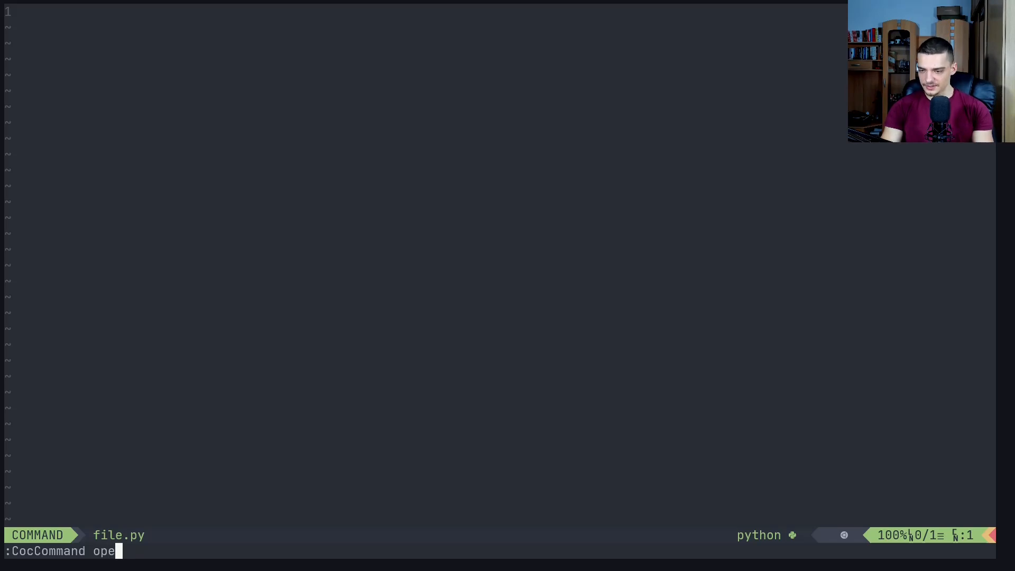
pyautogui.press('Tab')
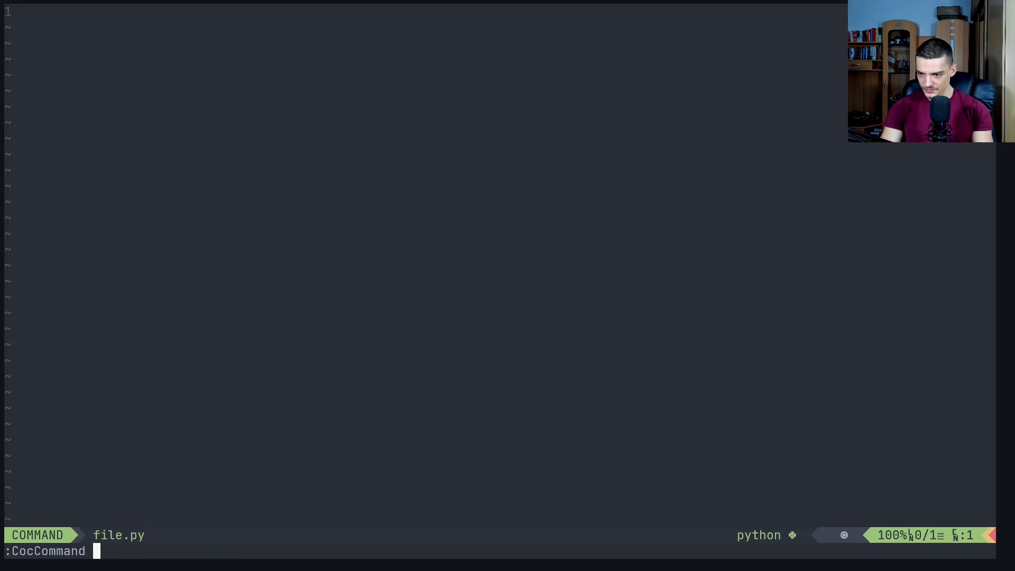
pyautogui.write('snippets.openSnippetFiles')
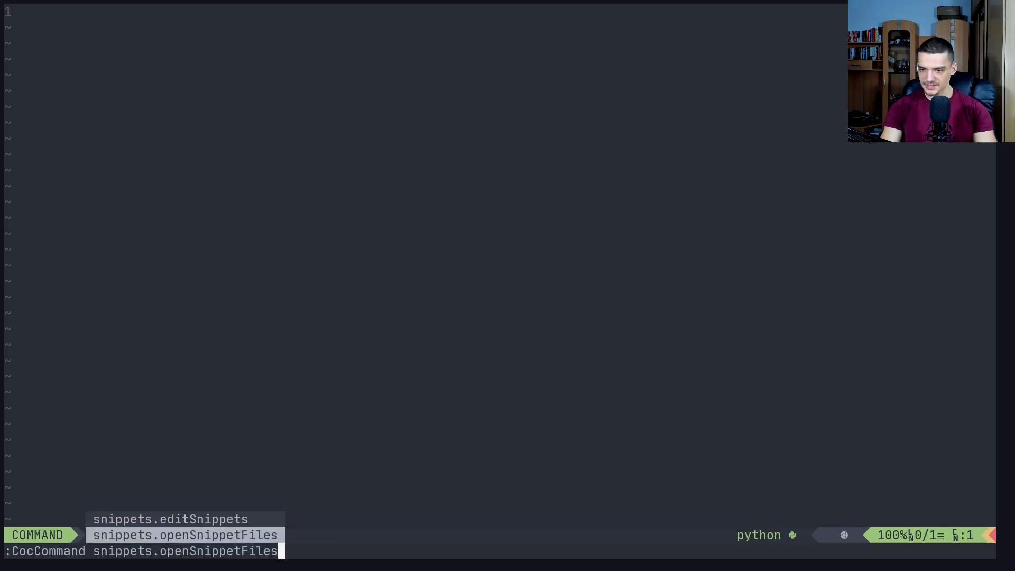
pyautogui.press('Enter')
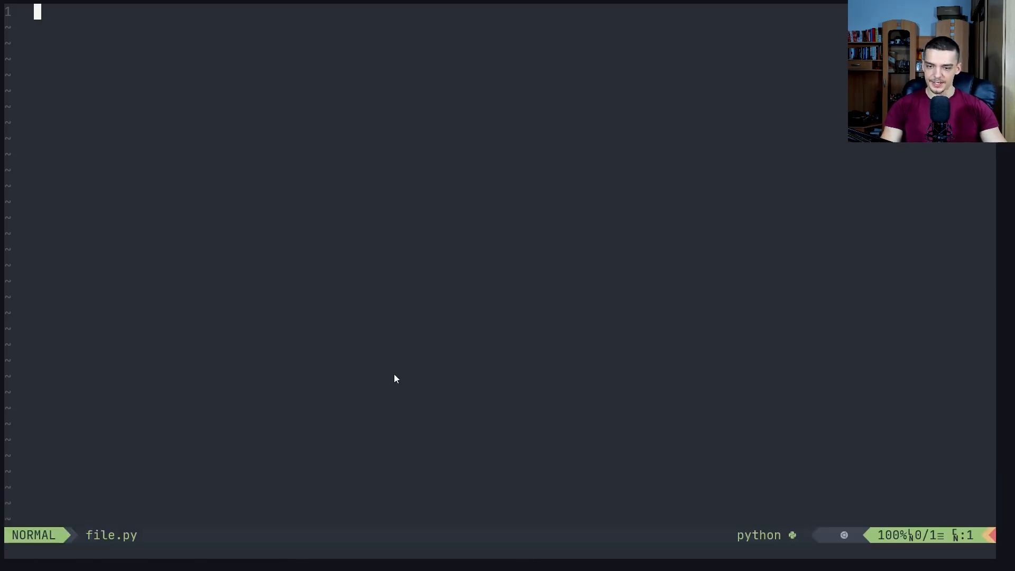
pyautogui.moveTo(384, 381)
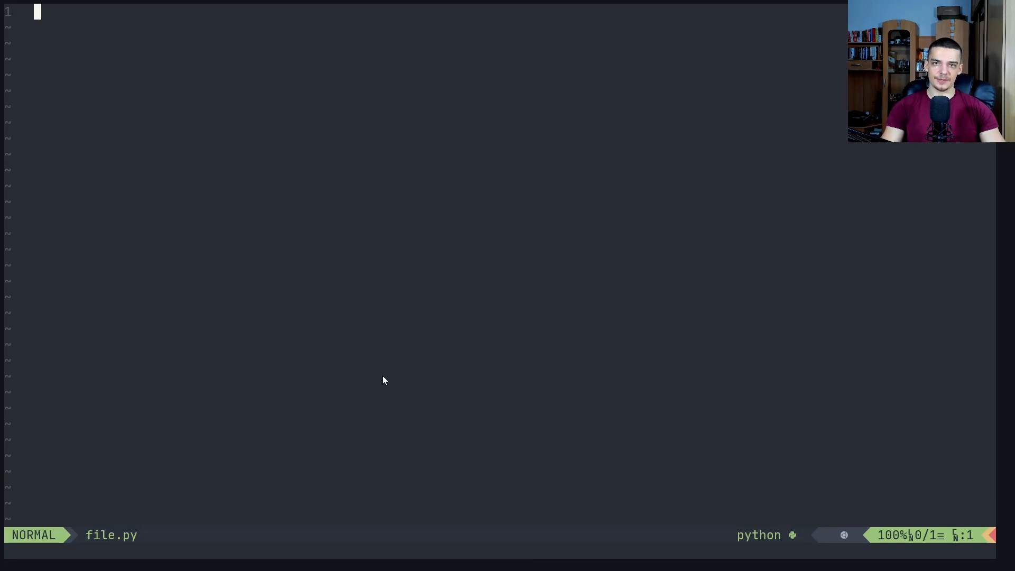